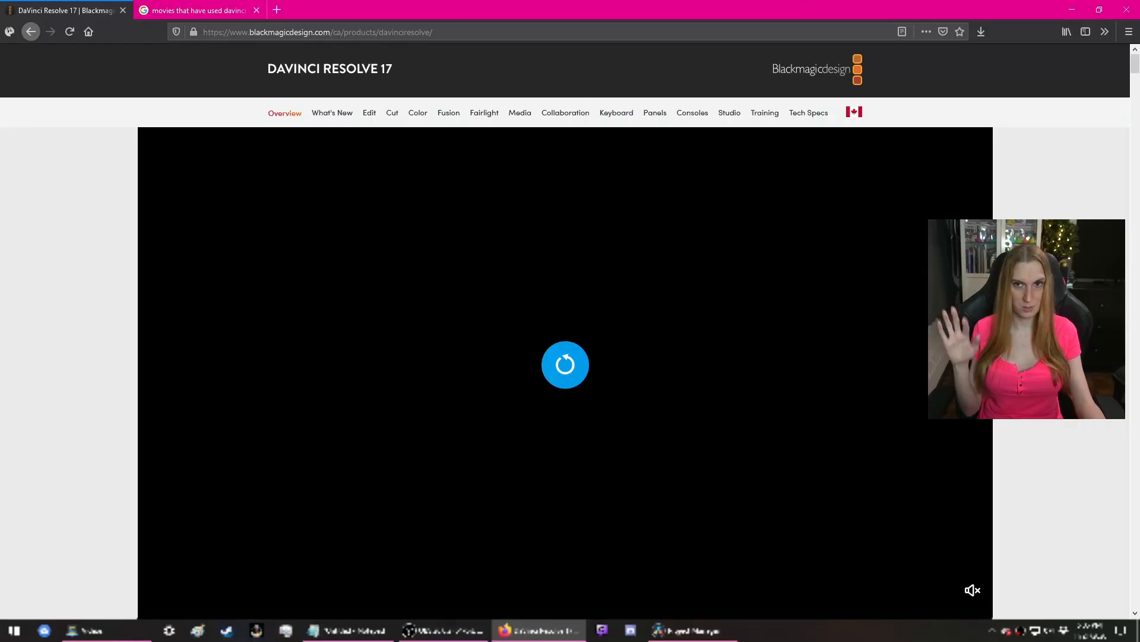
mouse_move(744, 183)
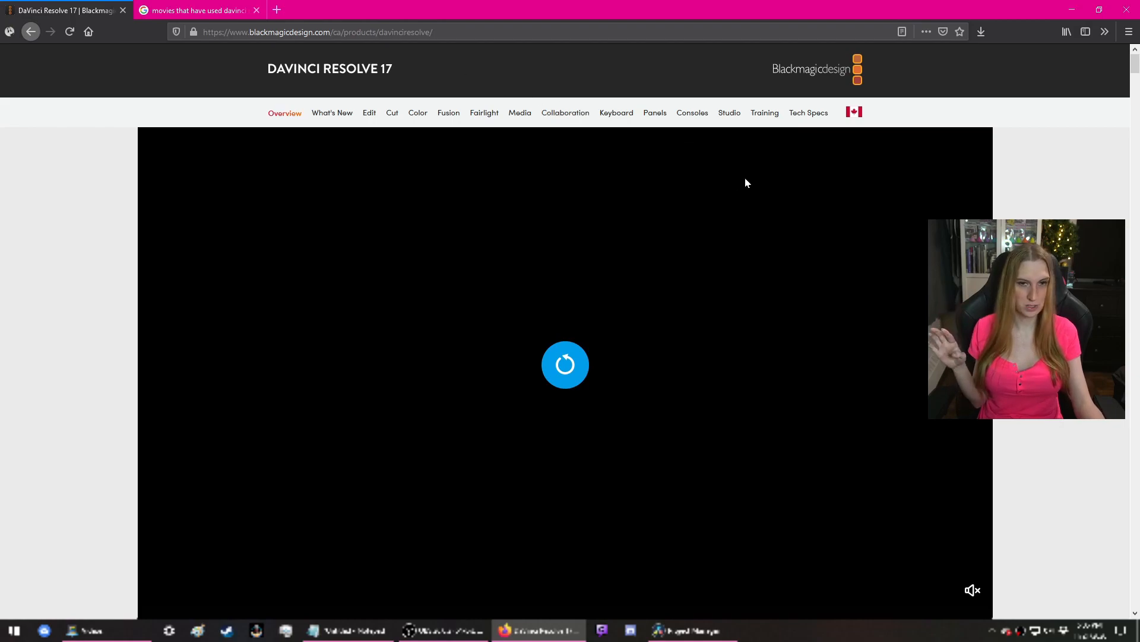
Step: Scroll the DaVinci Resolve 17 page down to the free and Studio download offers
scroll("down", 3)
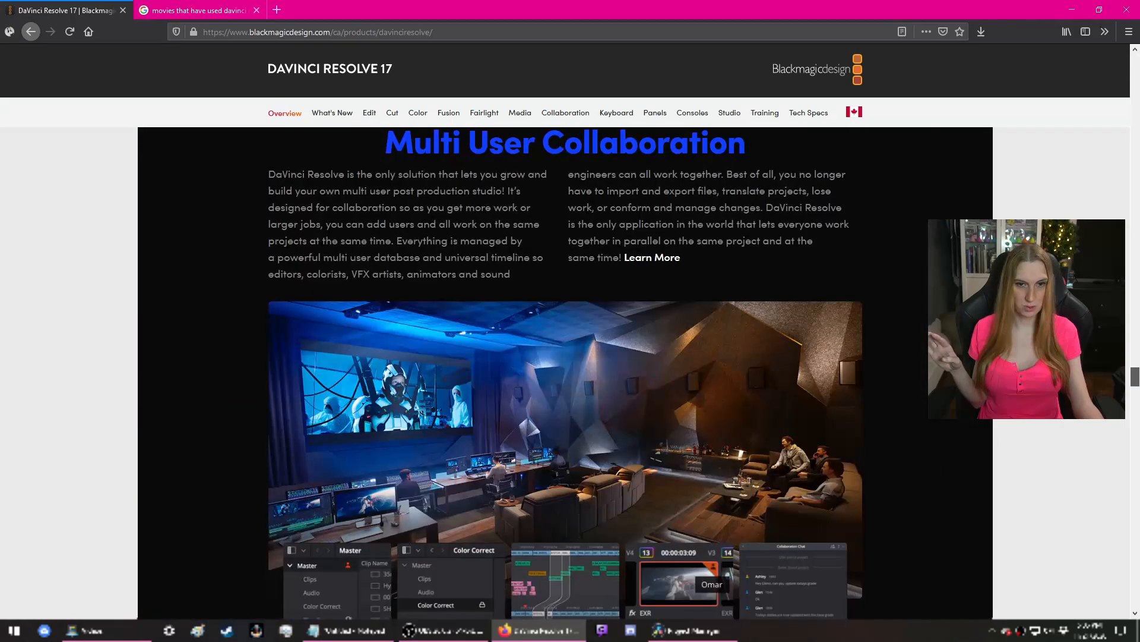
scroll("down", 3)
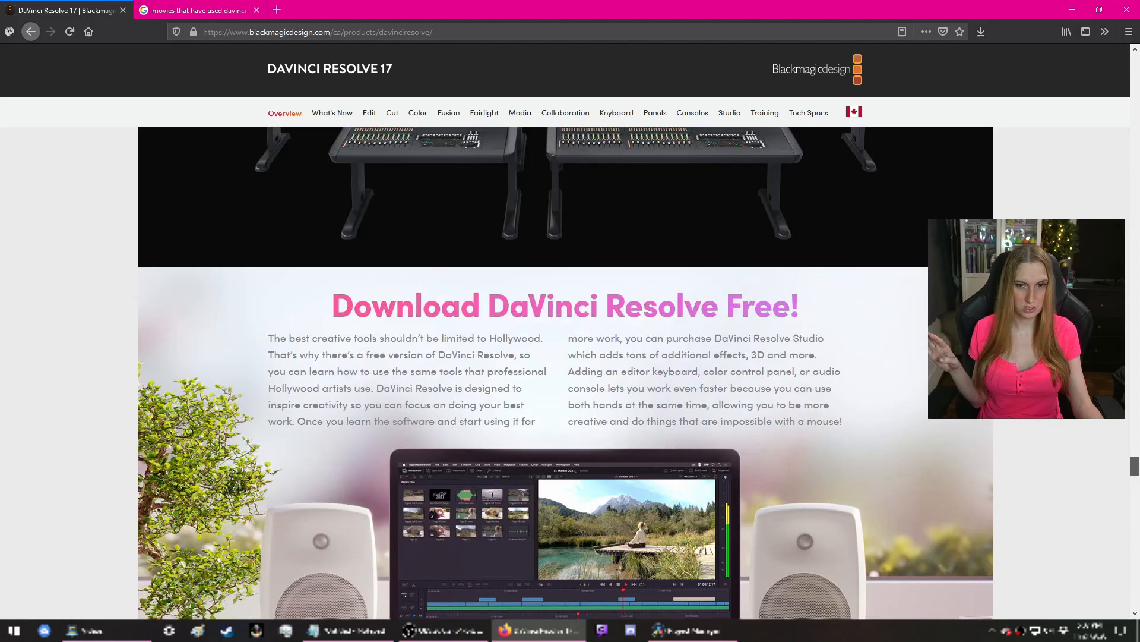
scroll("down", 3)
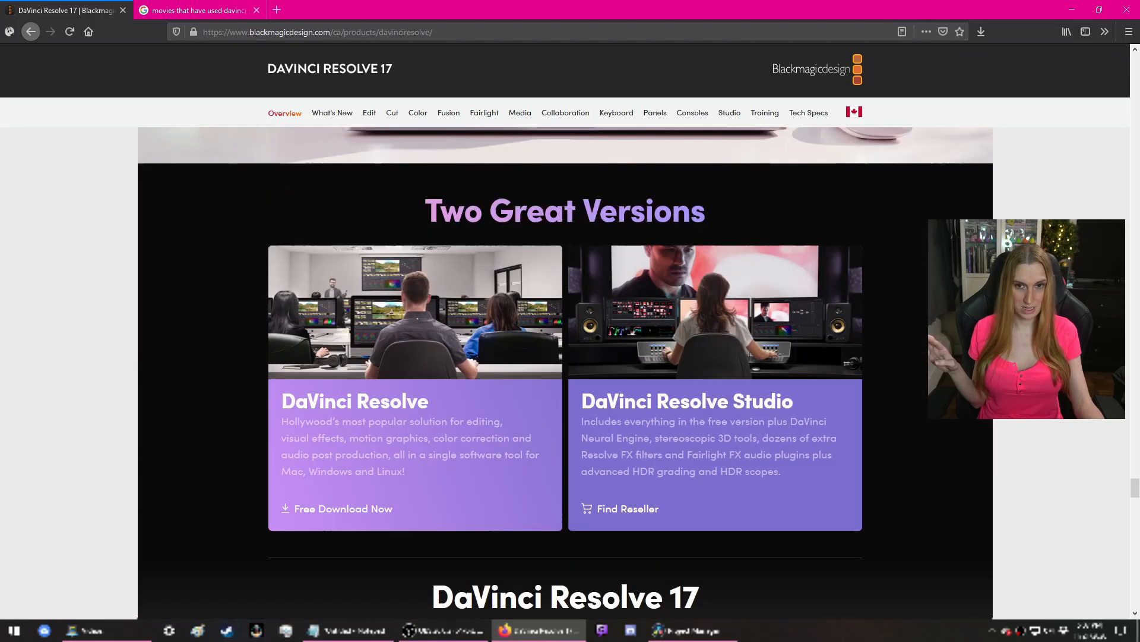
scroll("down", 3)
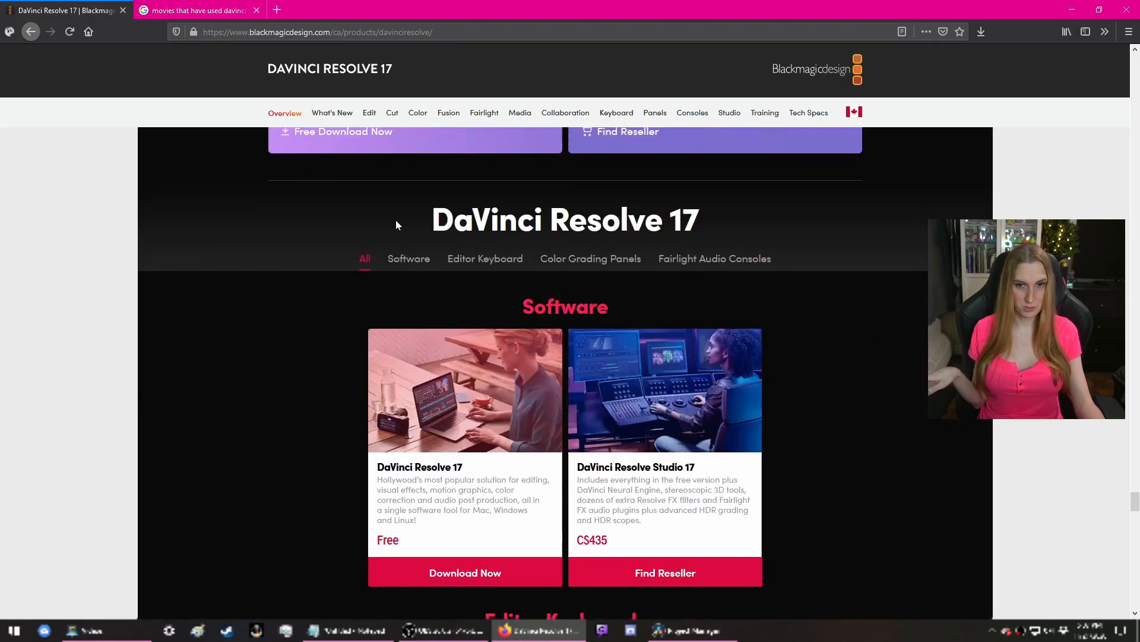
scroll("down", 3)
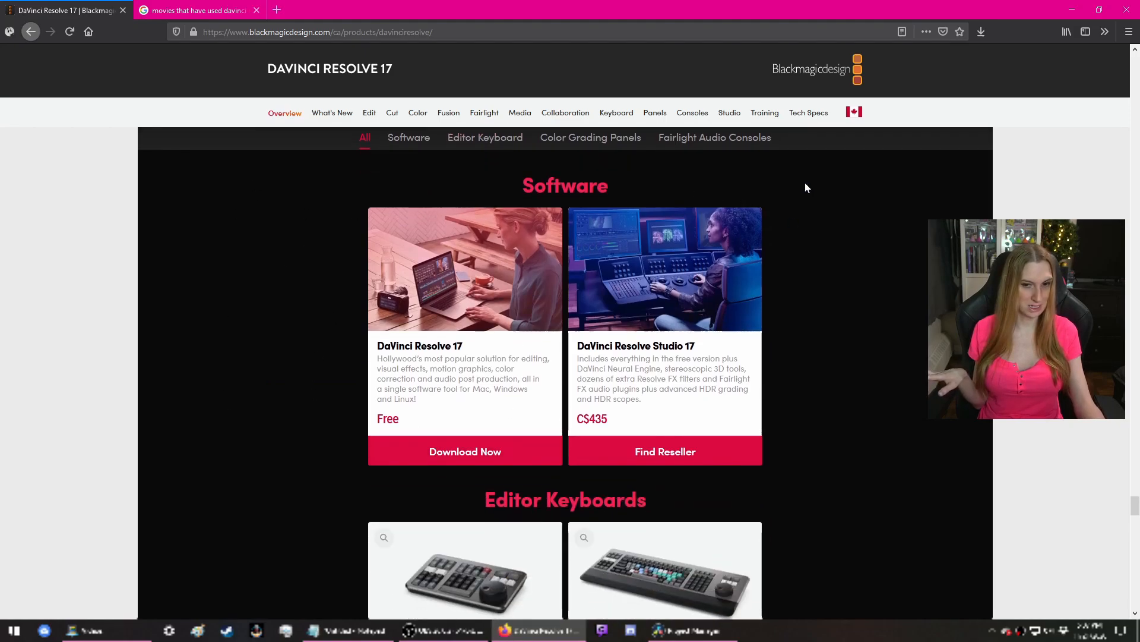
mouse_move(331, 527)
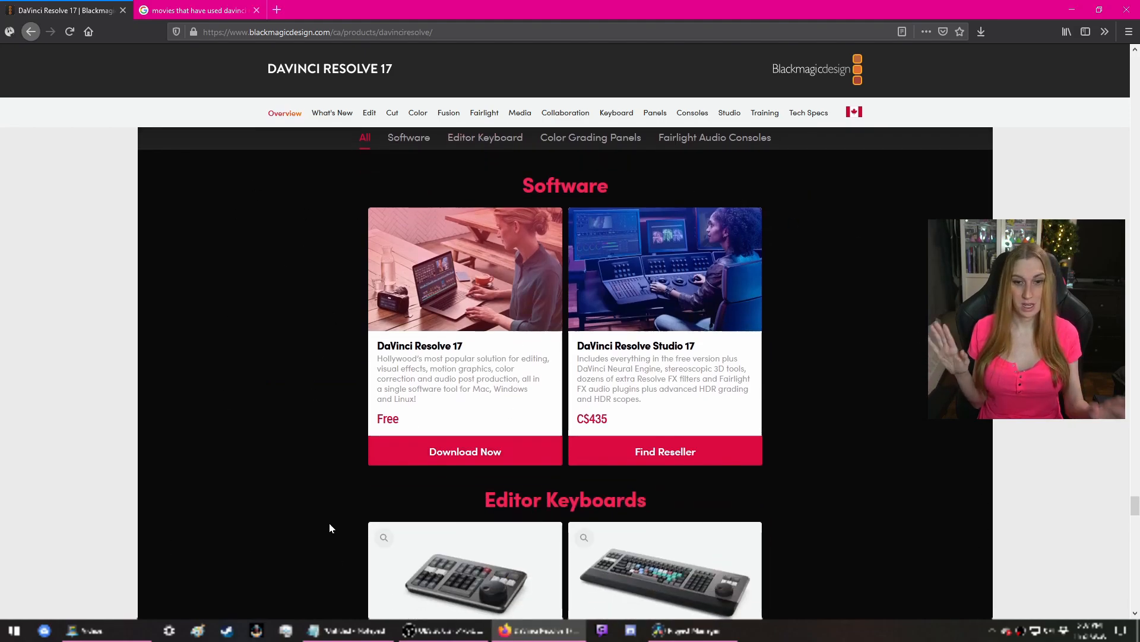
mouse_move(465, 464)
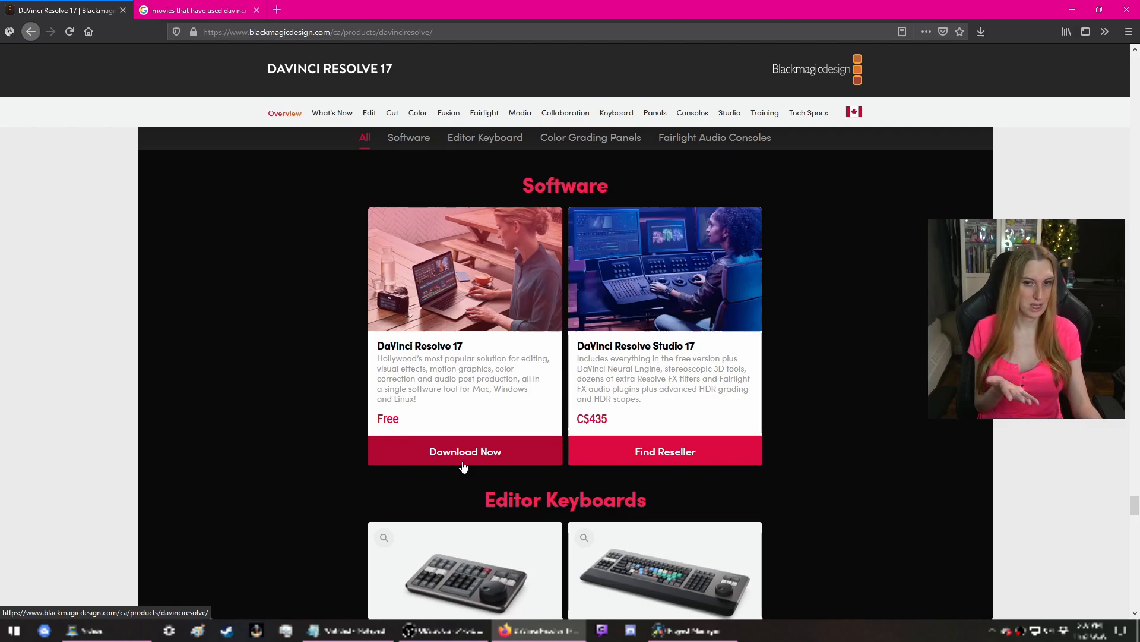
left_click(465, 450)
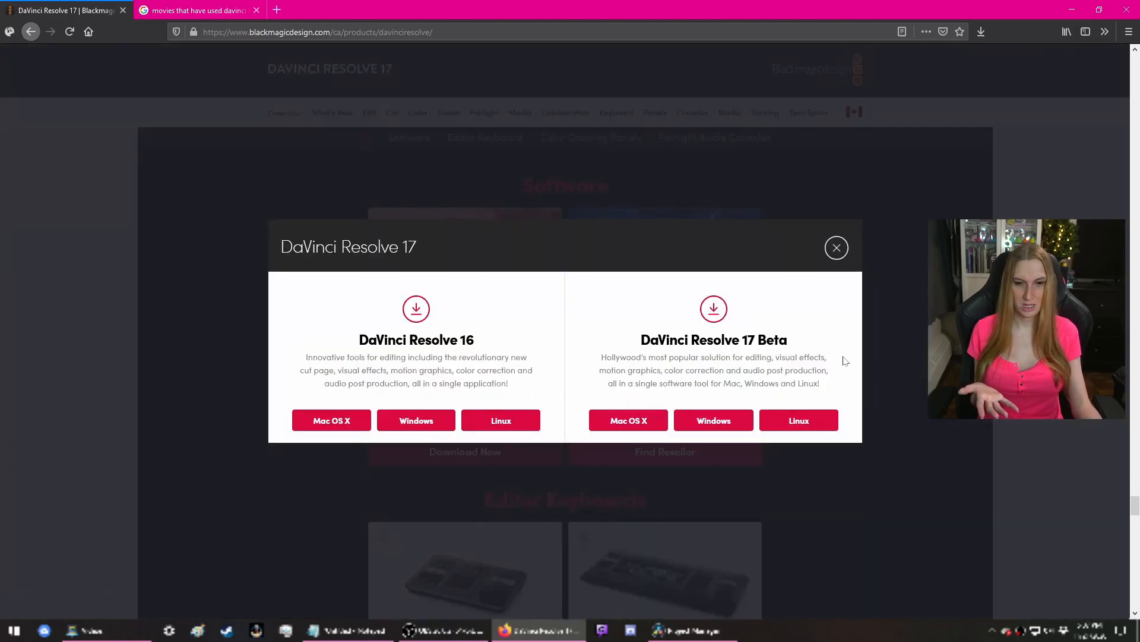
mouse_move(803, 351)
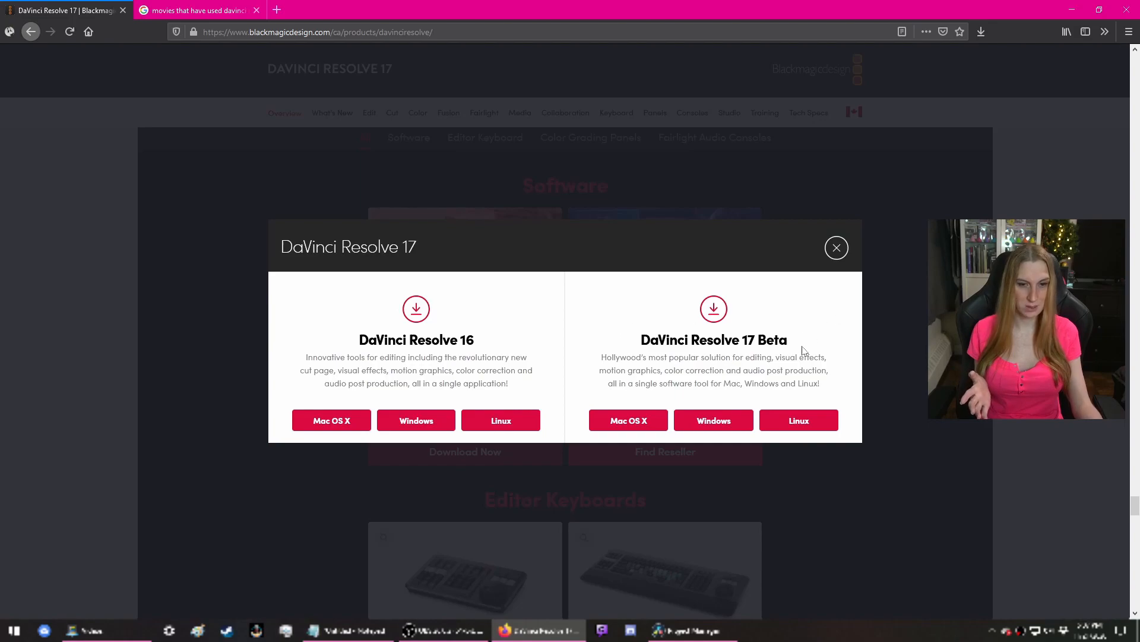
double_click(713, 339)
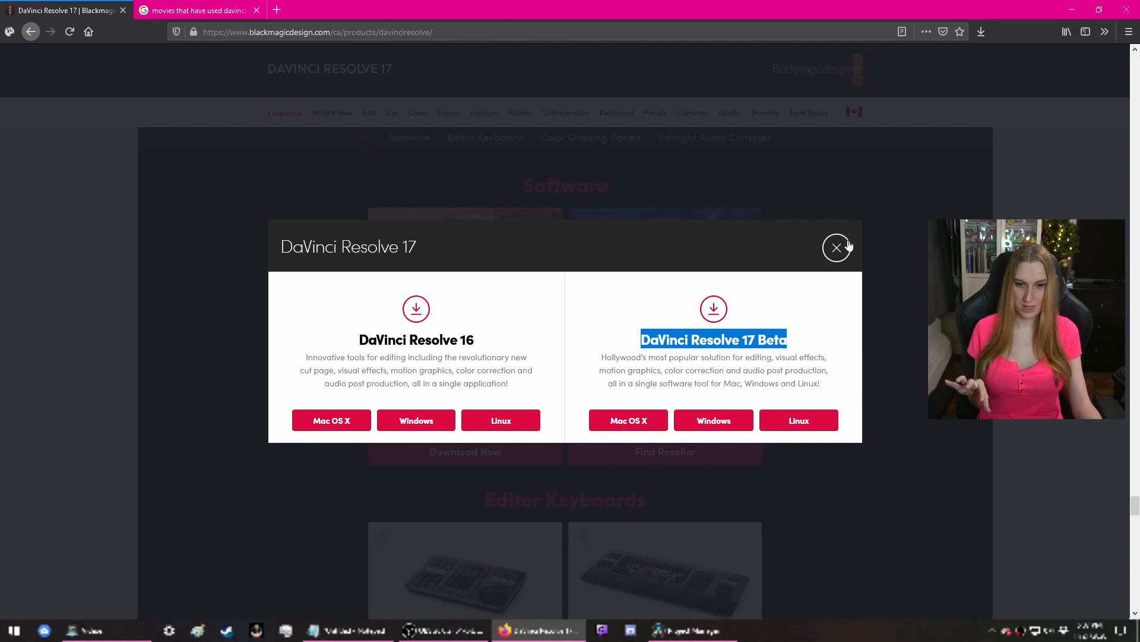
left_click(836, 246)
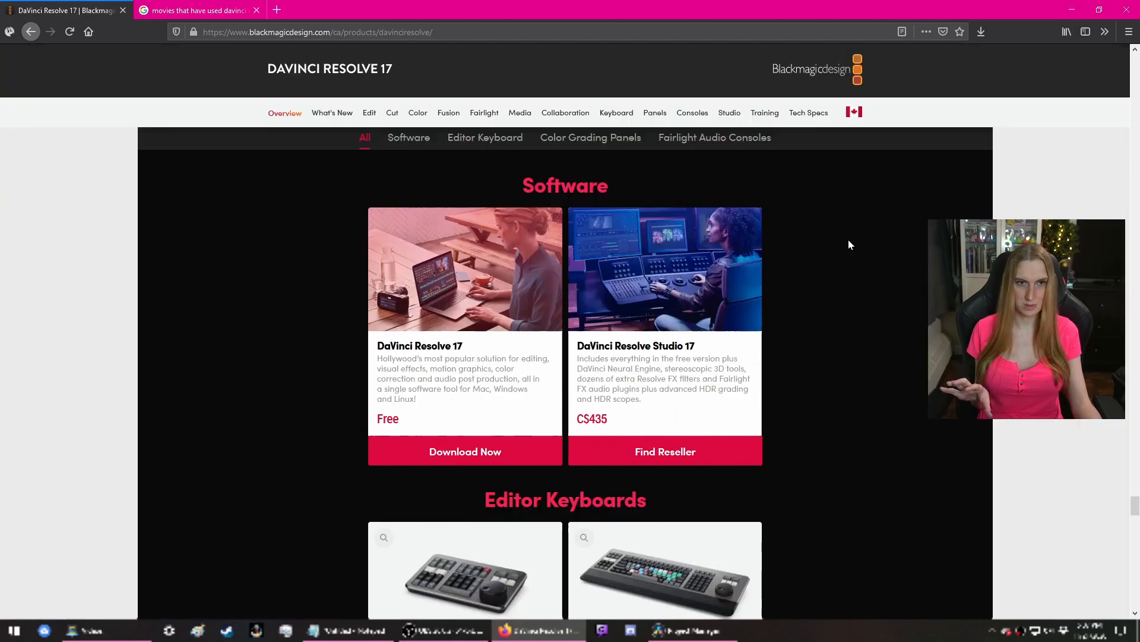
mouse_move(915, 180)
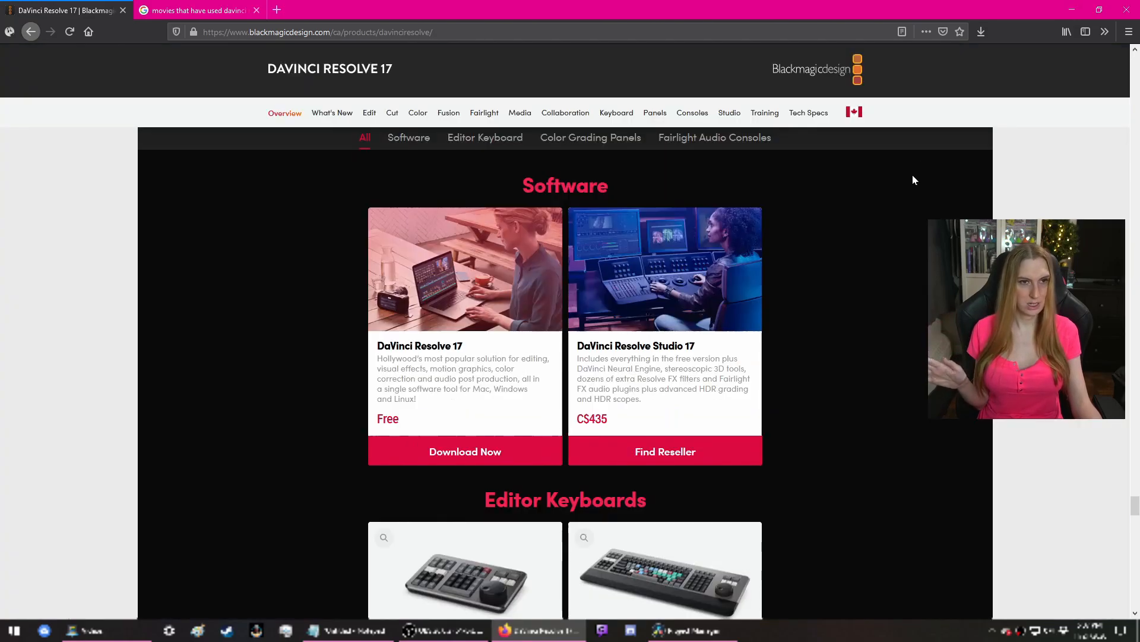
mouse_move(1071, 9)
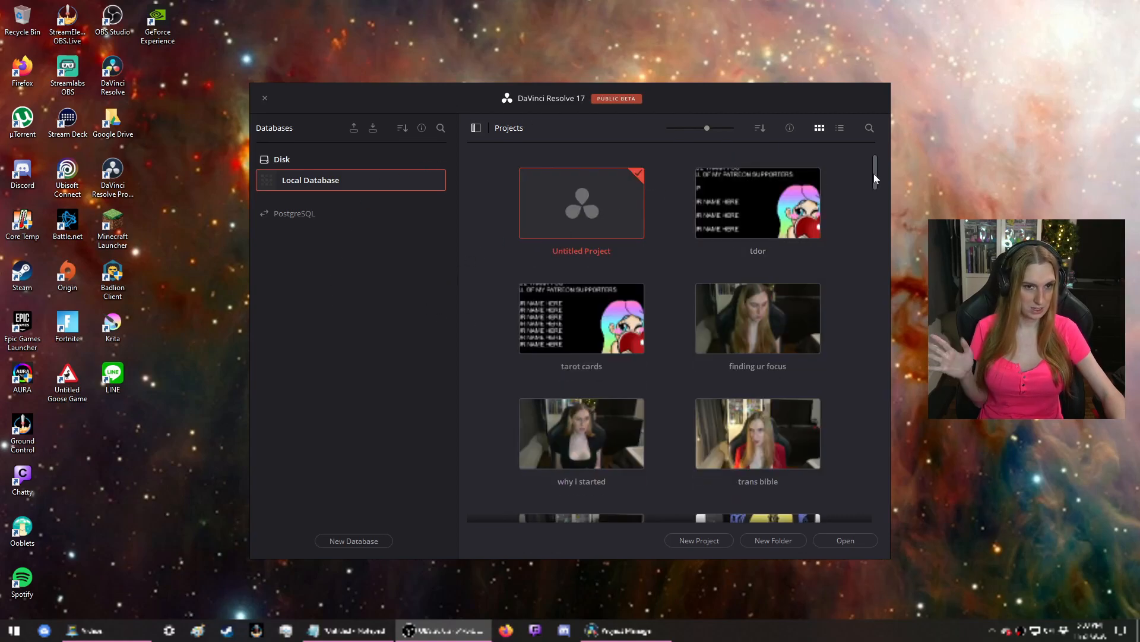
scroll("down", 3)
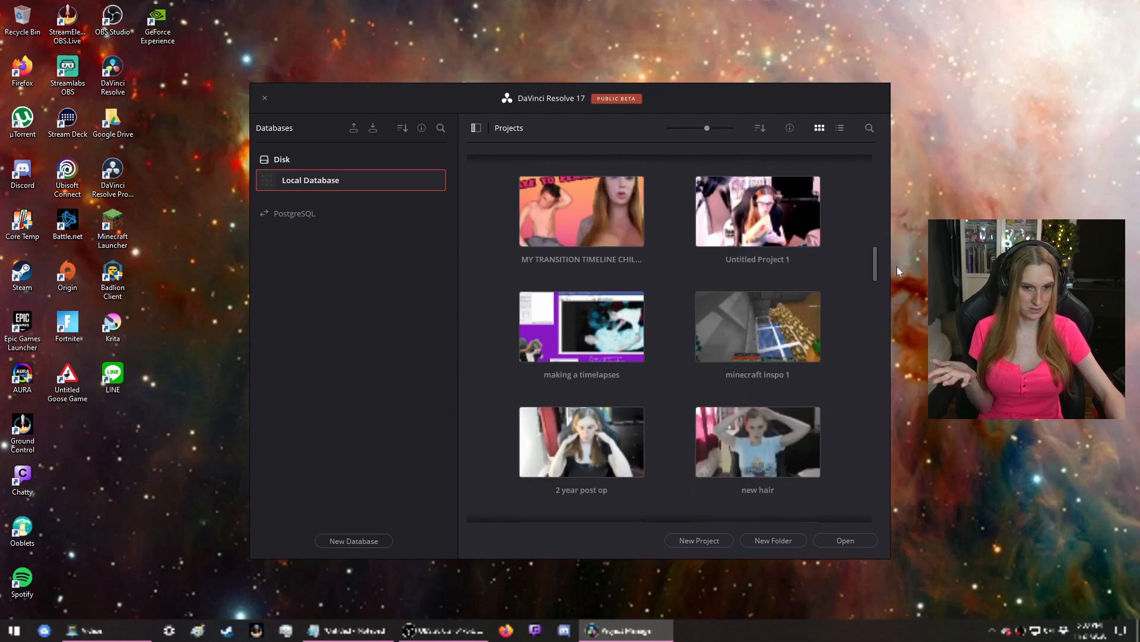
scroll("down", 3)
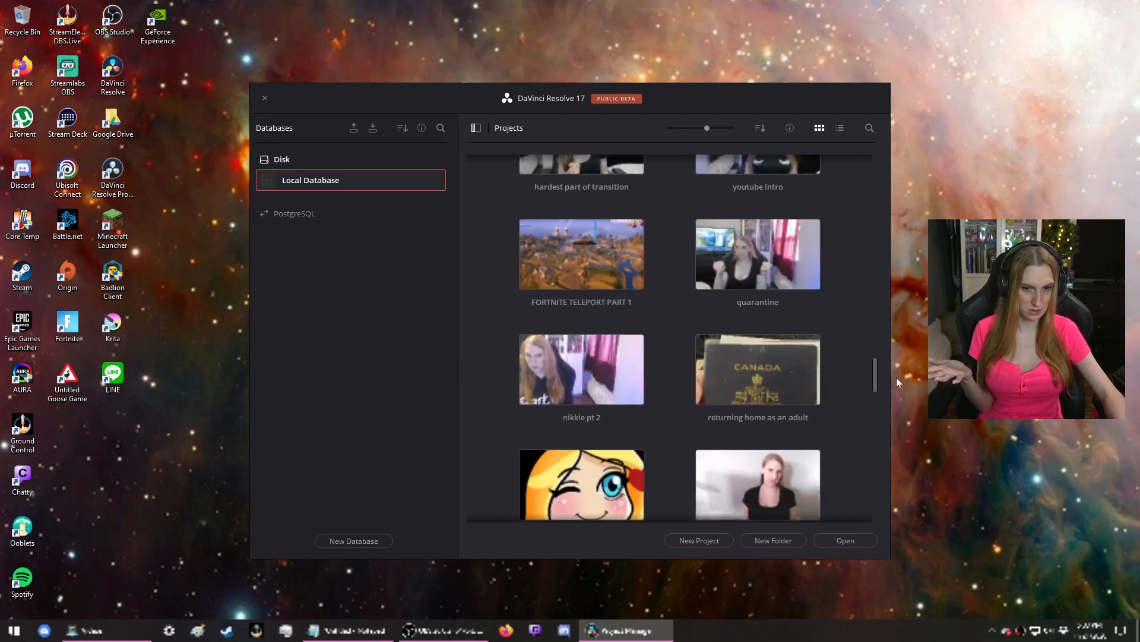
scroll("down", 3)
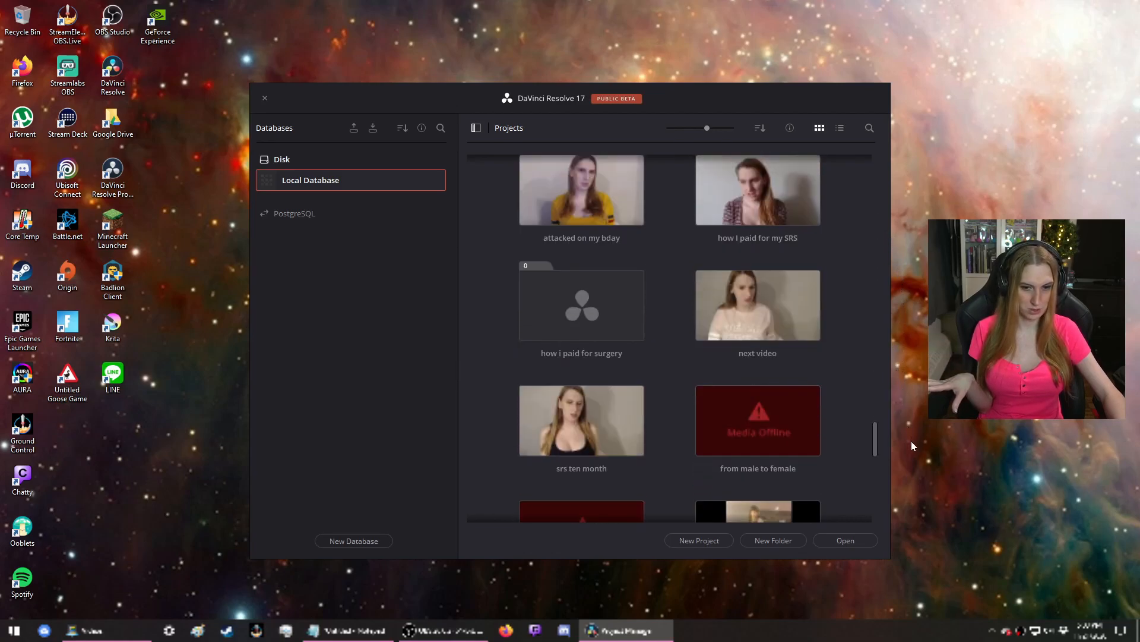
scroll("down", 3)
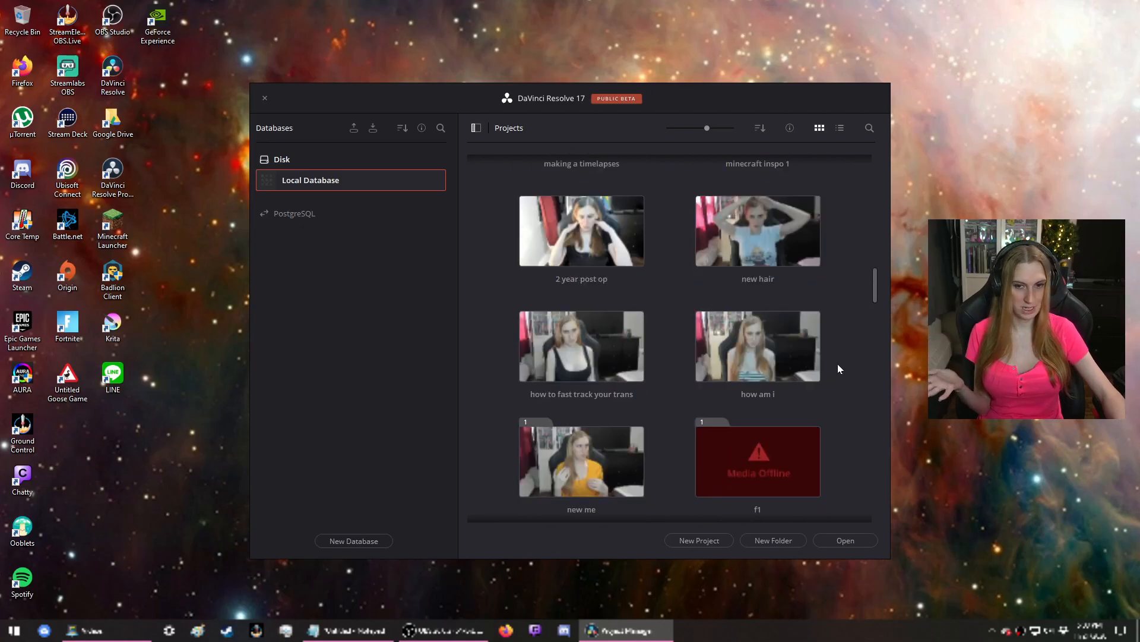
scroll("up", 3)
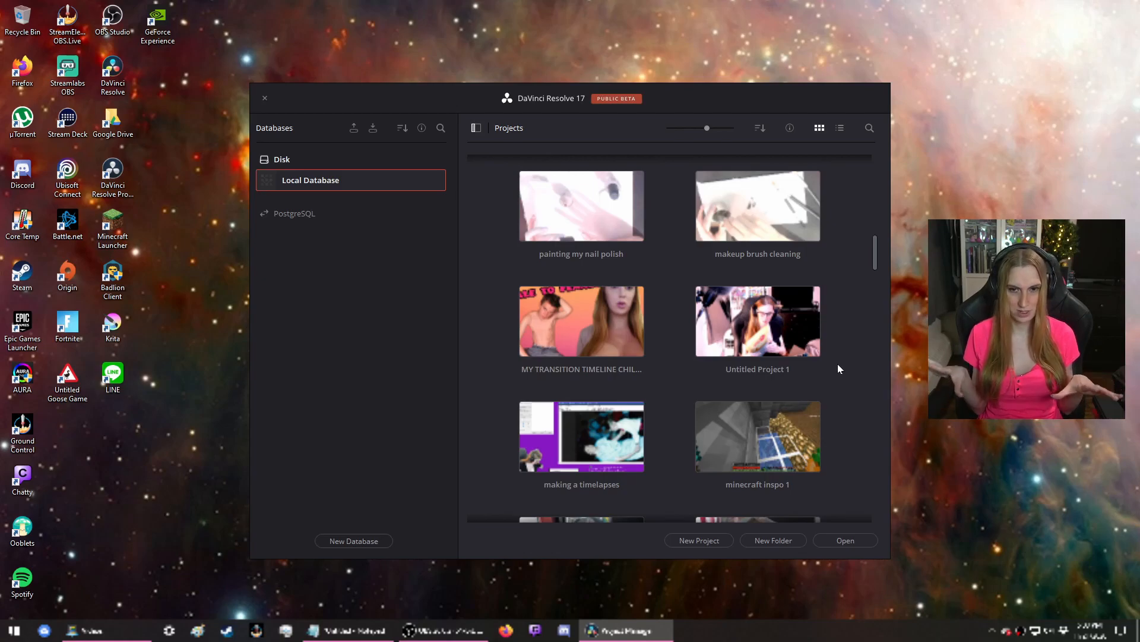
mouse_move(699, 540)
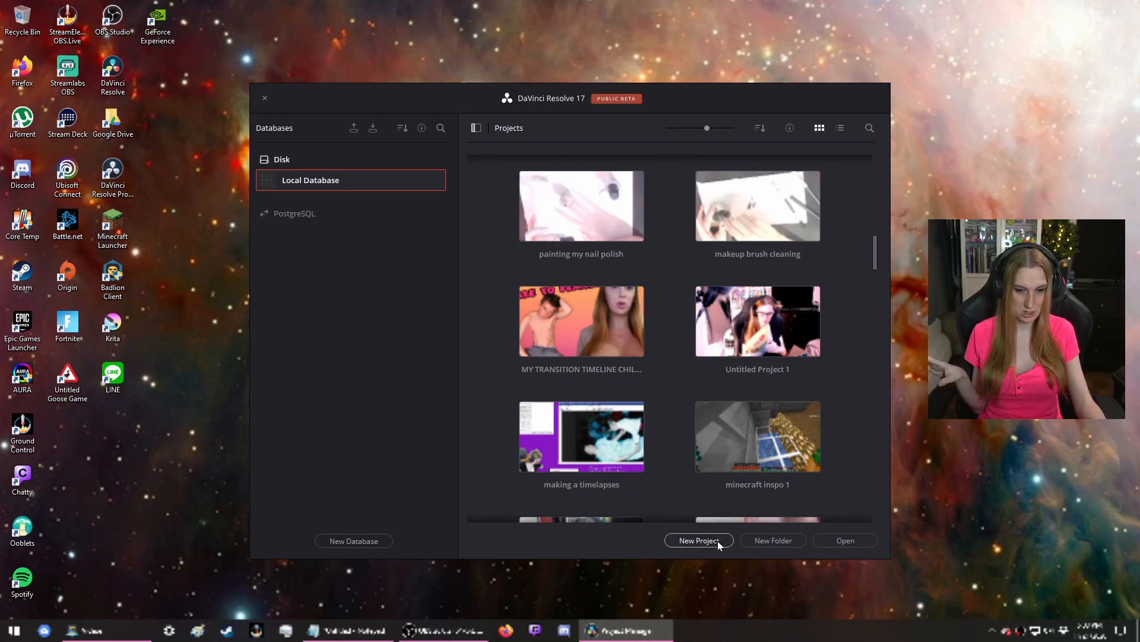
Step: Create a new project named 'how to make a video' and open it
left_click(697, 540)
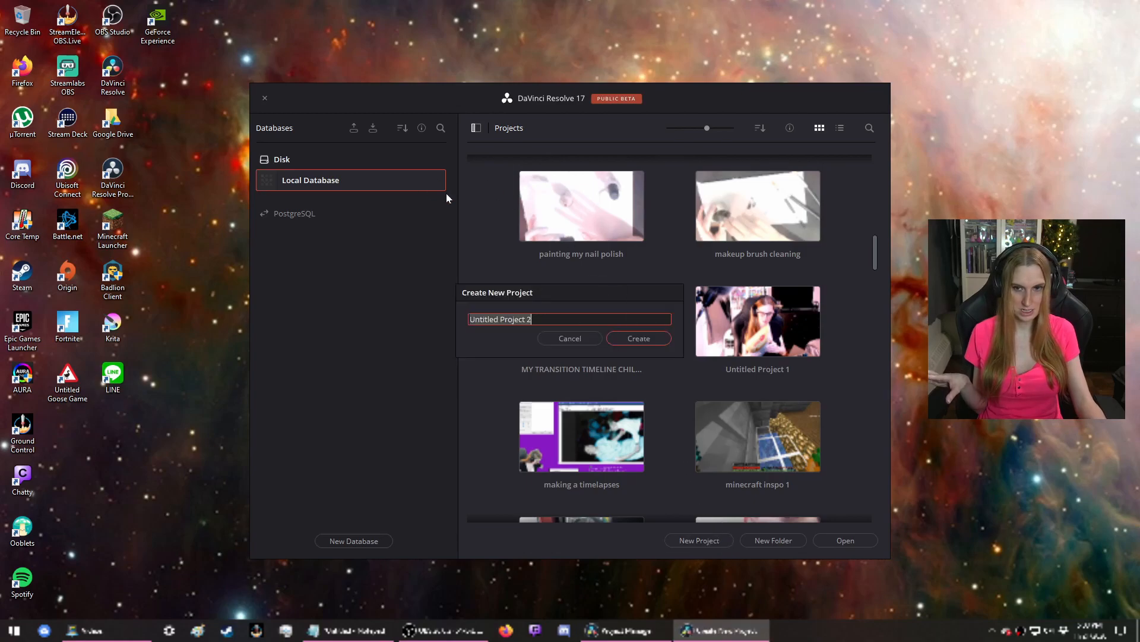
mouse_move(382, 307)
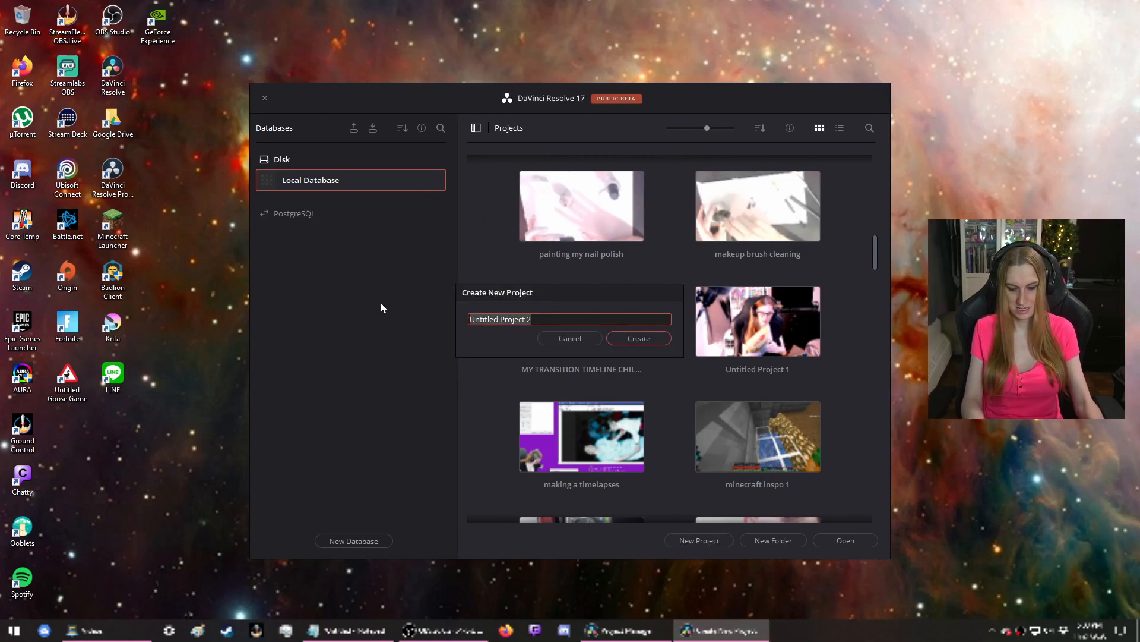
type("video")
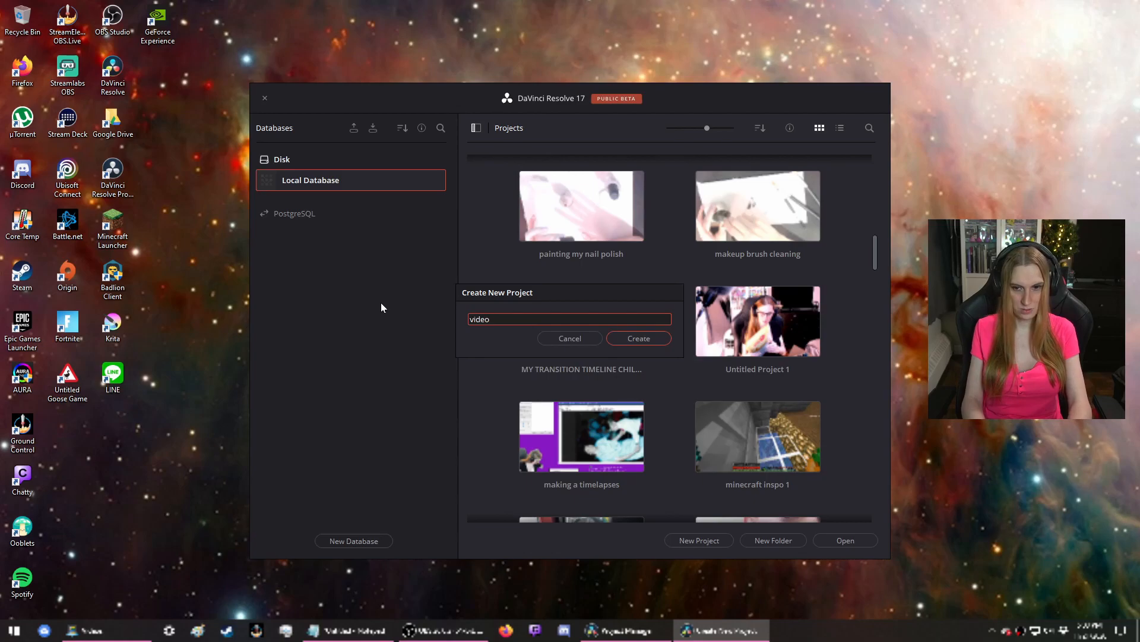
key("ctrl+a")
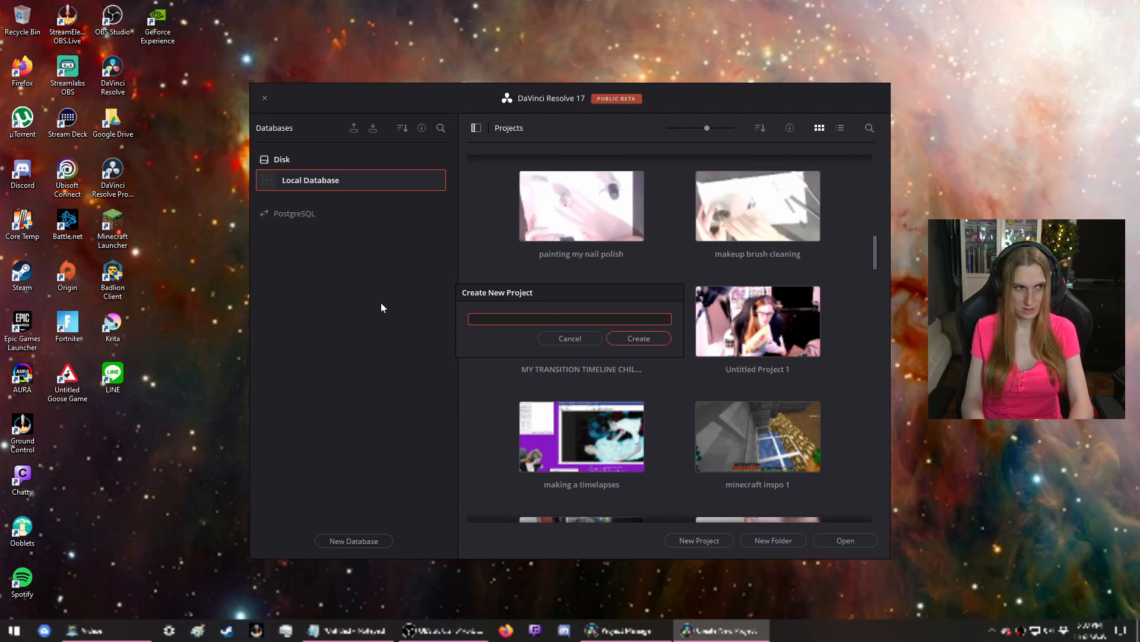
type("how to make a video")
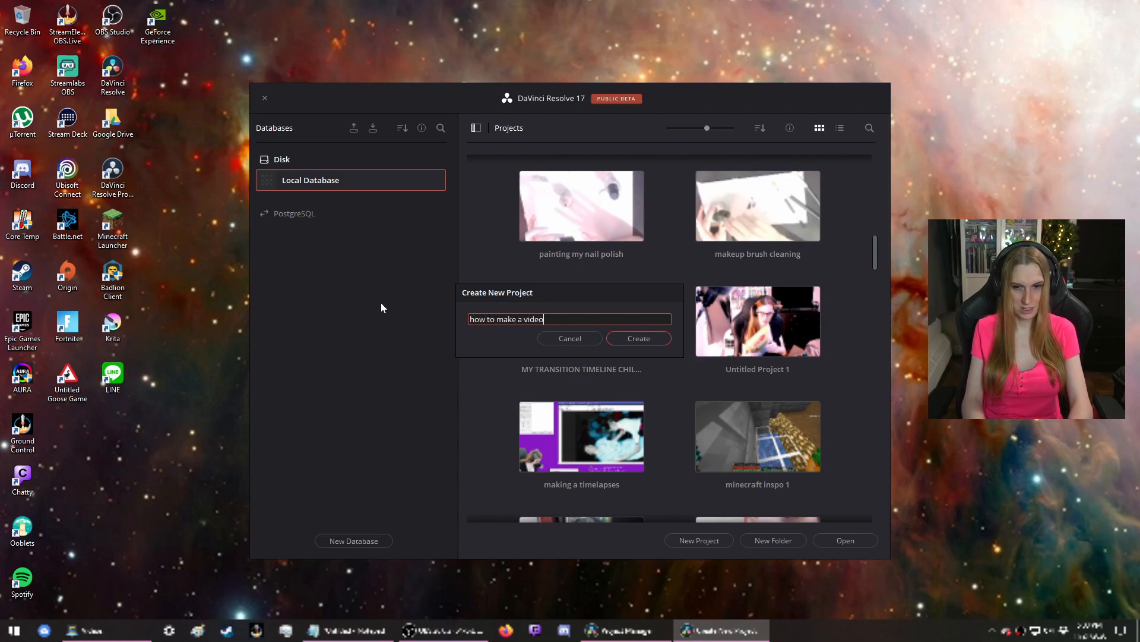
left_click(638, 337)
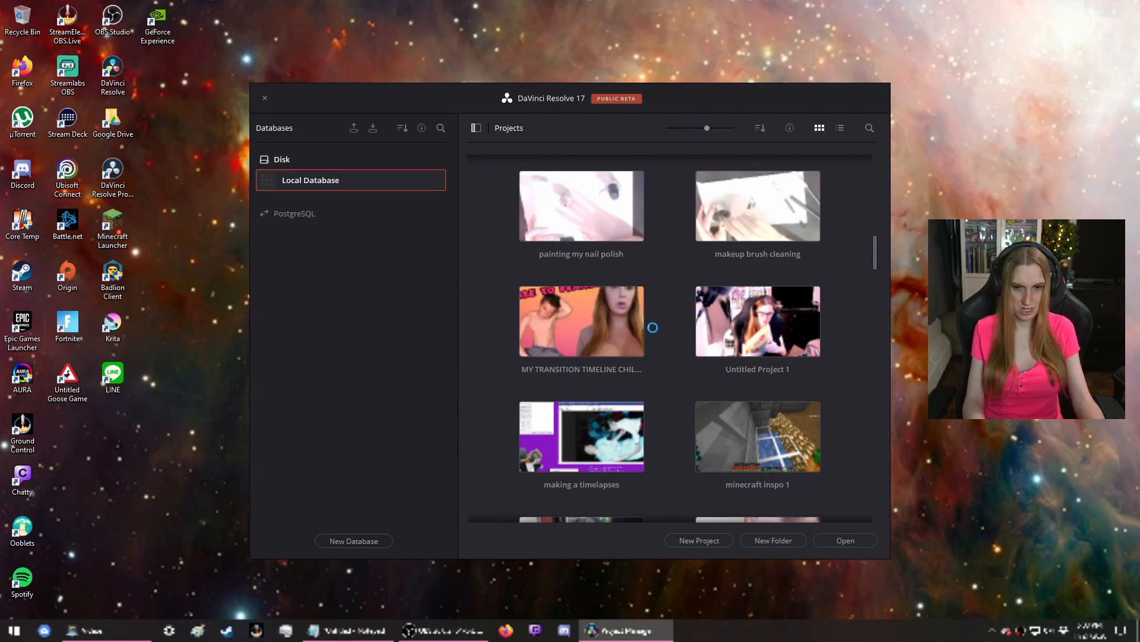
left_click(265, 97)
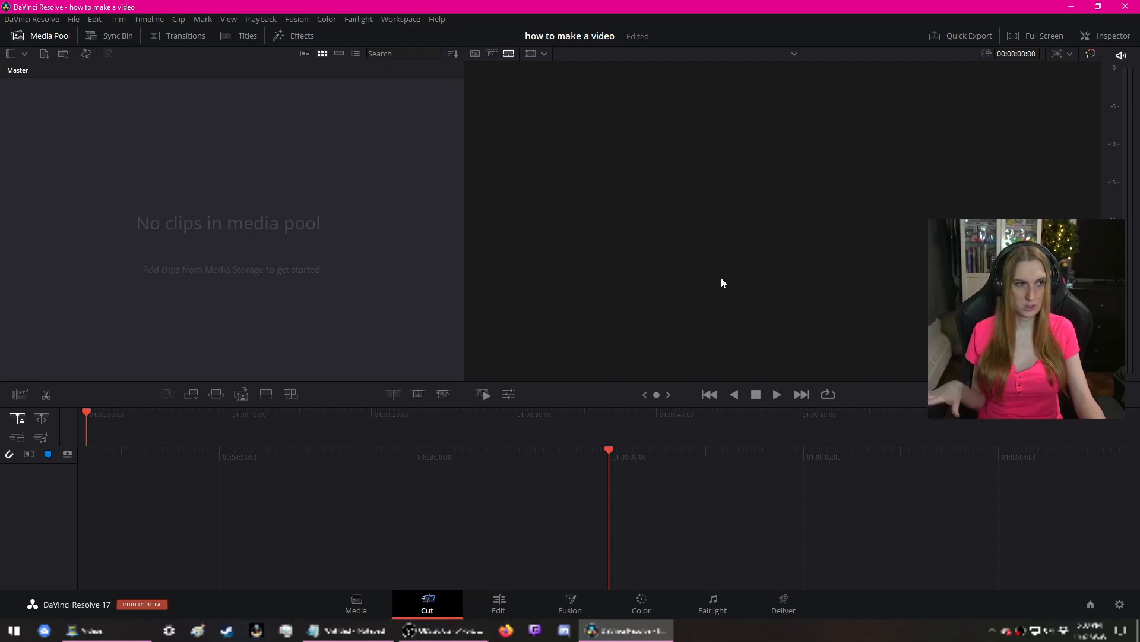
mouse_move(1002, 178)
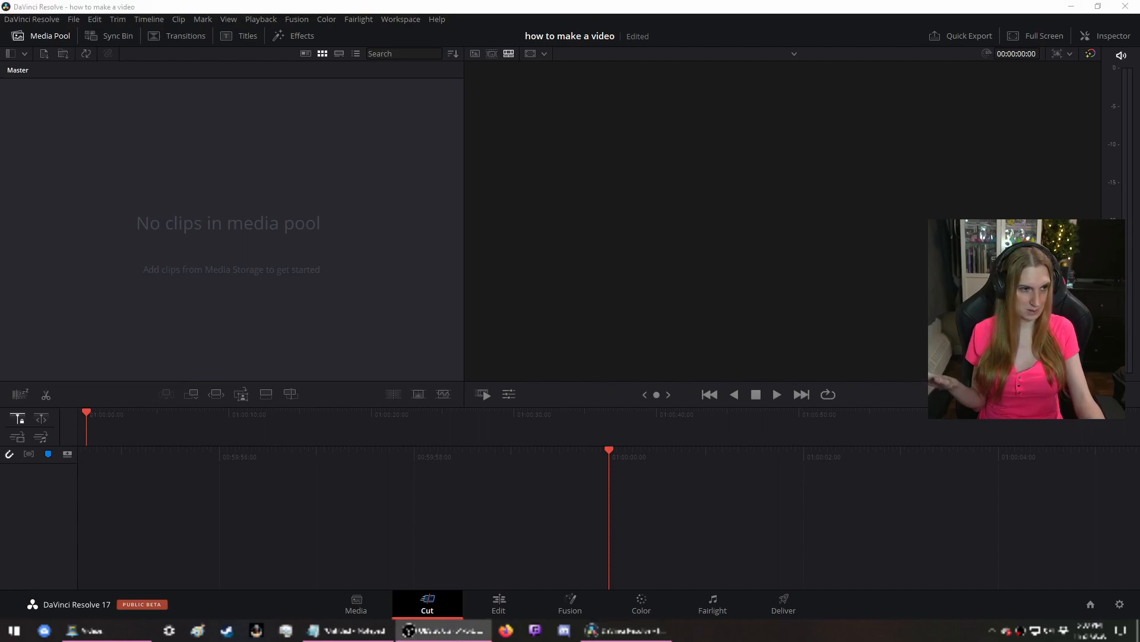
mouse_move(373, 449)
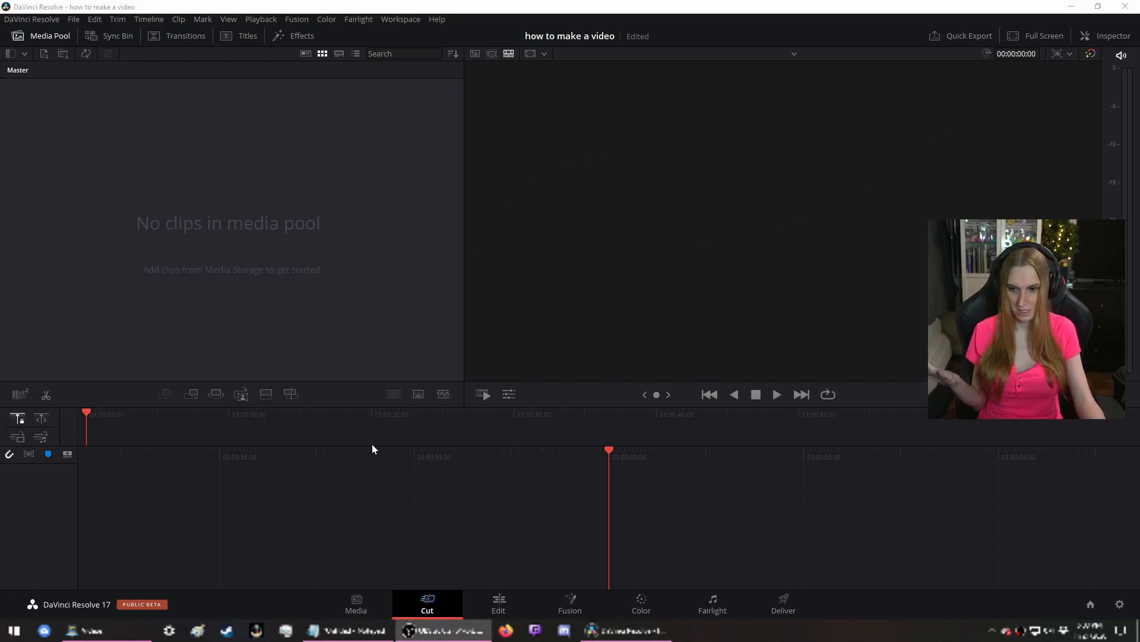
mouse_move(243, 165)
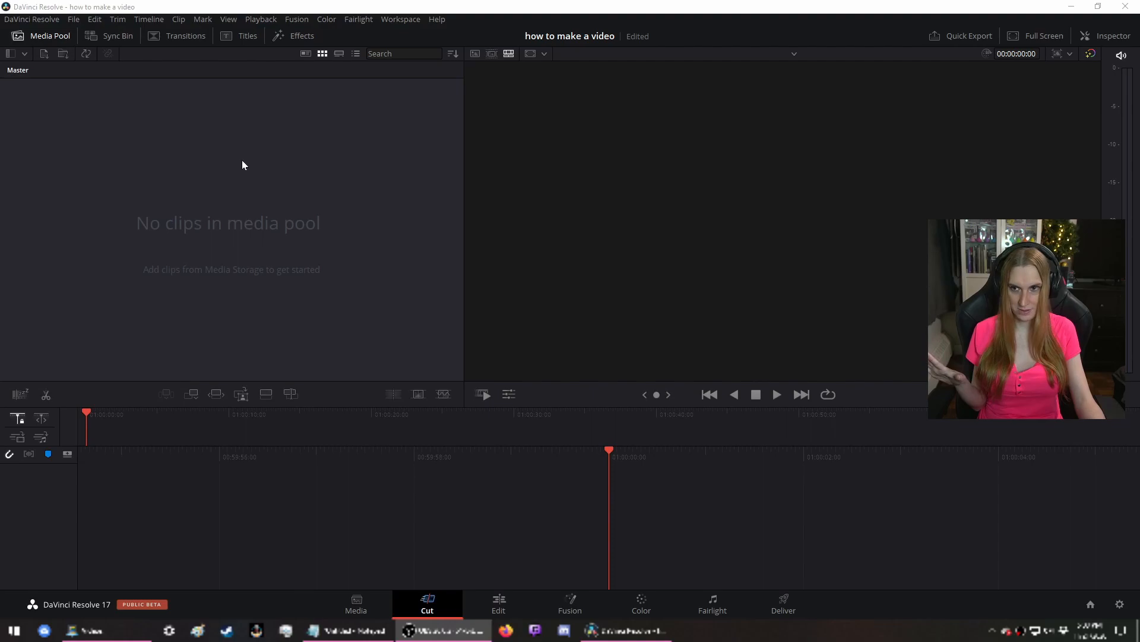
mouse_move(353, 163)
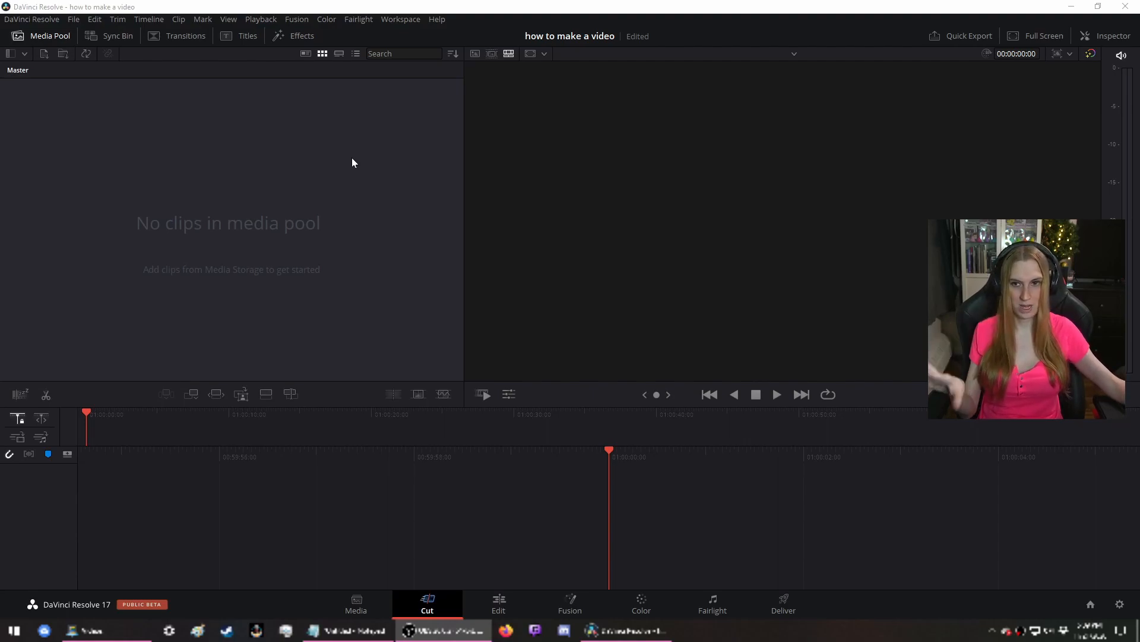
mouse_move(398, 138)
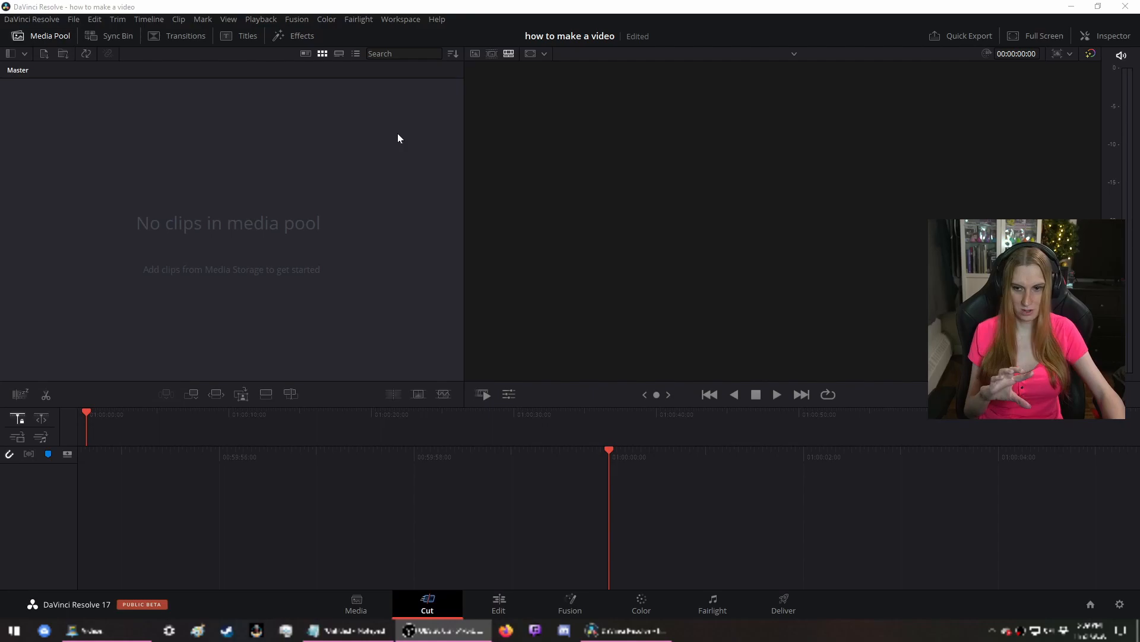
mouse_move(399, 516)
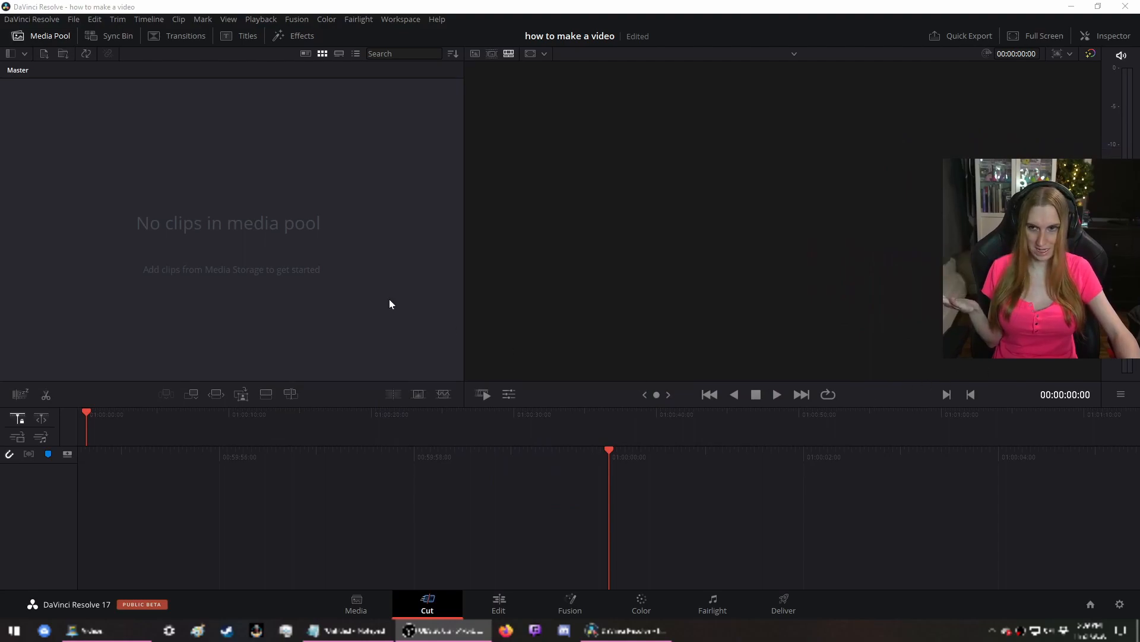
mouse_move(40, 30)
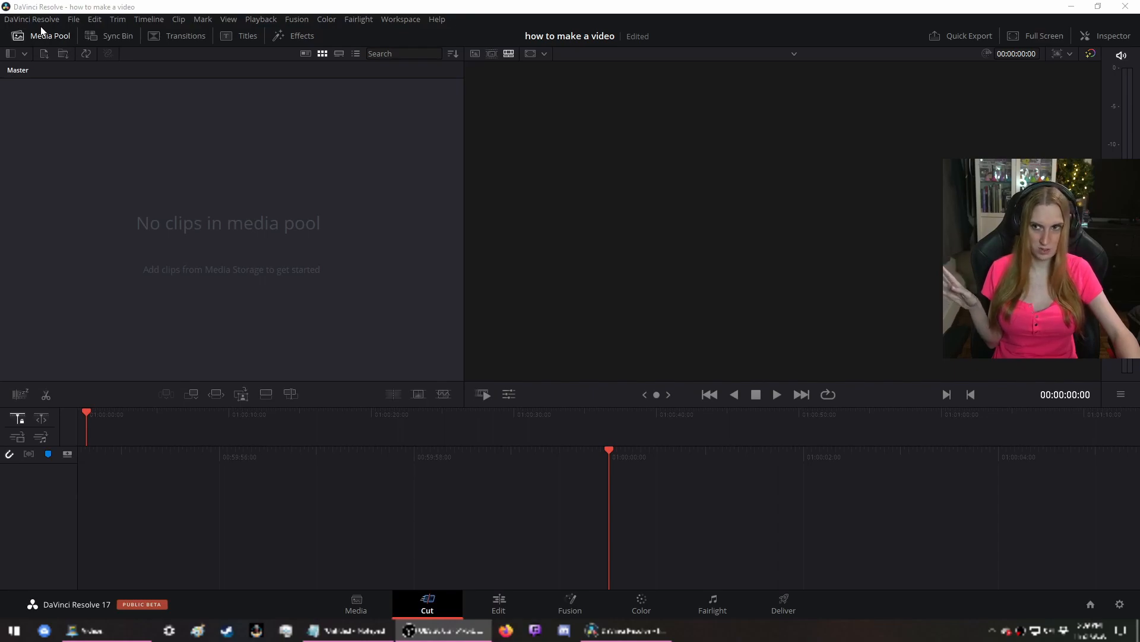
left_click(31, 19)
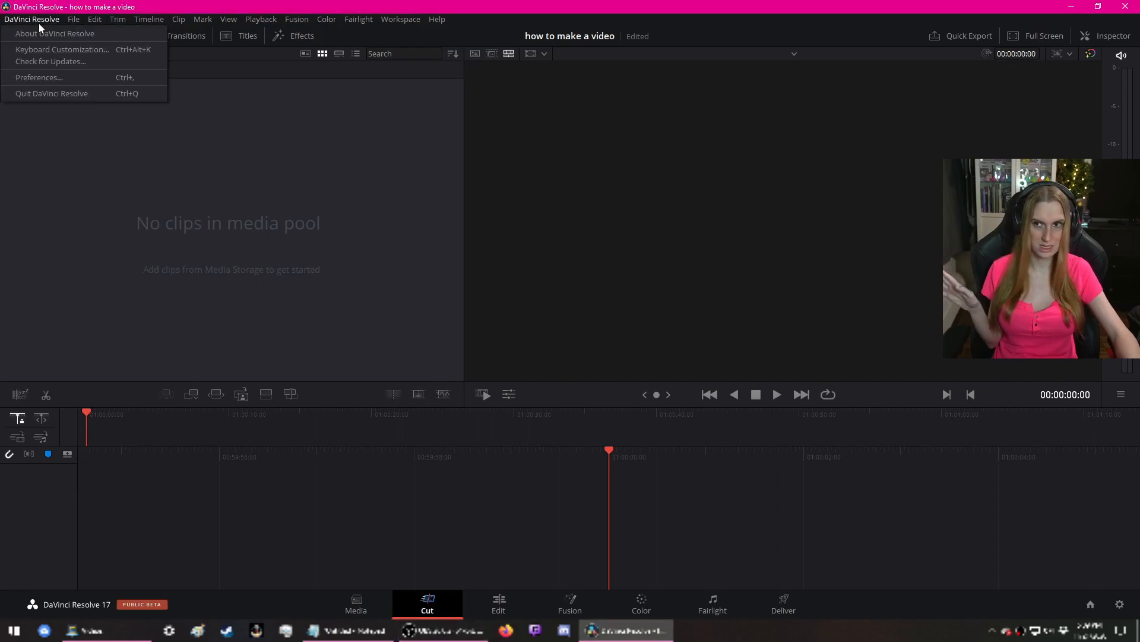
mouse_move(61, 78)
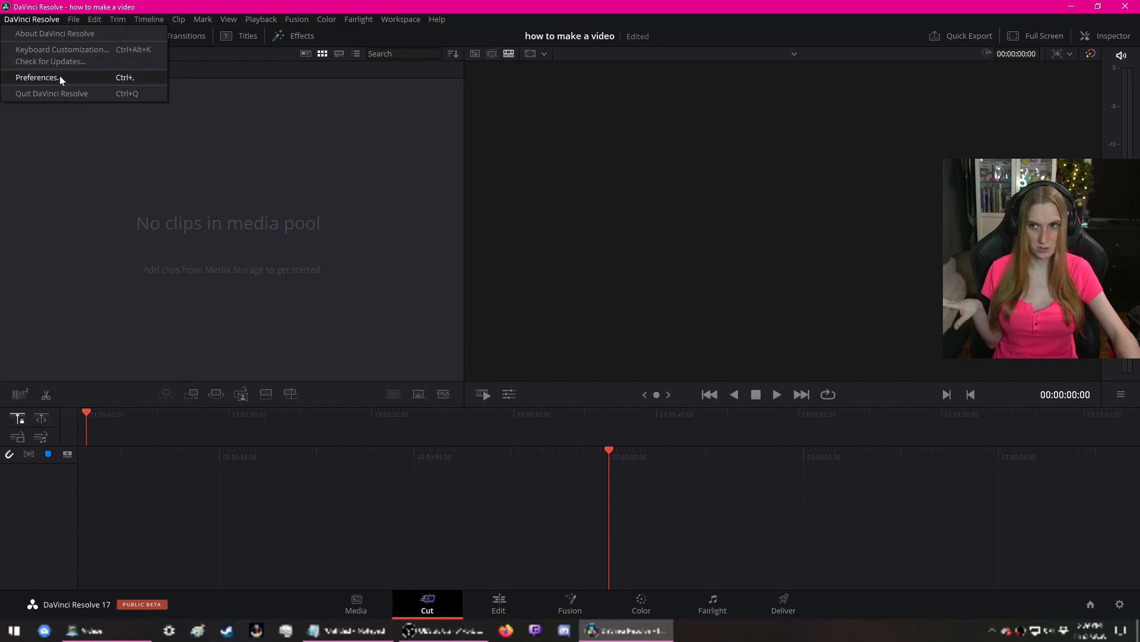
left_click(37, 77)
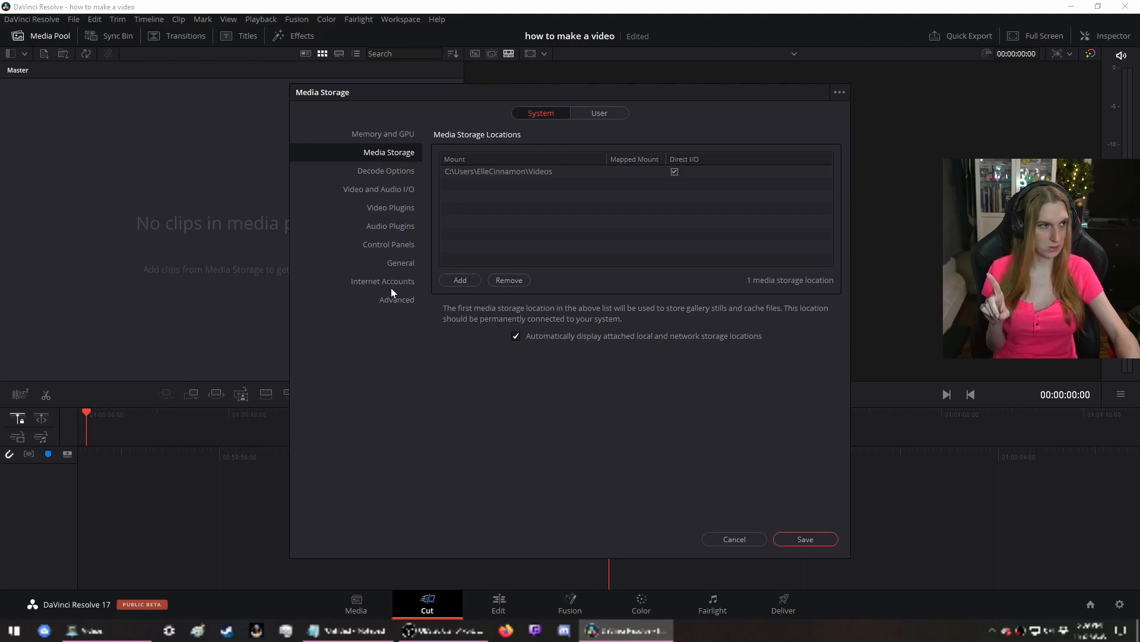
mouse_move(391, 286)
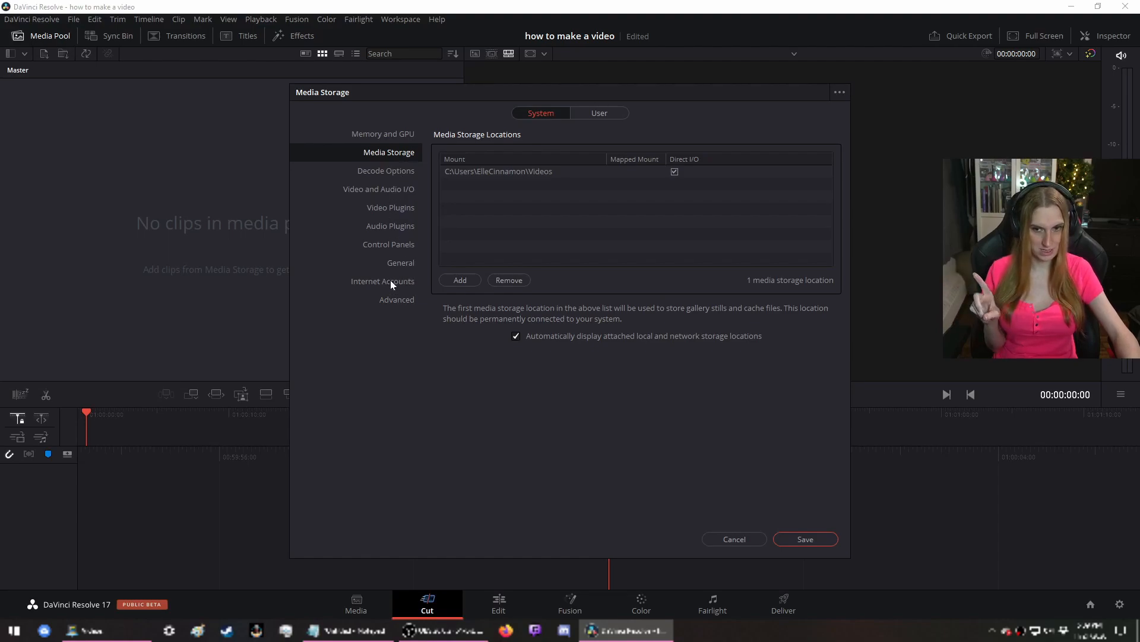
left_click(382, 281)
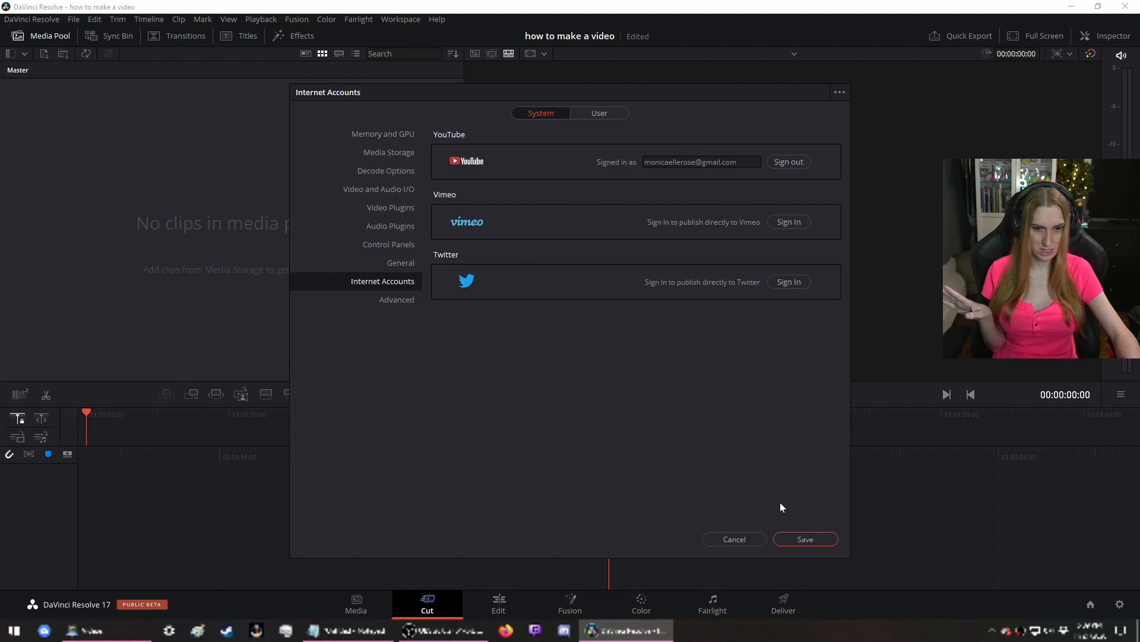
mouse_move(734, 539)
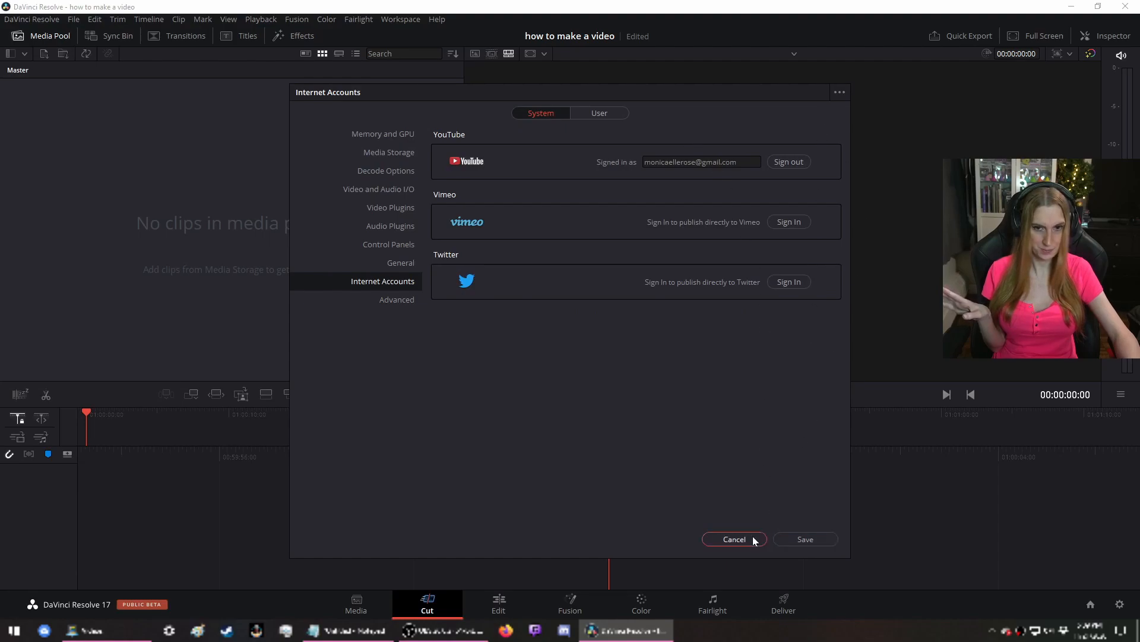
left_click(733, 539)
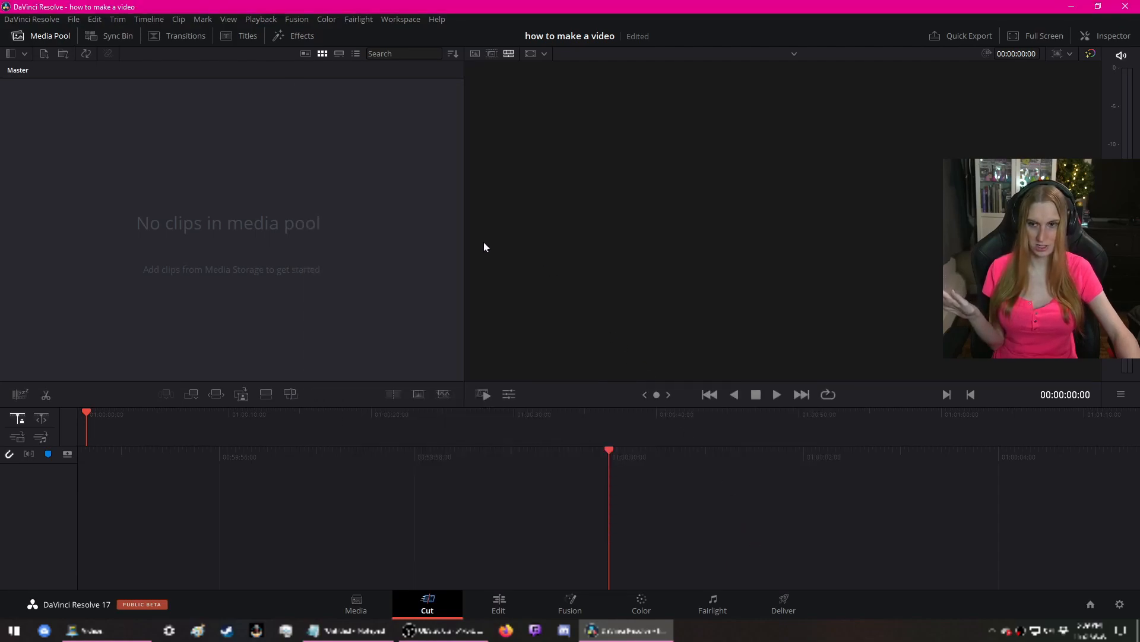
mouse_move(494, 238)
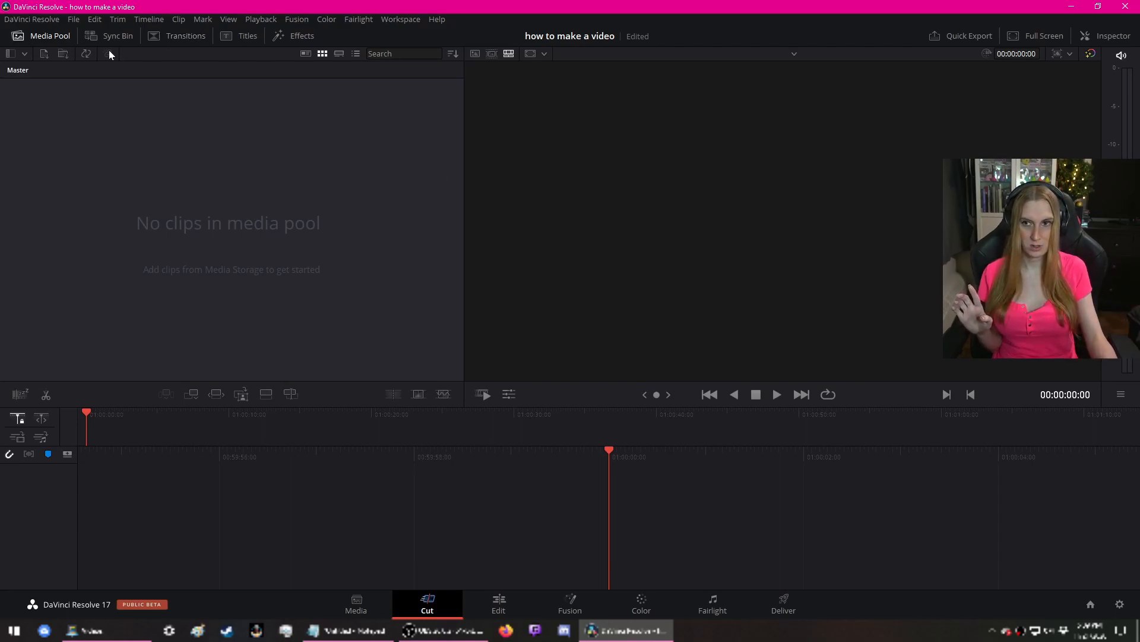
mouse_move(318, 209)
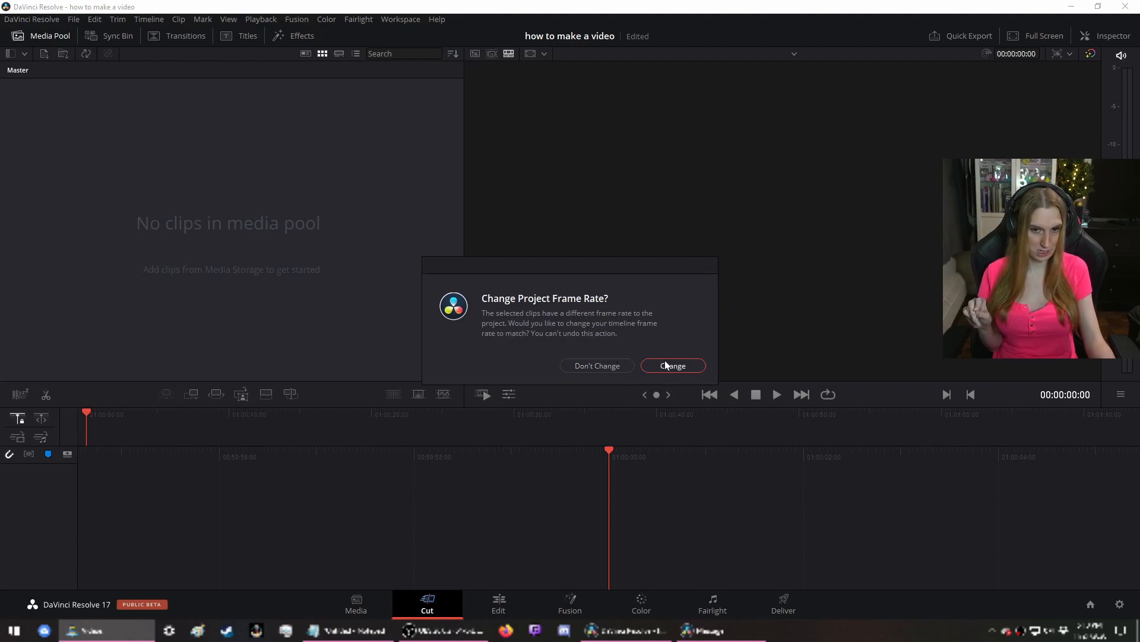
Step: Accept the frame-rate change, select the imported clips, and go to the Edit page
left_click(671, 365)
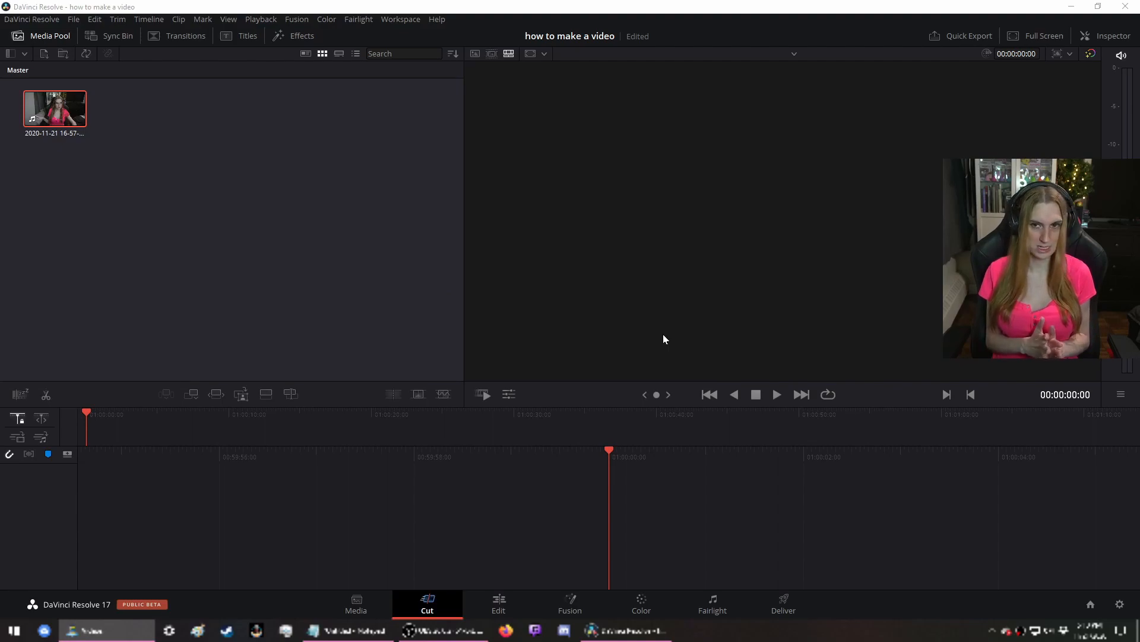
mouse_move(616, 336)
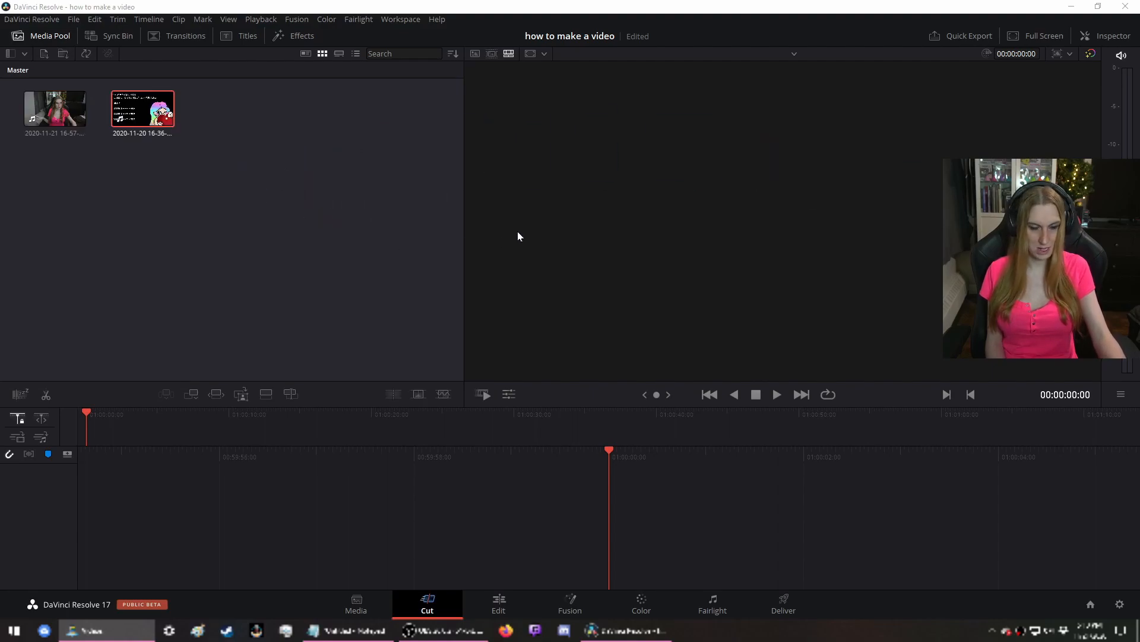
left_click(55, 109)
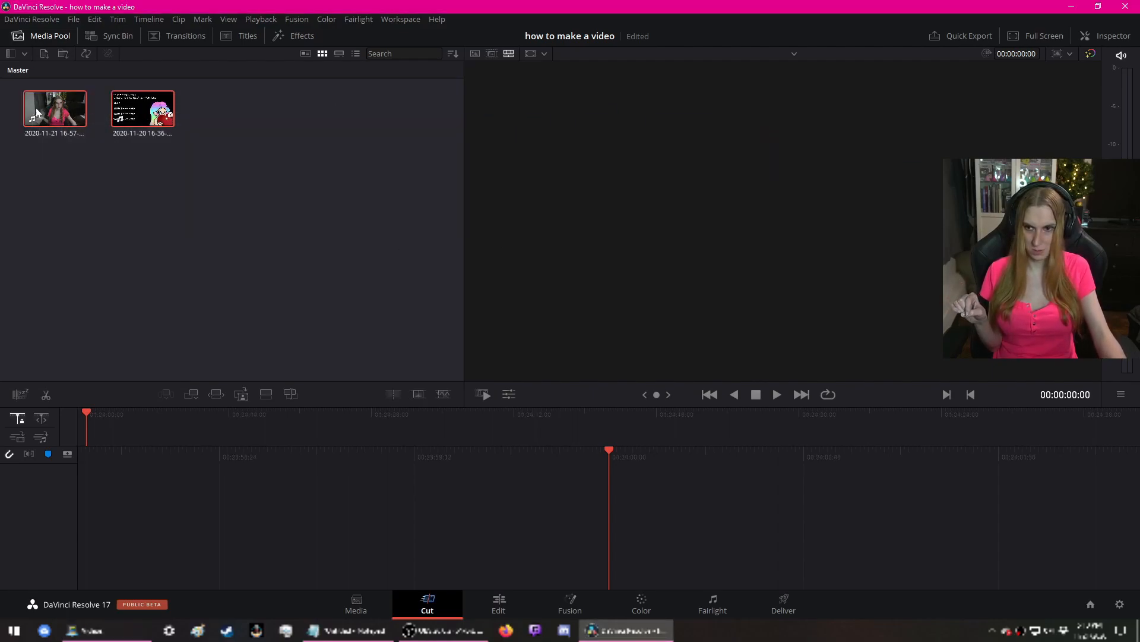
left_click(498, 602)
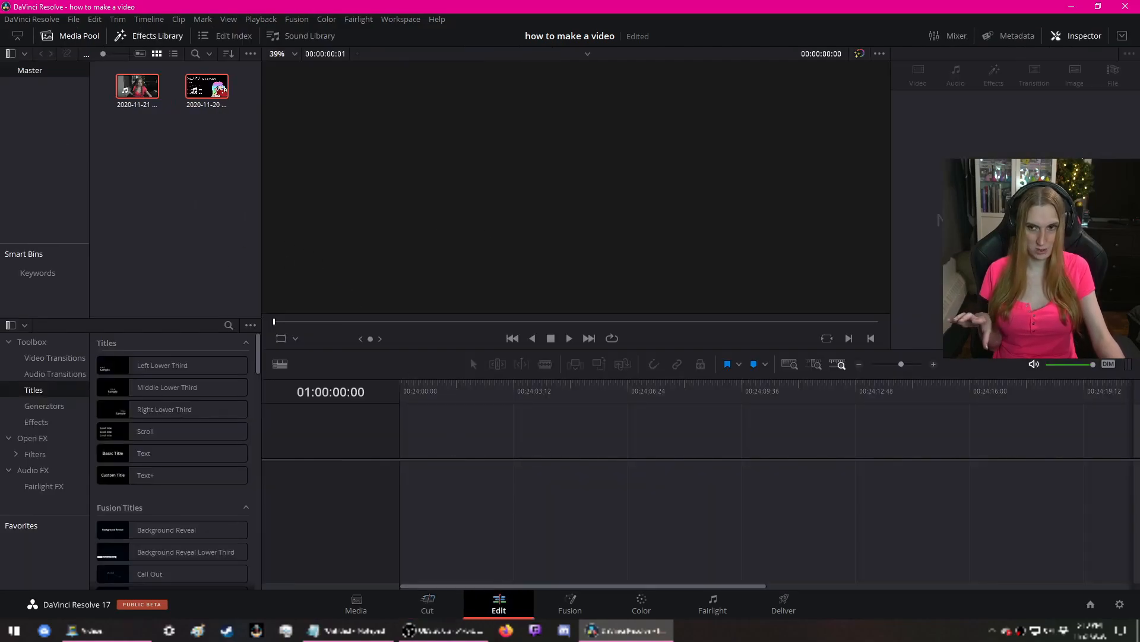
mouse_move(186, 265)
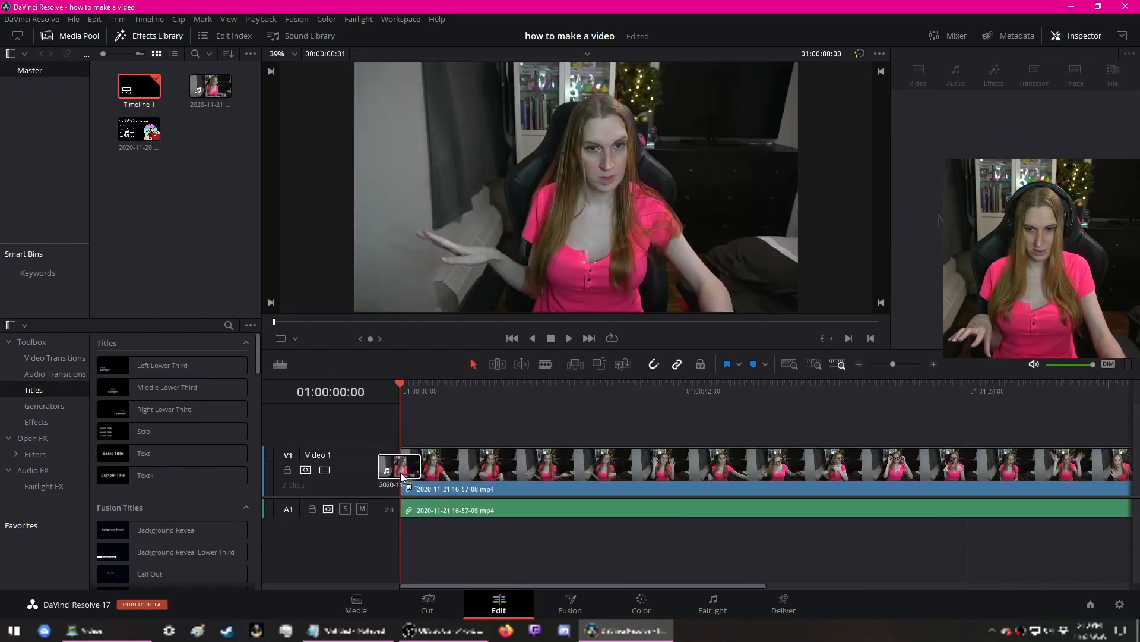
Step: Toggle the Inspector open and closed for the timeline clip
left_click(1083, 35)
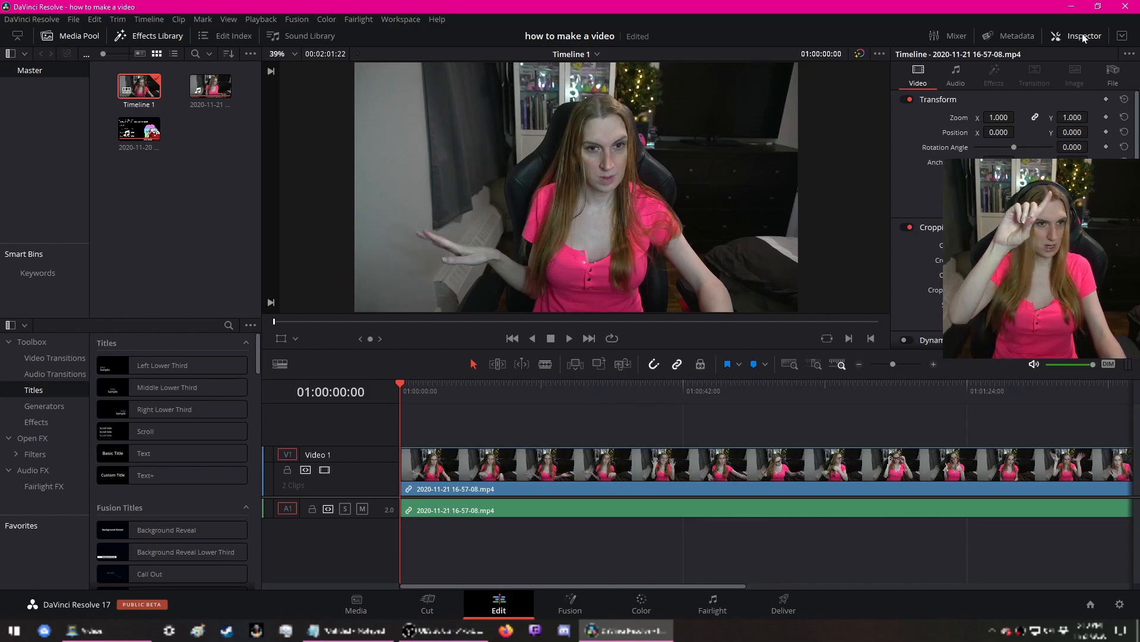
left_click(1084, 36)
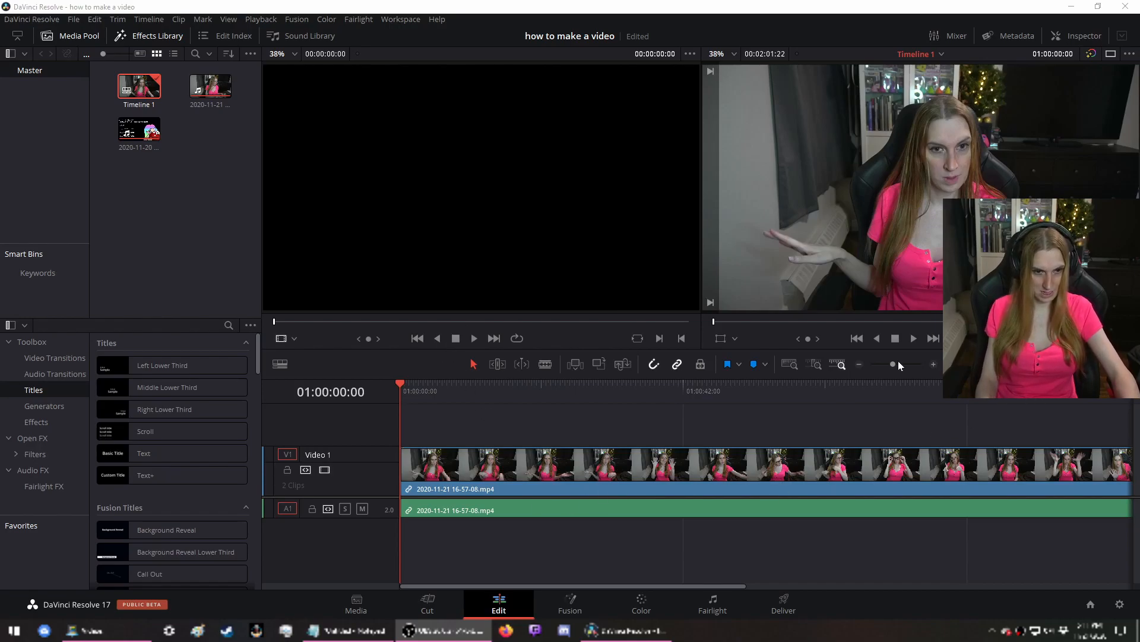
left_click(933, 364)
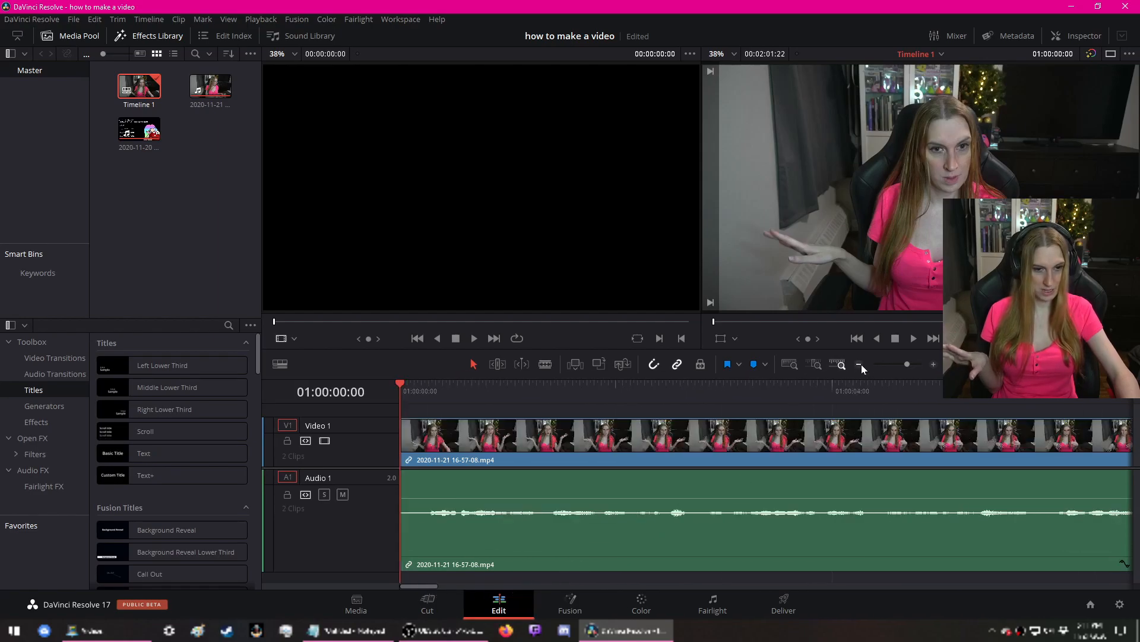
left_click(859, 364)
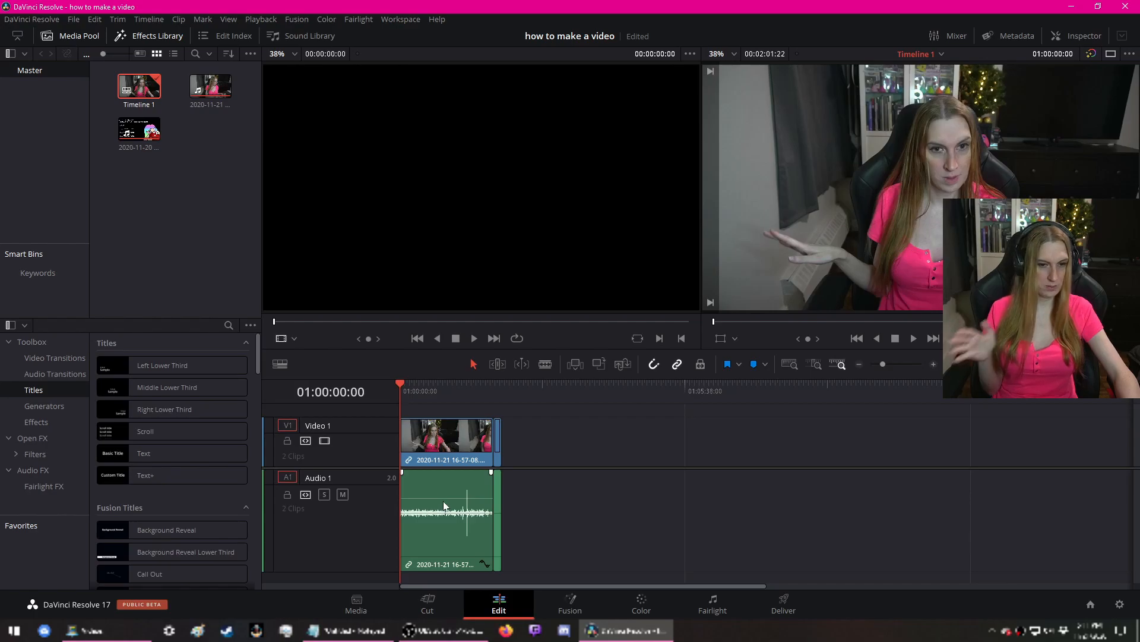
mouse_move(480, 490)
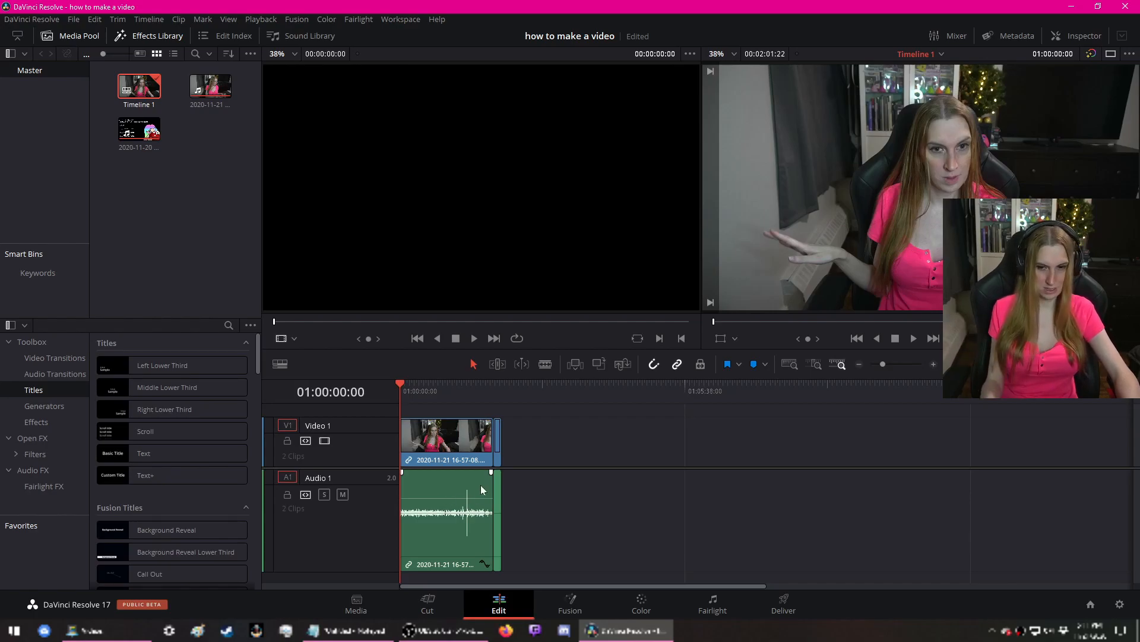
left_click(934, 363)
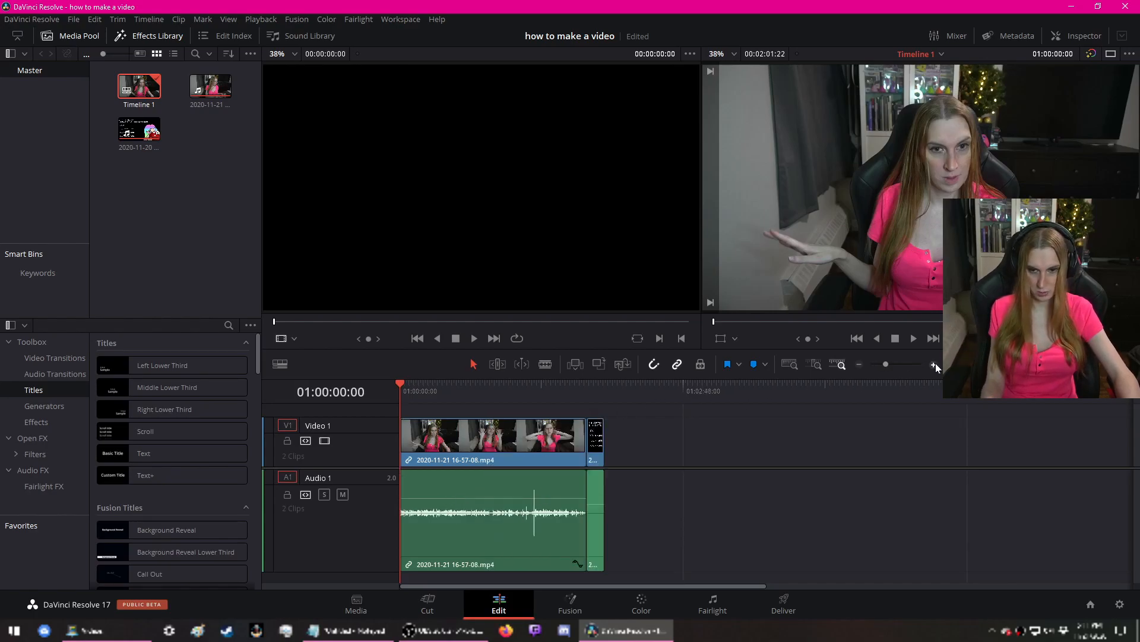
left_click(839, 364)
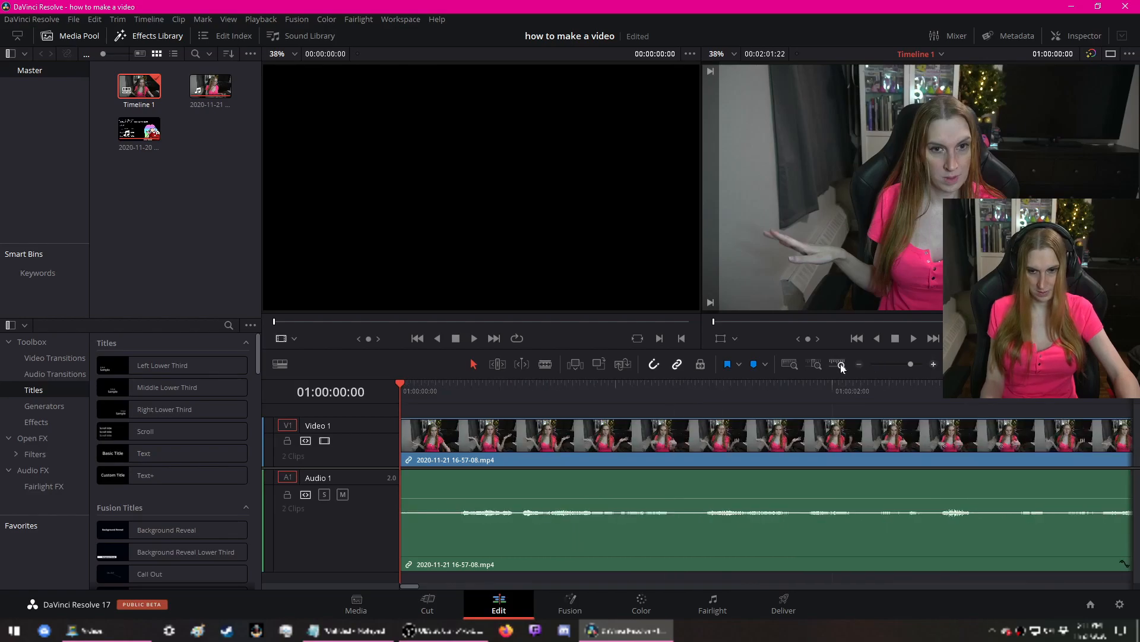
mouse_move(545, 363)
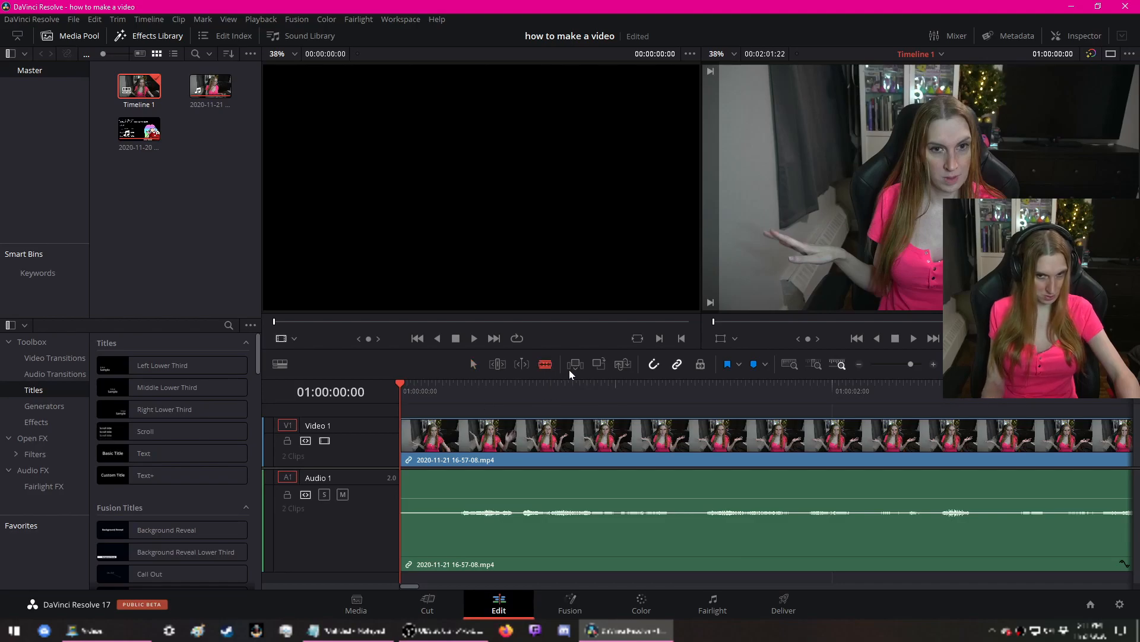
mouse_move(756, 350)
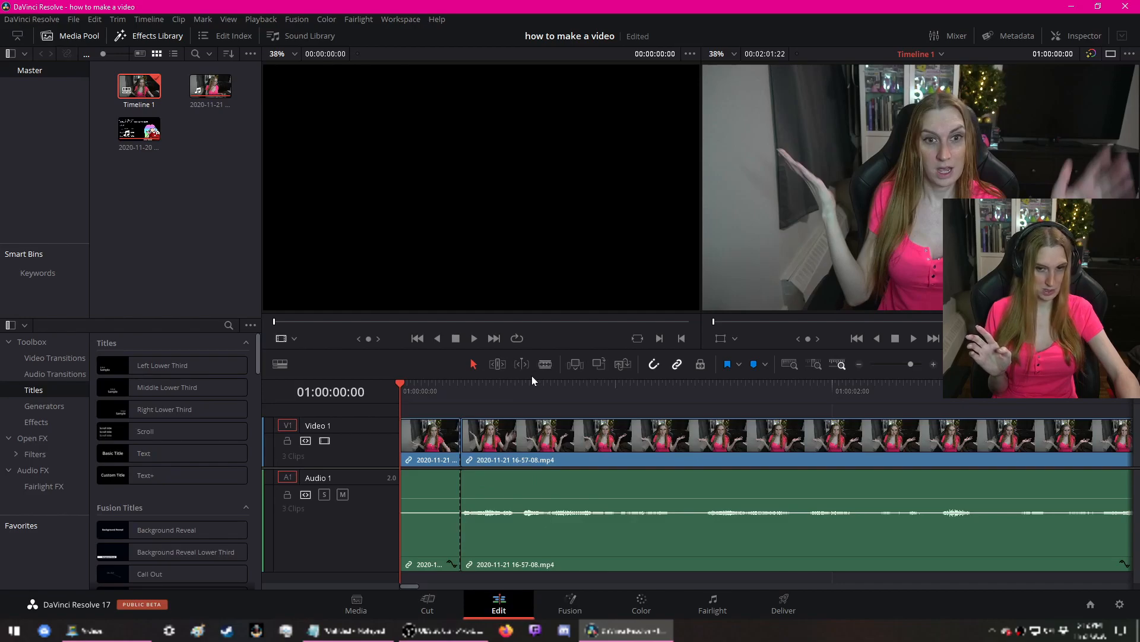
Step: Delete the short opening piece and move the remaining clip to the start
left_click(429, 437)
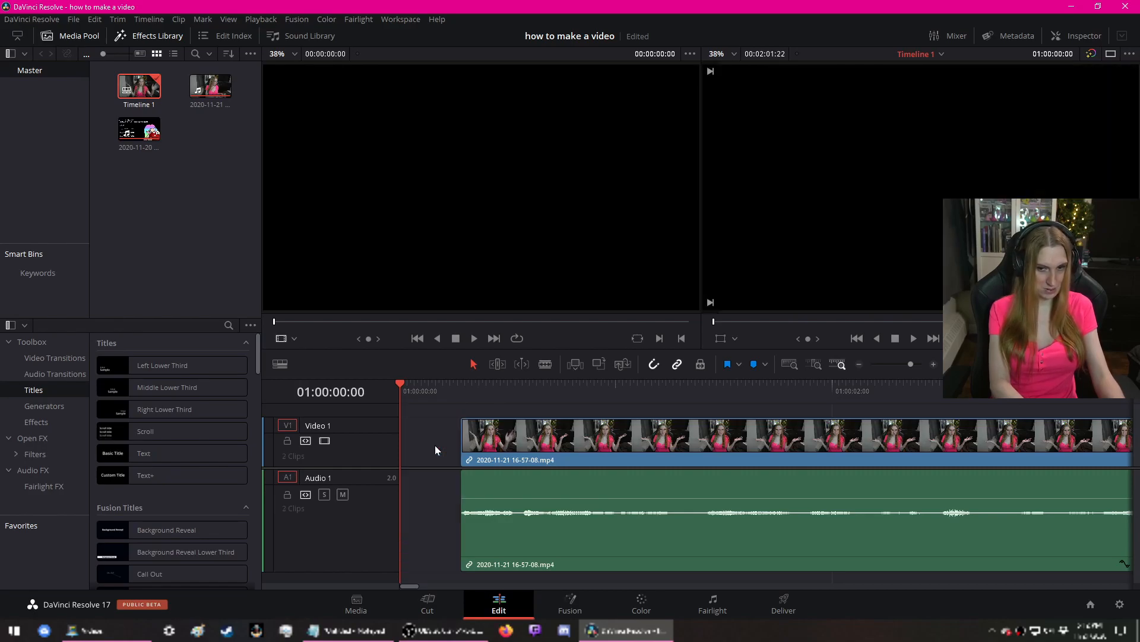
left_click(636, 436)
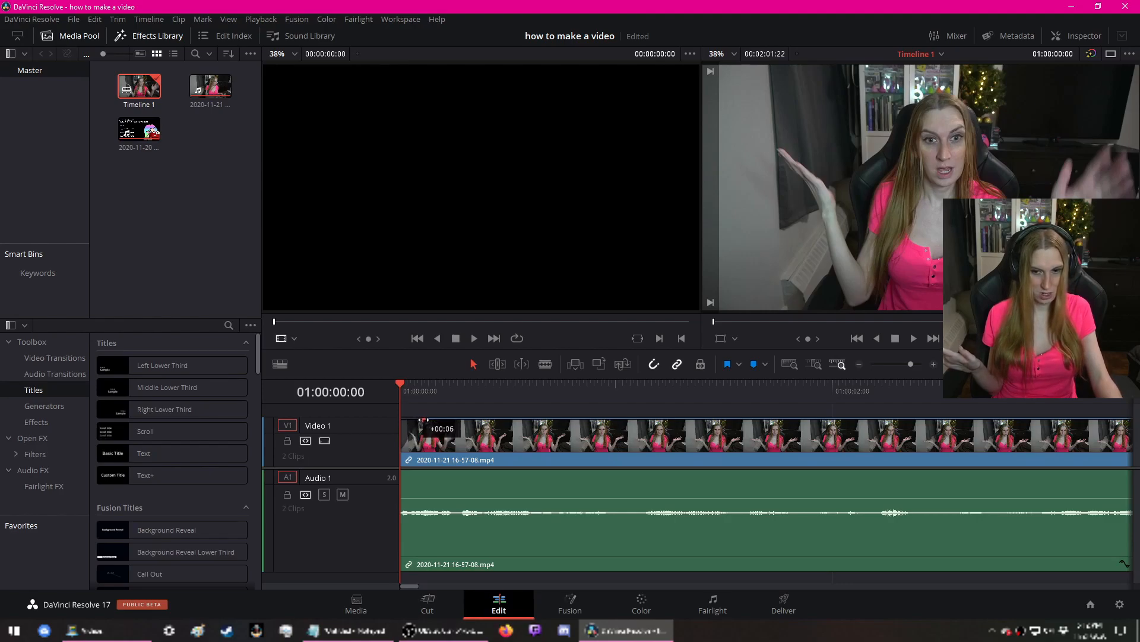
mouse_move(418, 425)
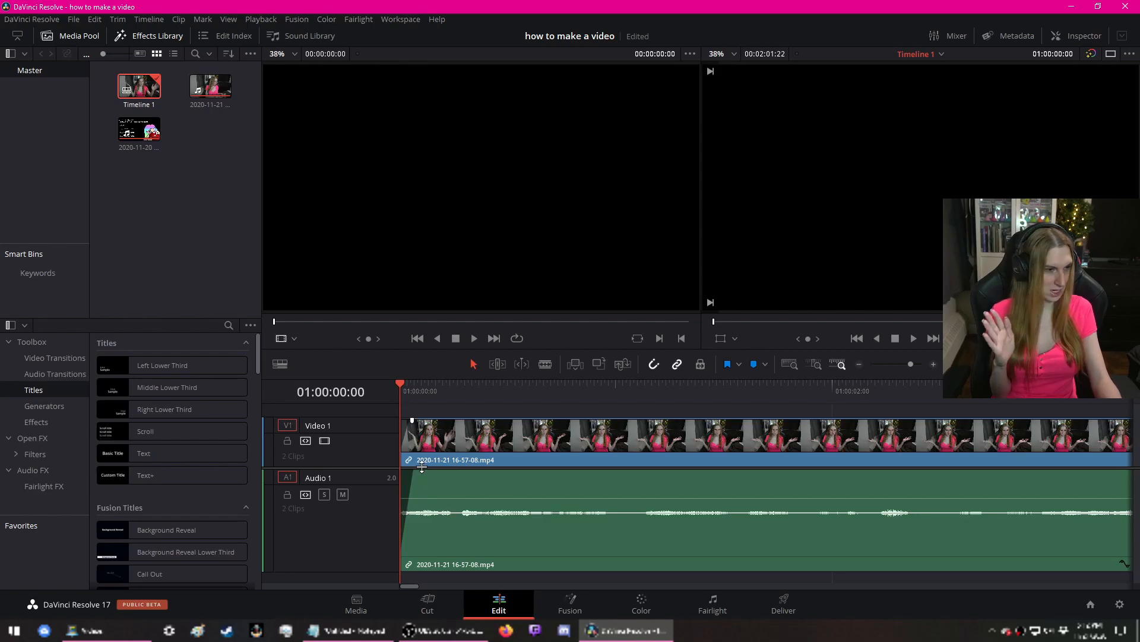
mouse_move(895, 237)
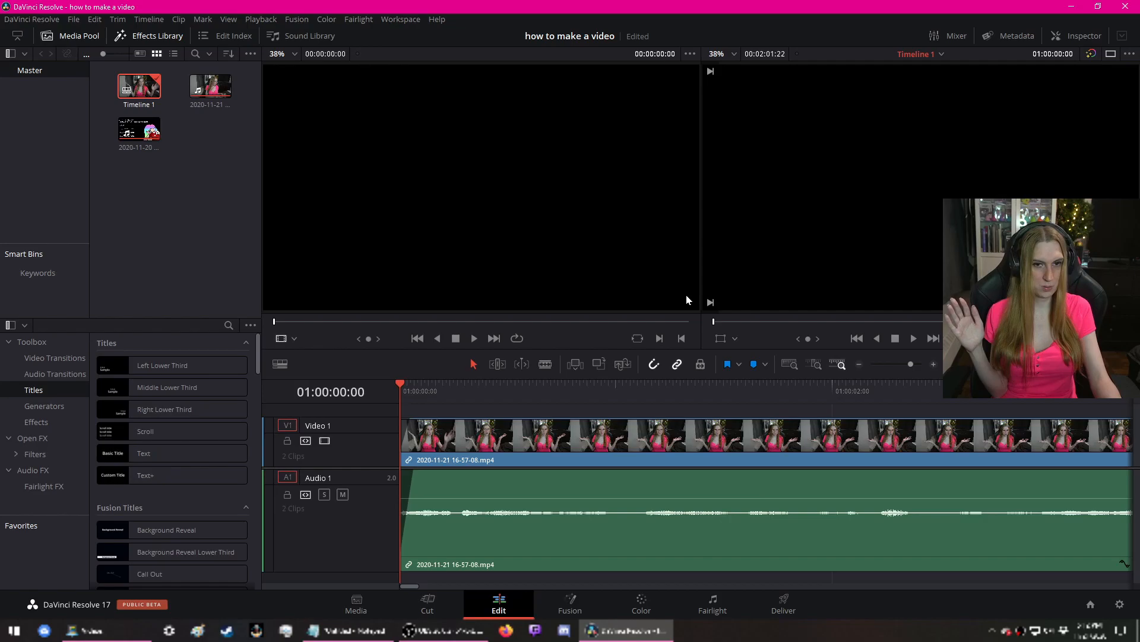
mouse_move(542, 397)
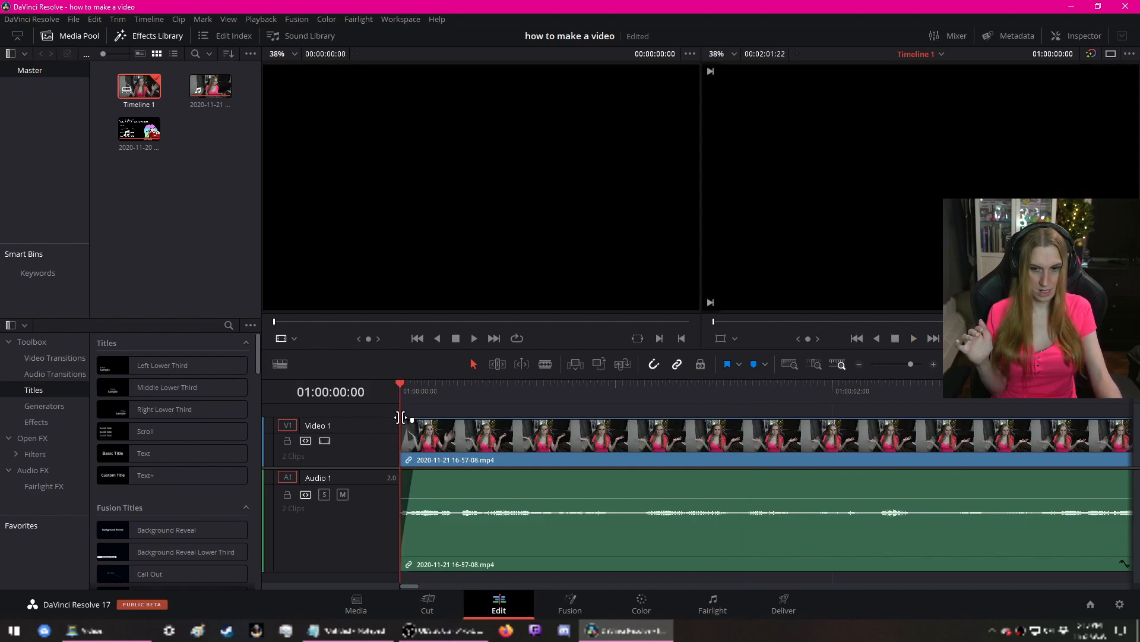
mouse_move(749, 347)
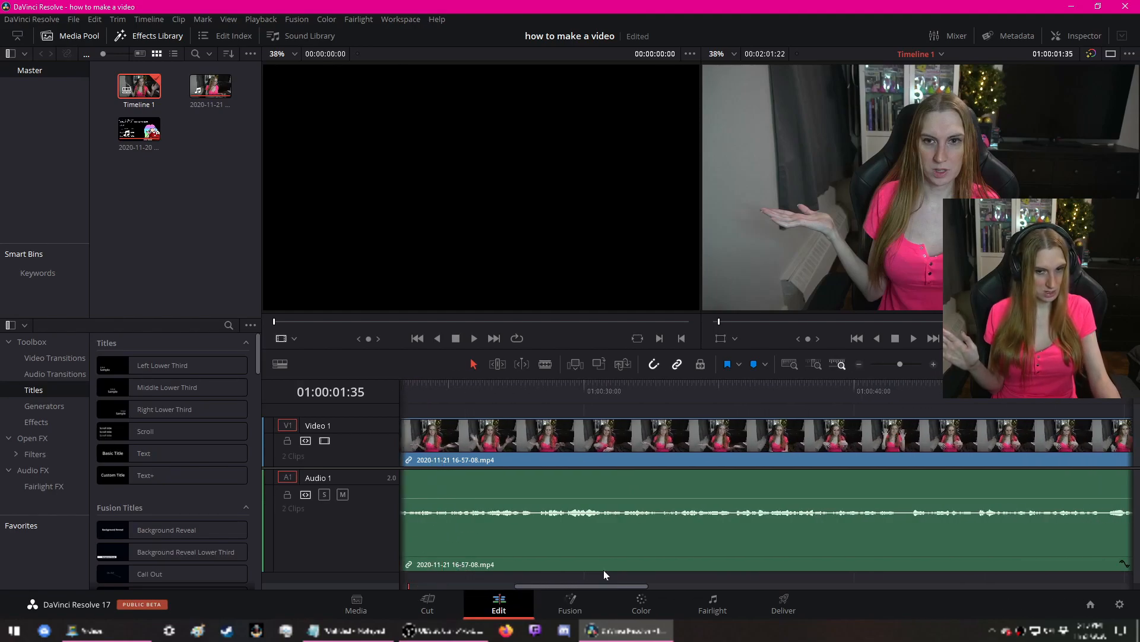
Step: Trim the recording pieces and select the Patreon supporters end-card clip
left_click(859, 364)
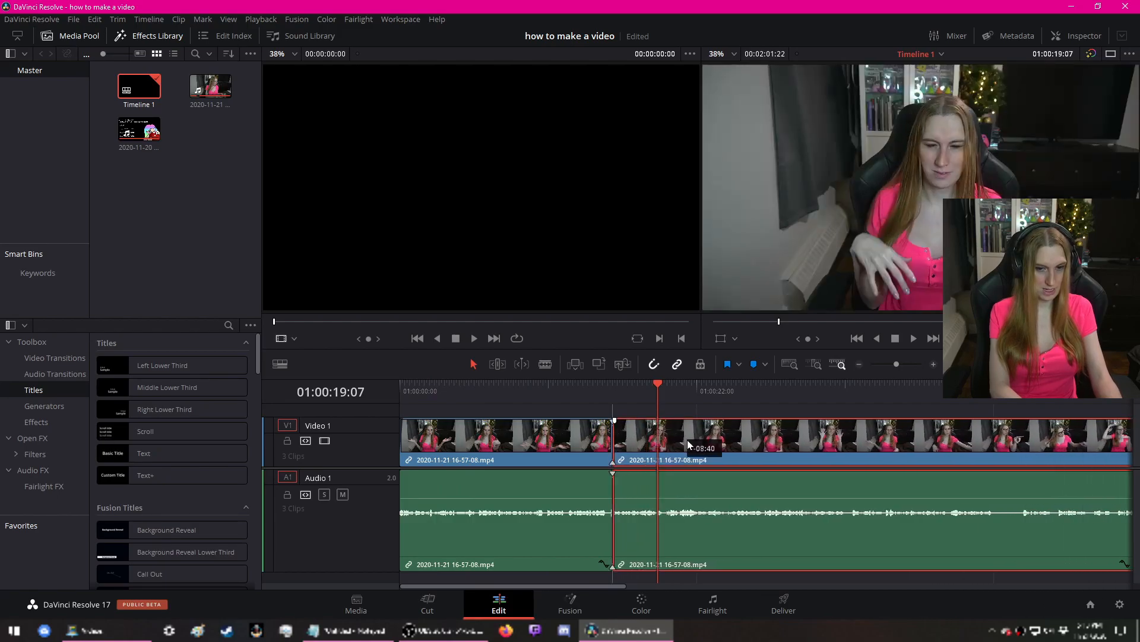
left_click(826, 392)
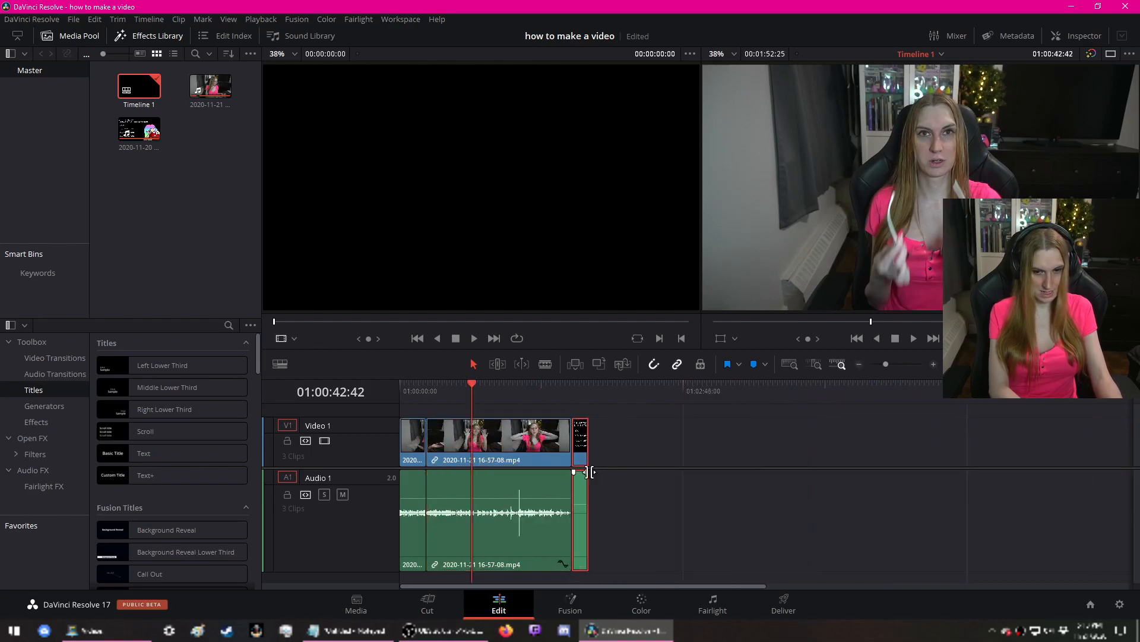
left_click(580, 436)
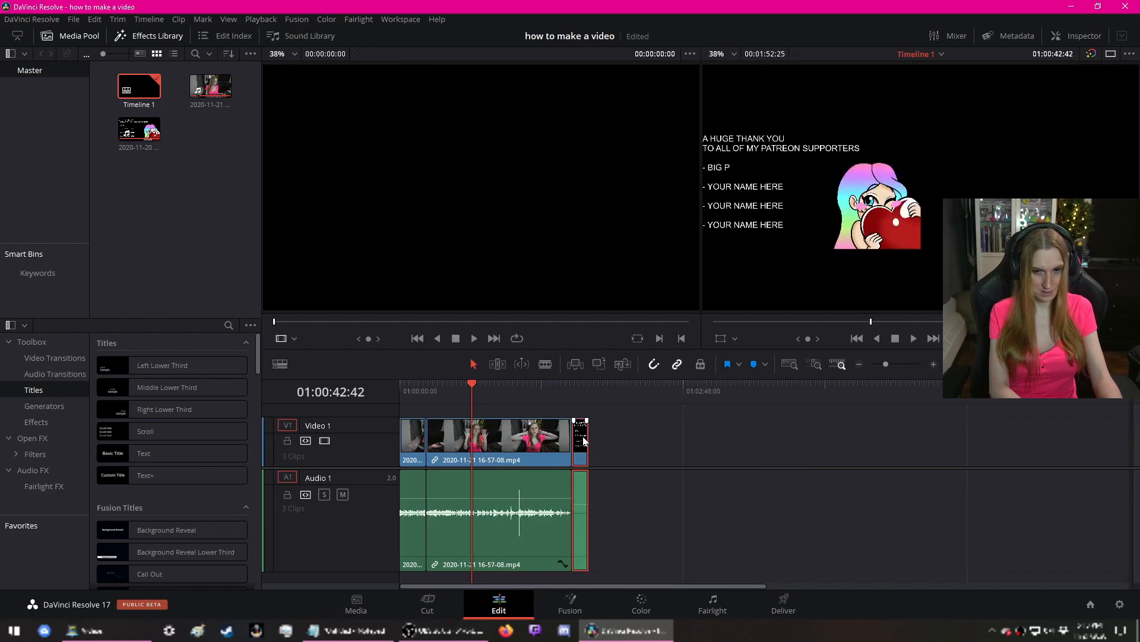
left_click(580, 440)
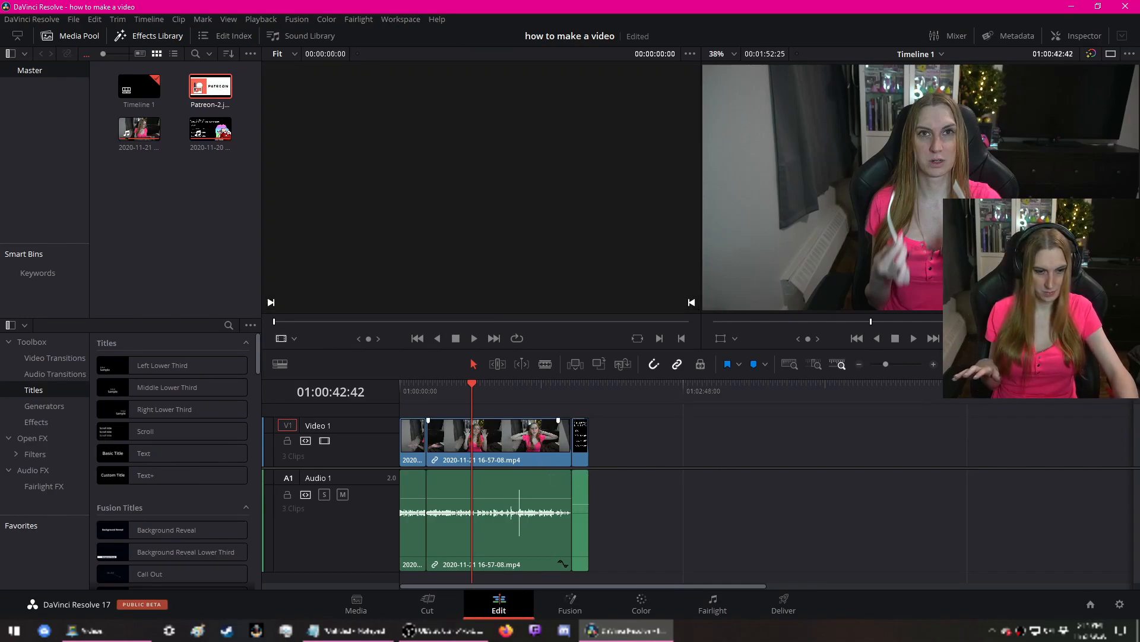
Step: Place the Patreon logo on track V2 around 00:35 and preview it
left_click(934, 364)
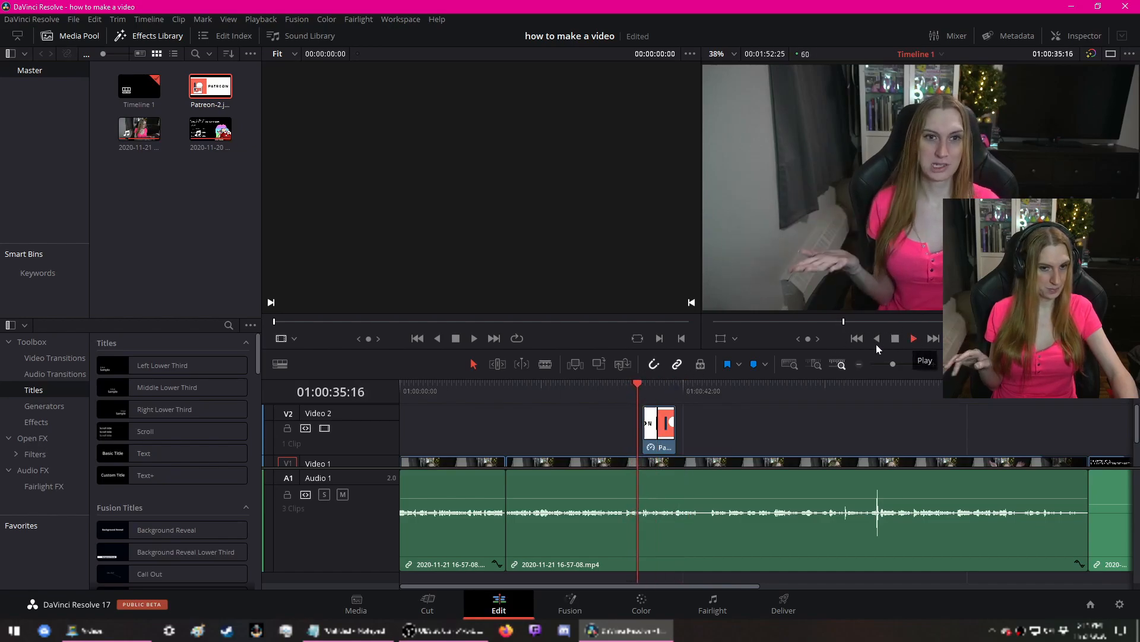
left_click(913, 338)
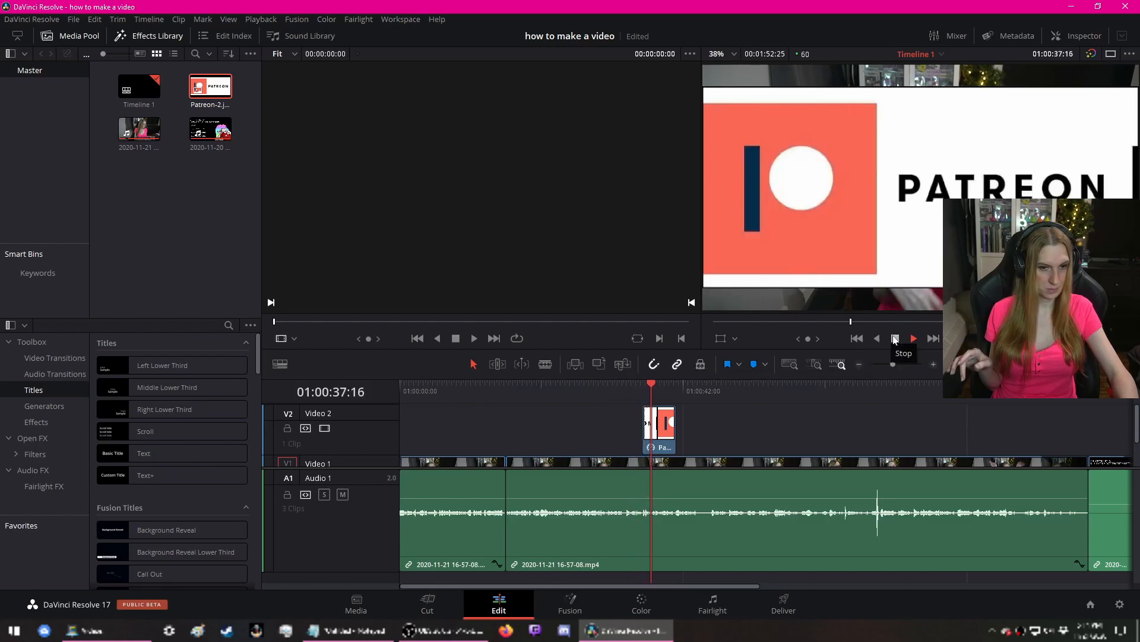
left_click(895, 338)
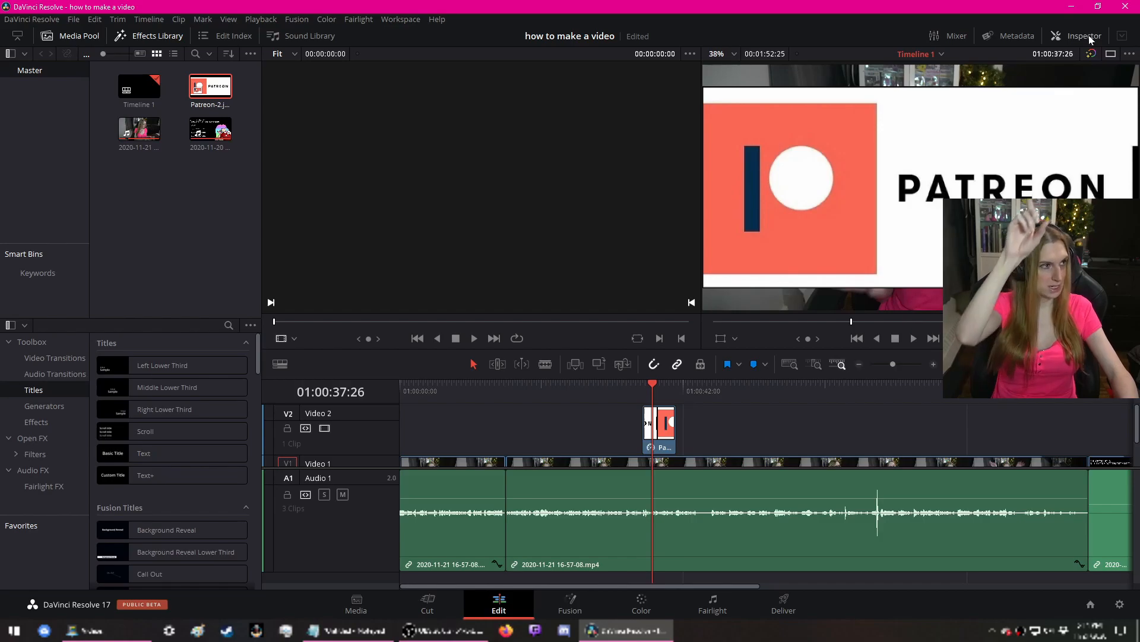
Step: Set the logo's Transform Zoom to 0.240, position -695, -398, and browse Titles
left_click(1083, 35)
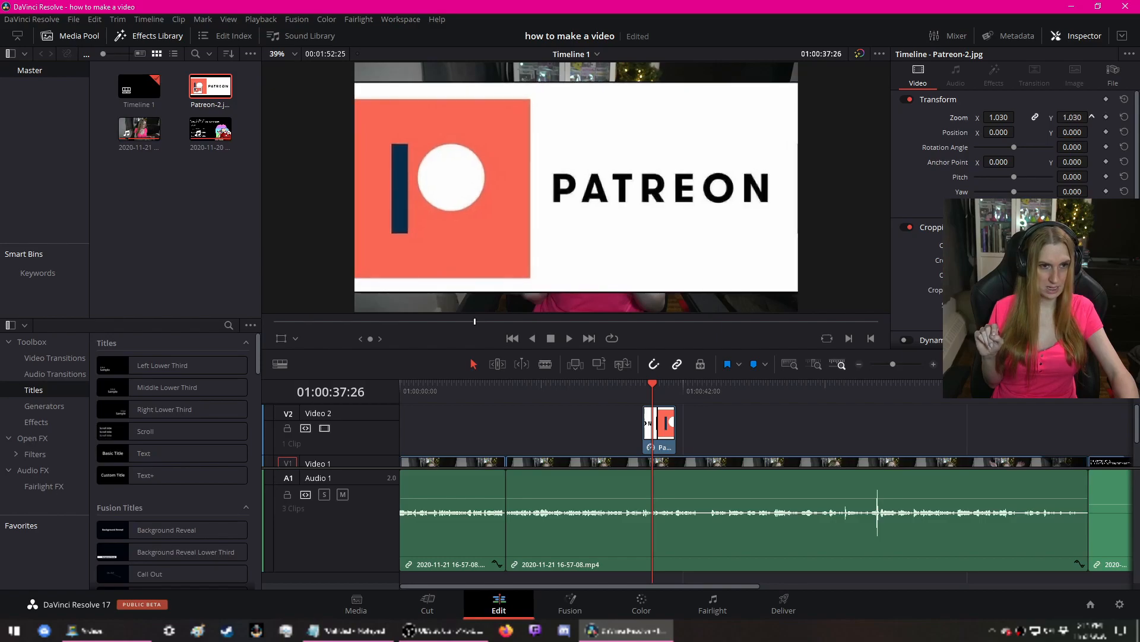
scroll("down", 3)
type("0.29")
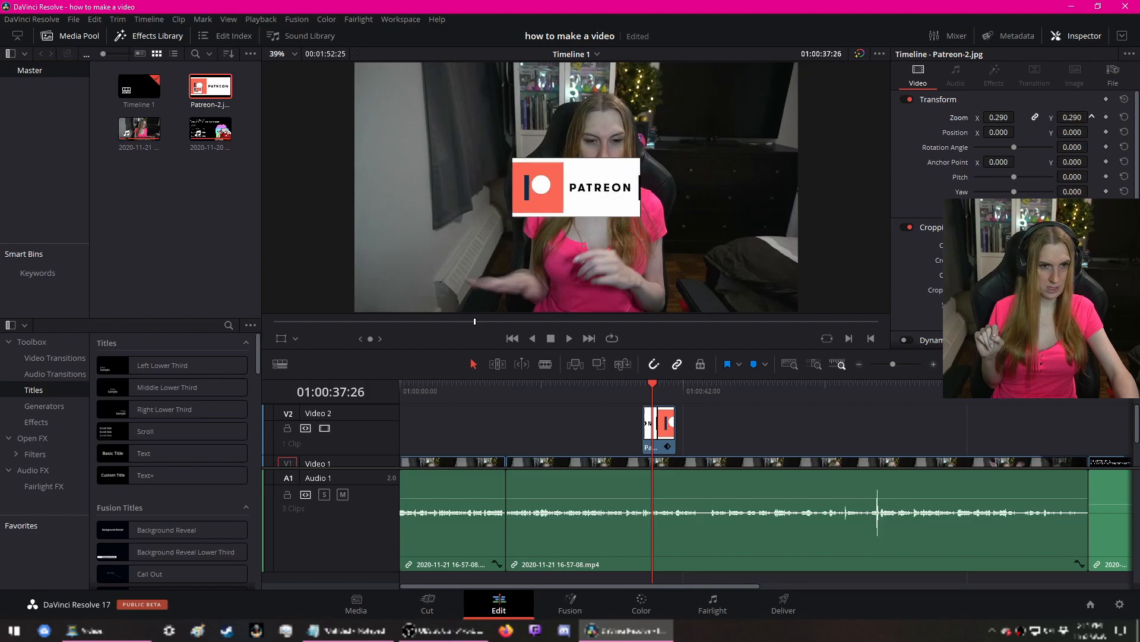
type("0.240")
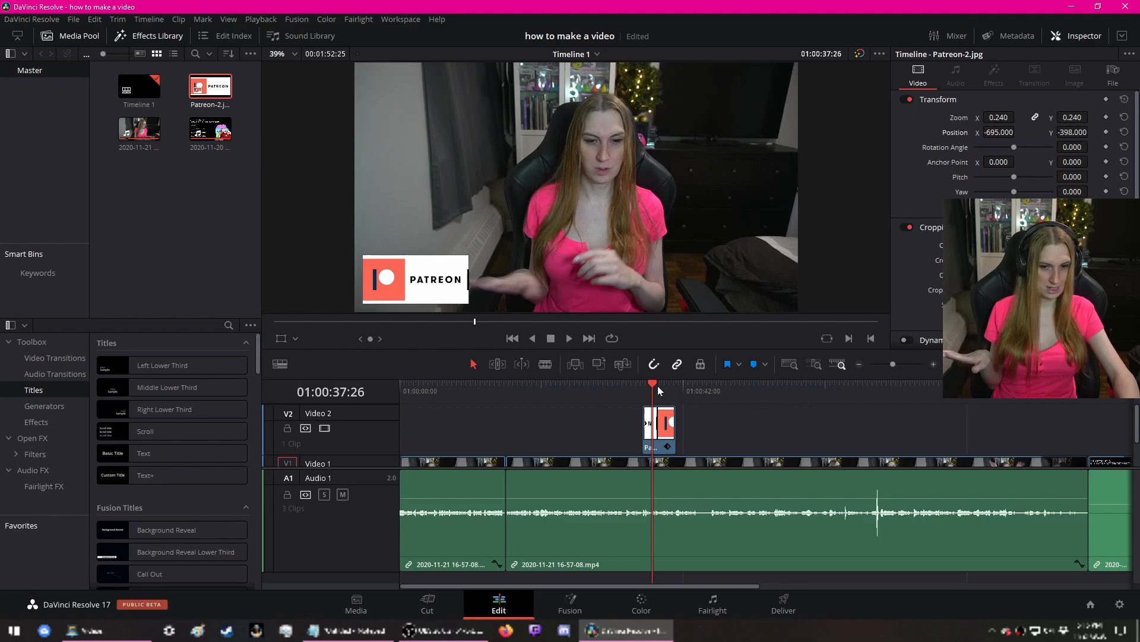
left_click(607, 391)
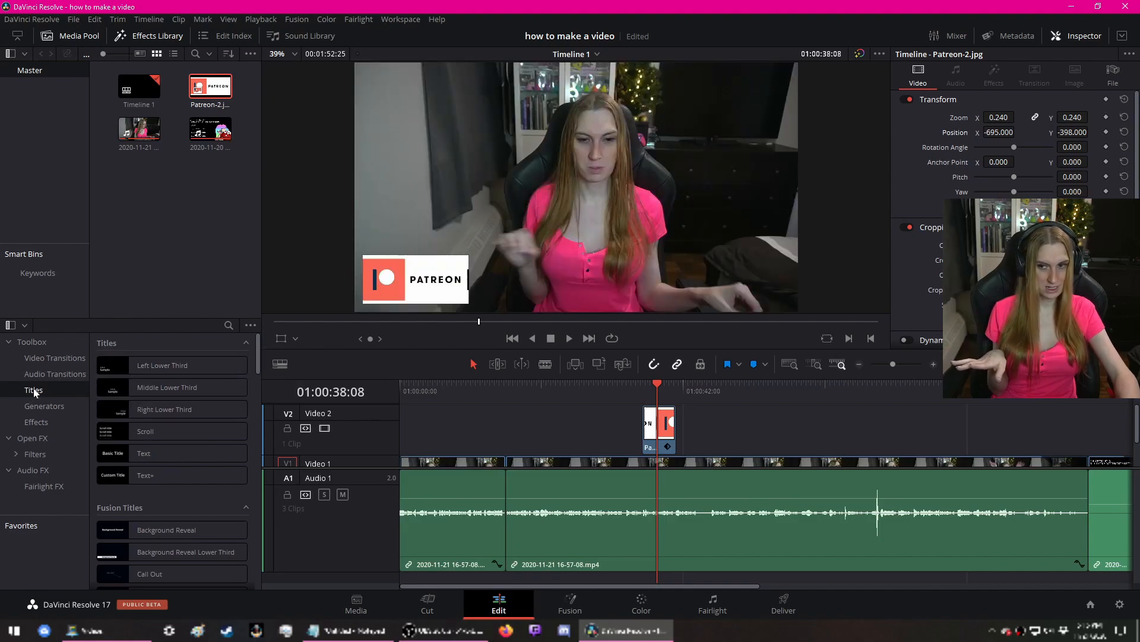
left_click(145, 431)
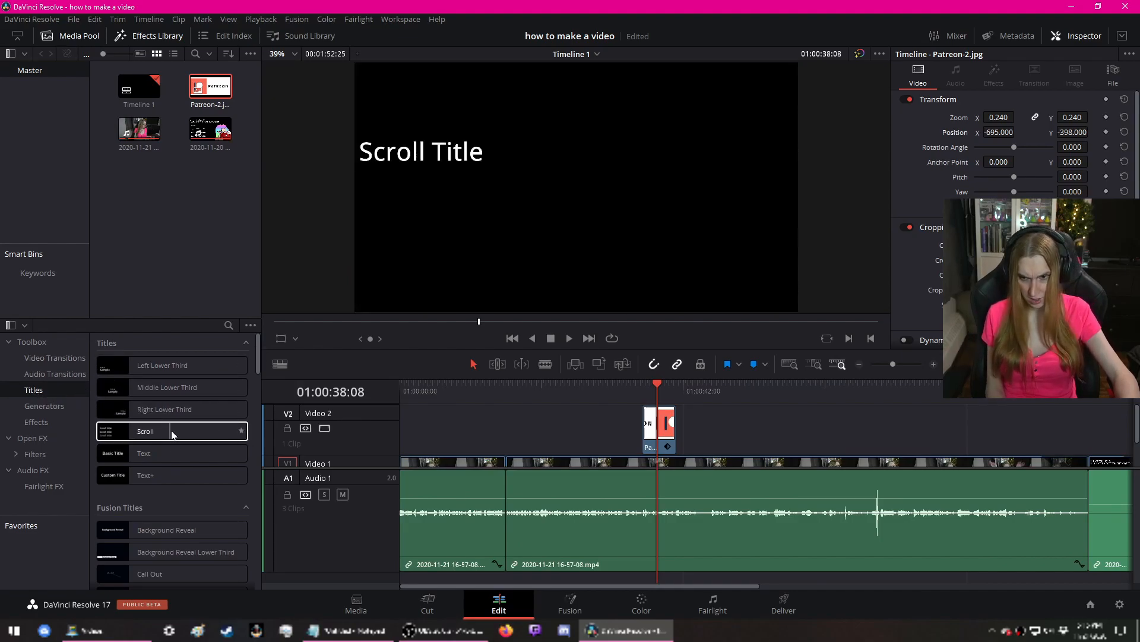
left_click(143, 453)
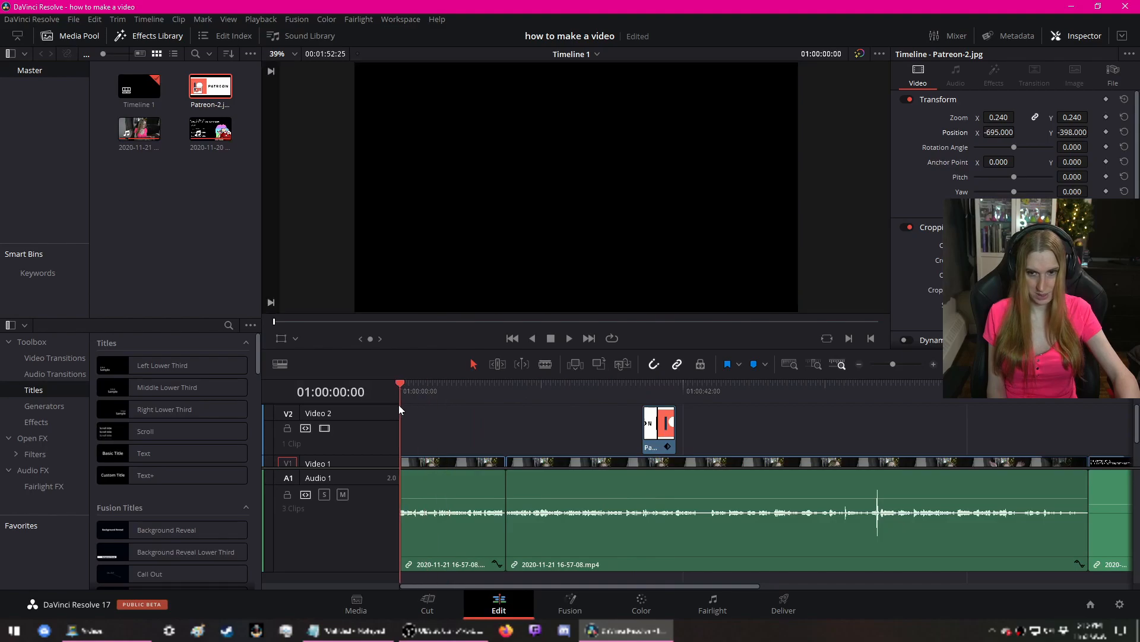
Step: Drop a Text title on V2 at the start reading 'subscribe to our channel'
left_click(143, 454)
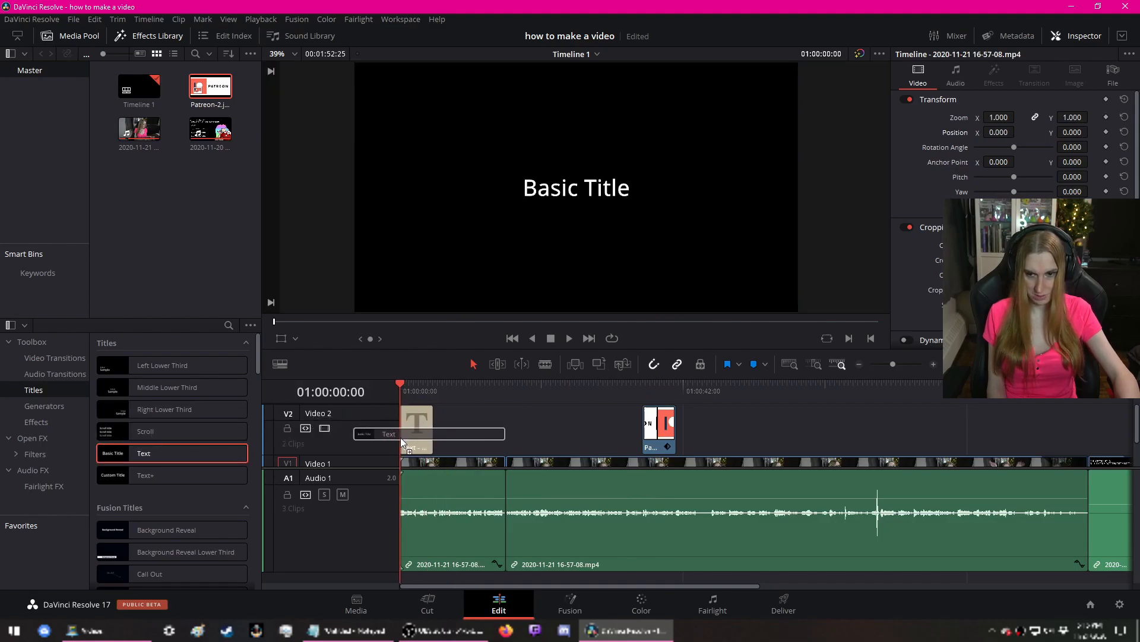
left_click(417, 429)
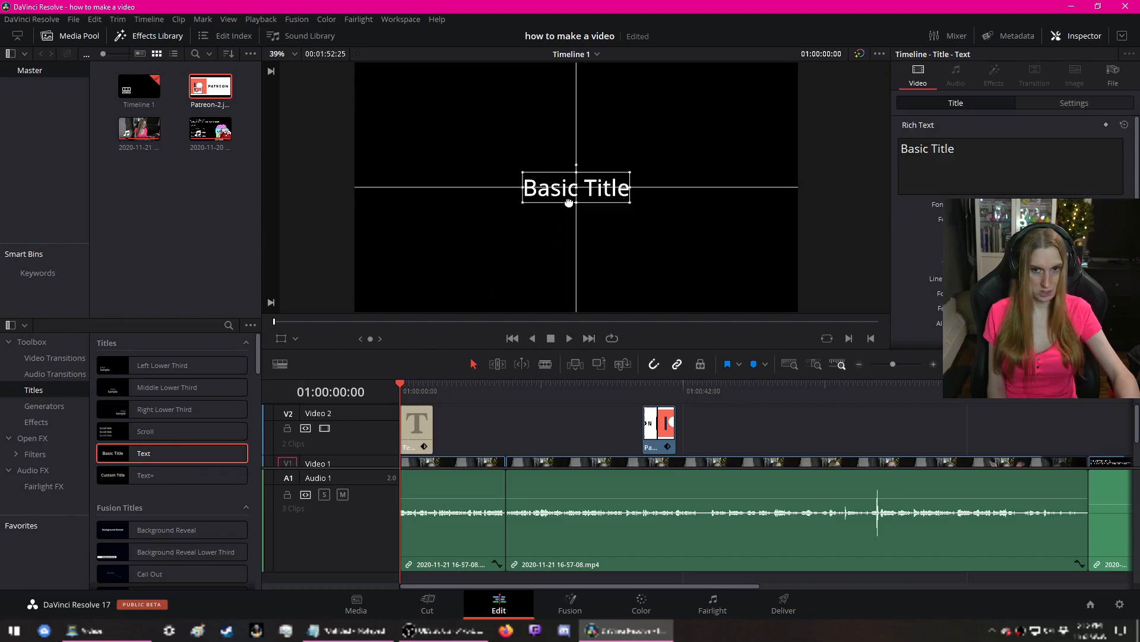
left_click(1011, 149)
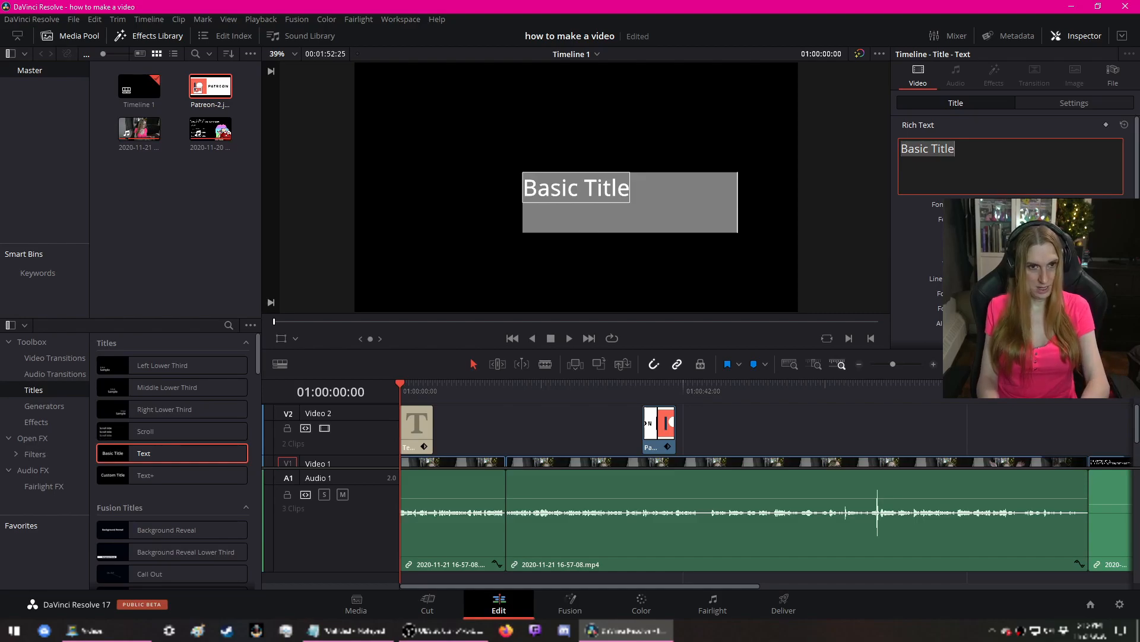
type("subscr")
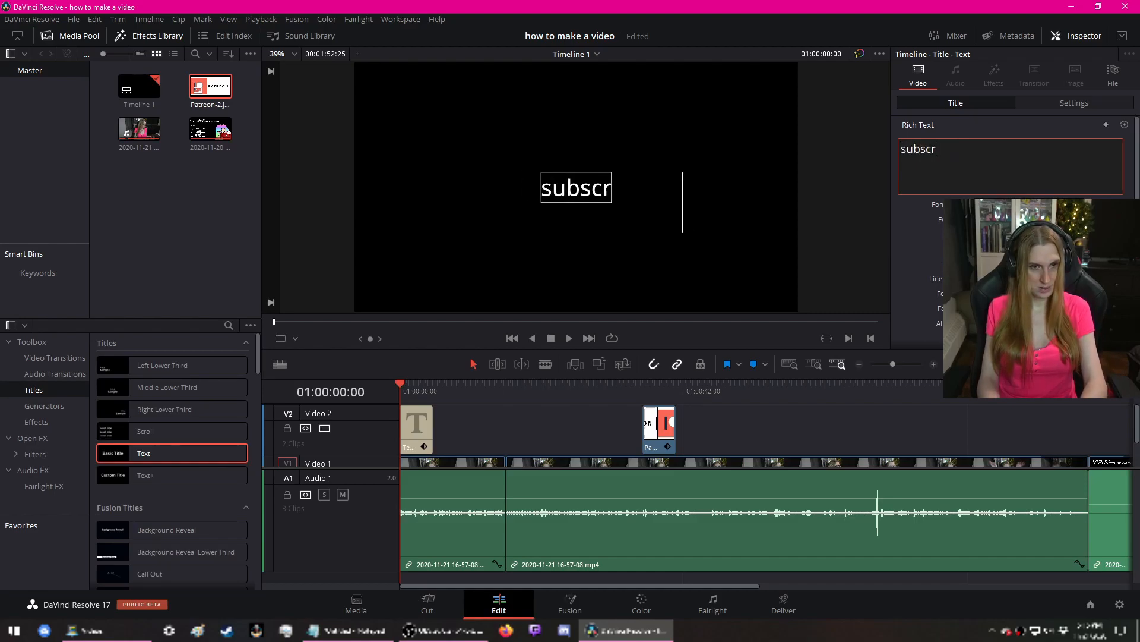
type("ibe to our chann")
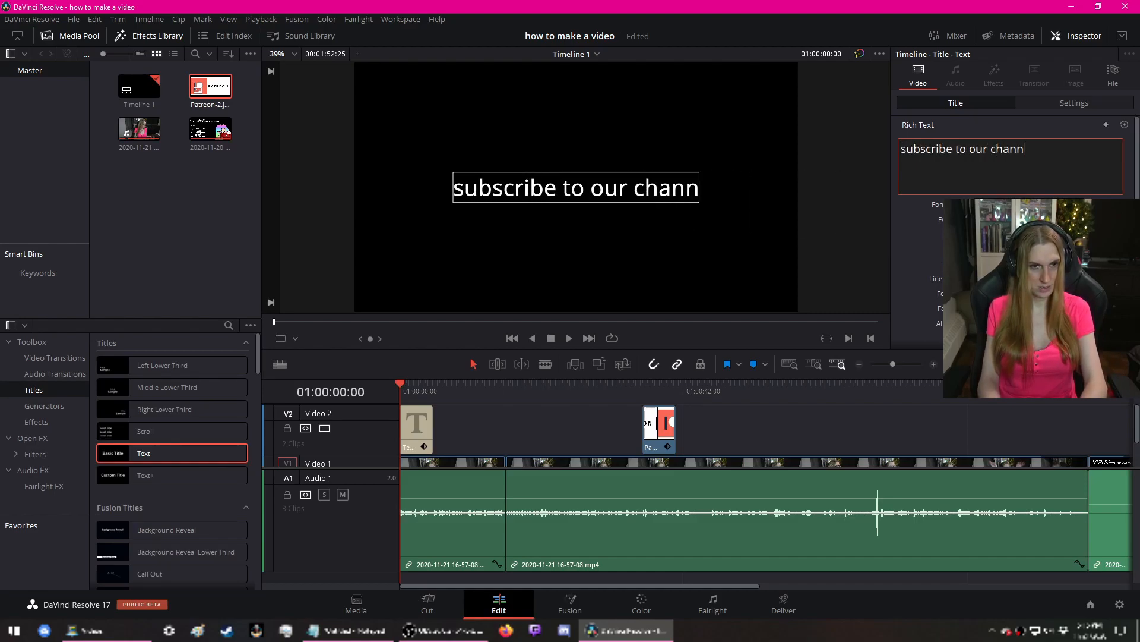
type("el")
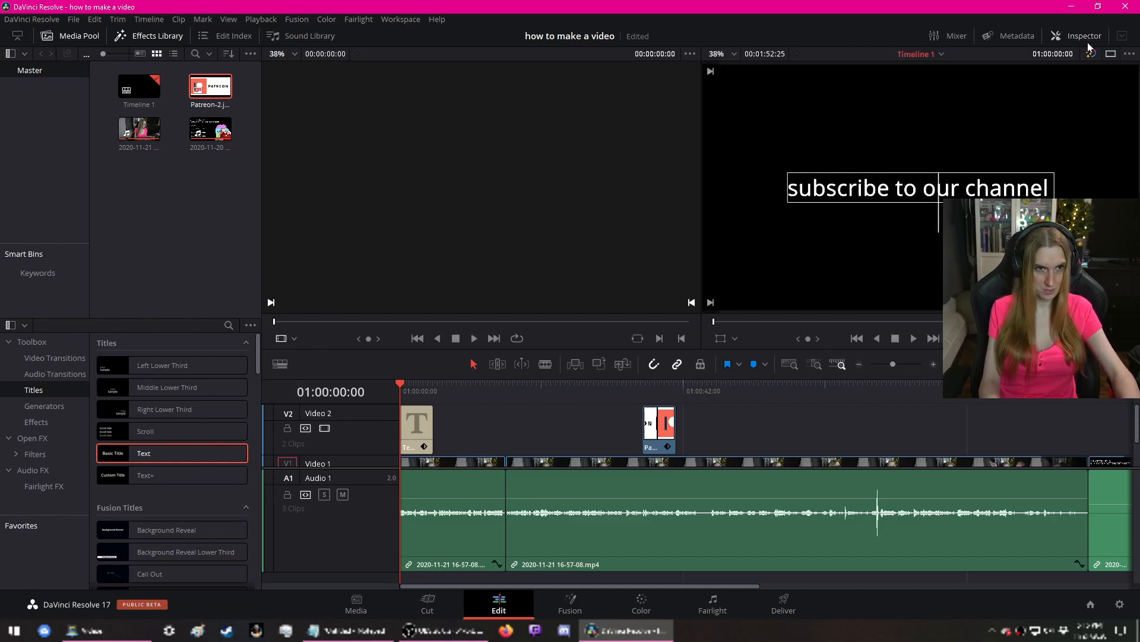
left_click(1083, 36)
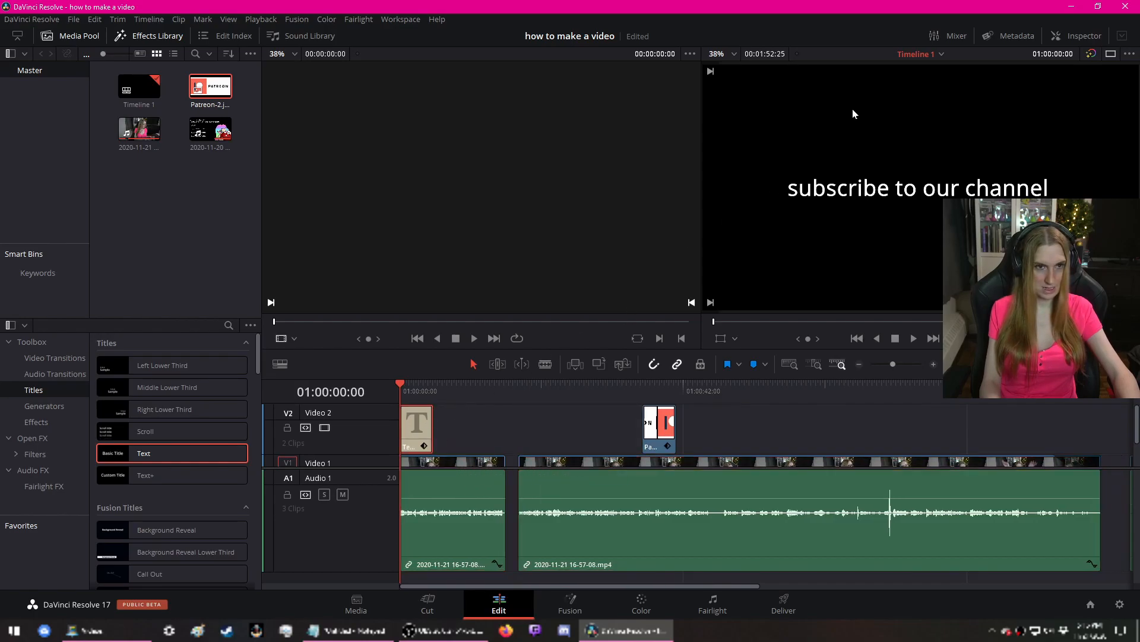
Step: Select the title and scroll through its font, size and shadow settings
left_click(417, 427)
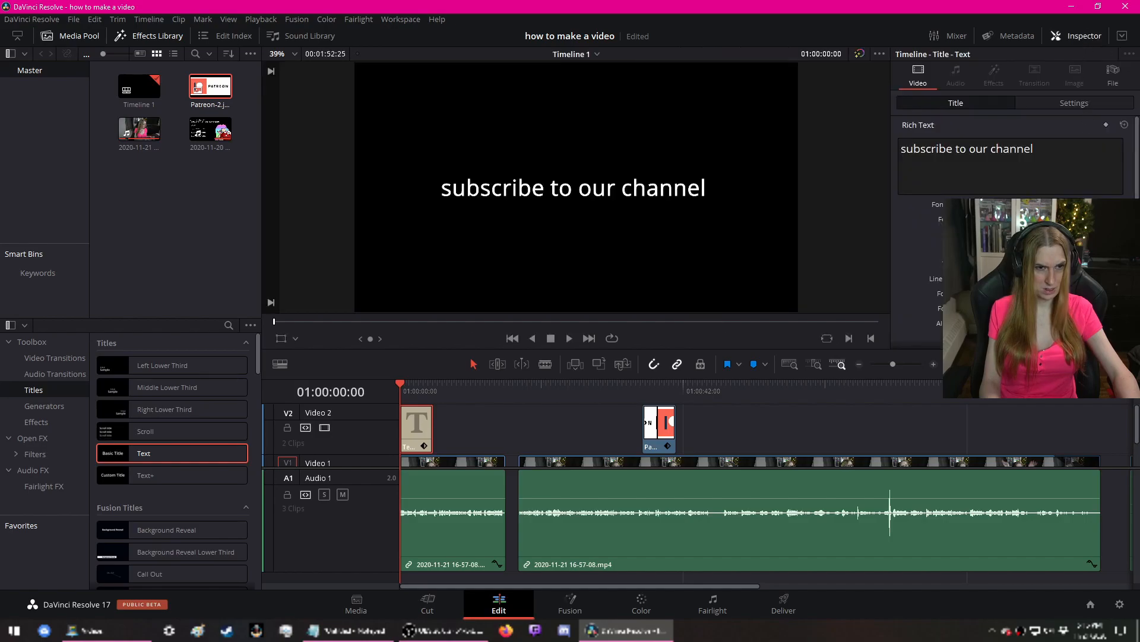
scroll("down", 3)
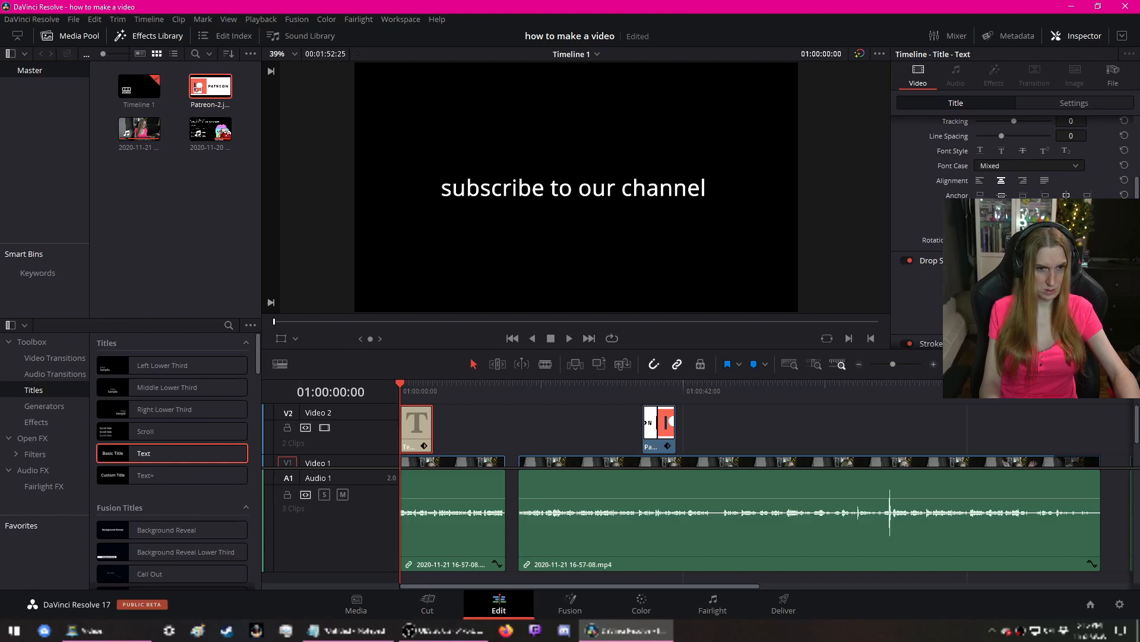
mouse_move(1089, 173)
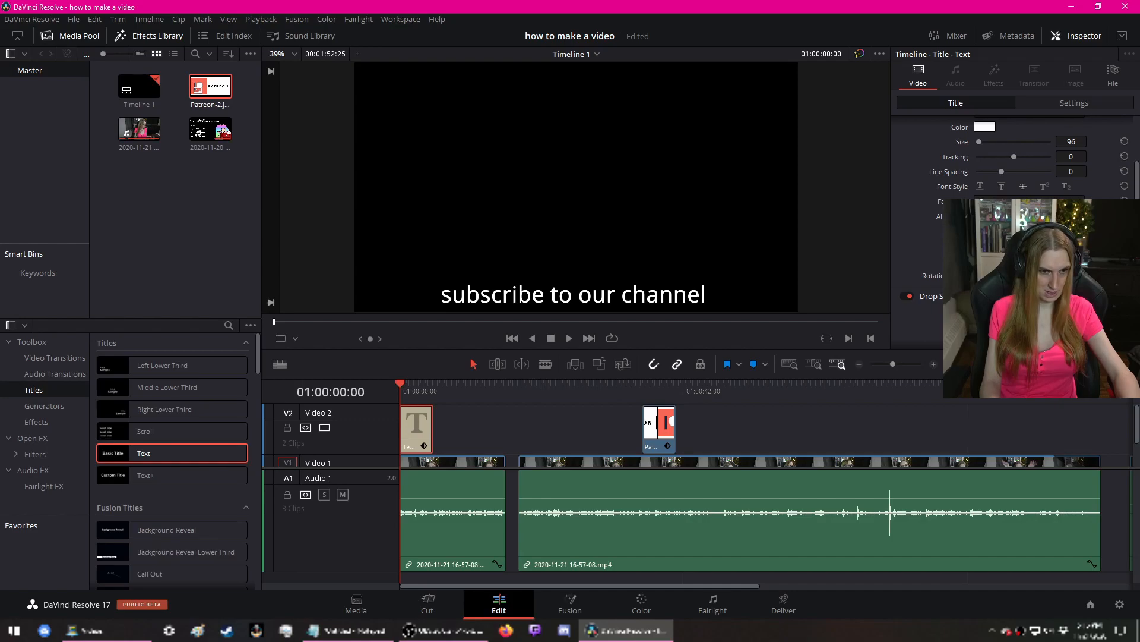
scroll("down", 3)
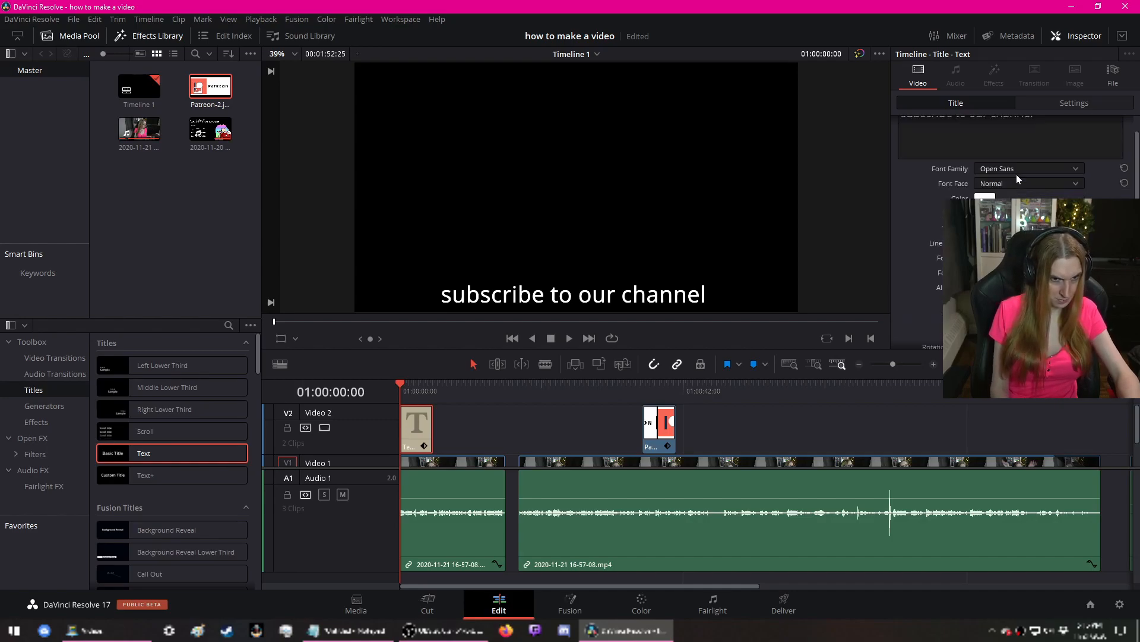
scroll("down", 3)
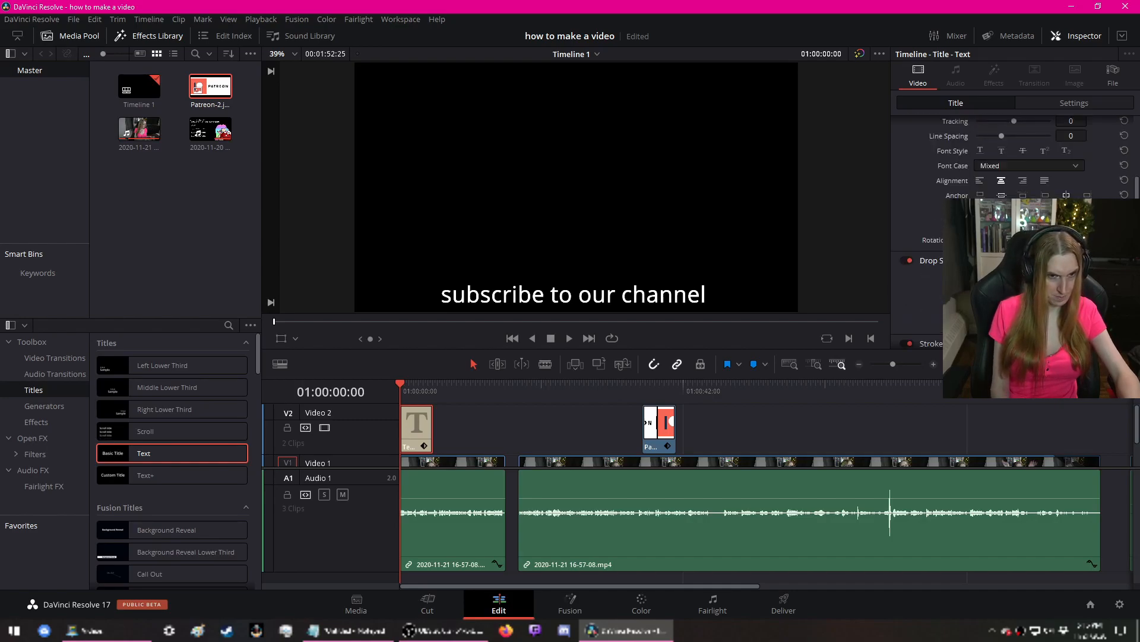
scroll("down", 3)
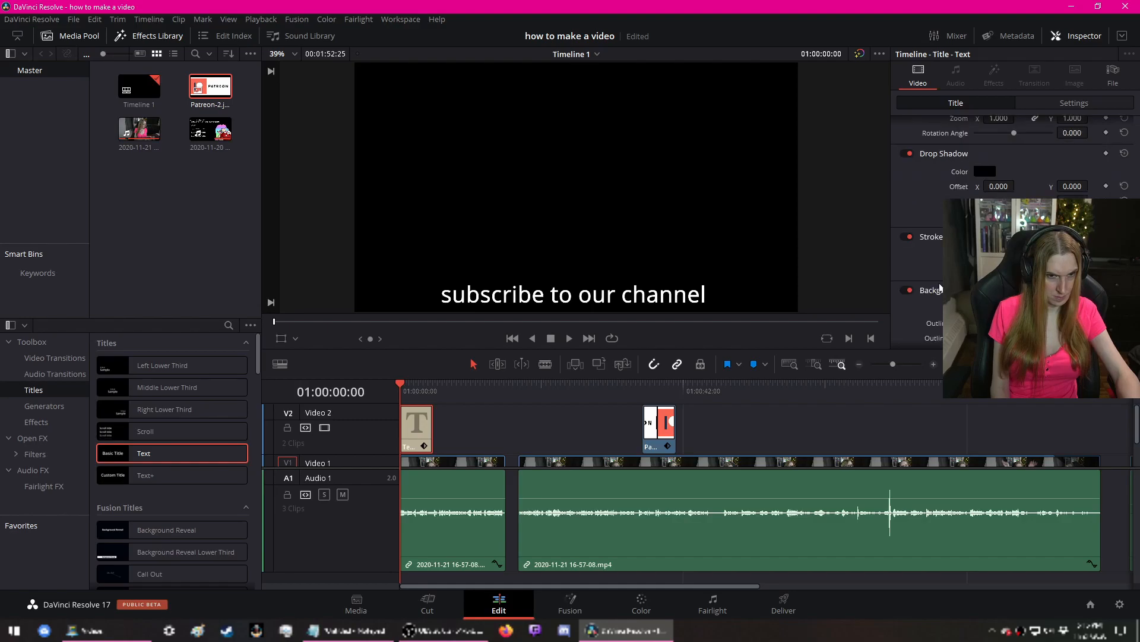
Step: Toggle the title's outline stroke and scroll through the remaining settings
left_click(907, 290)
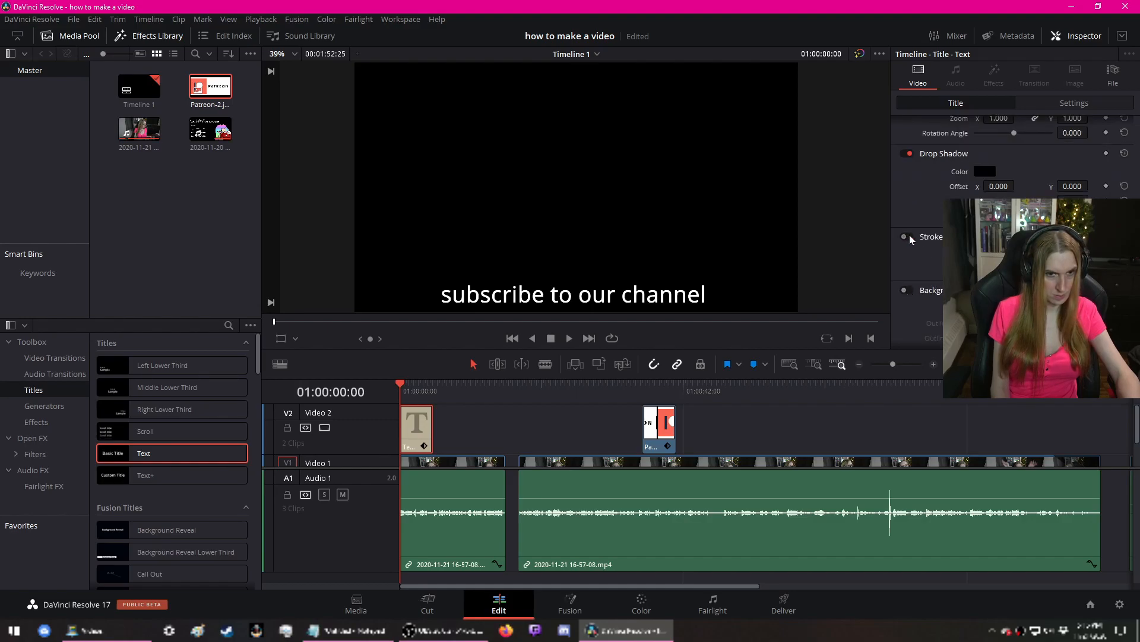
scroll("up", 3)
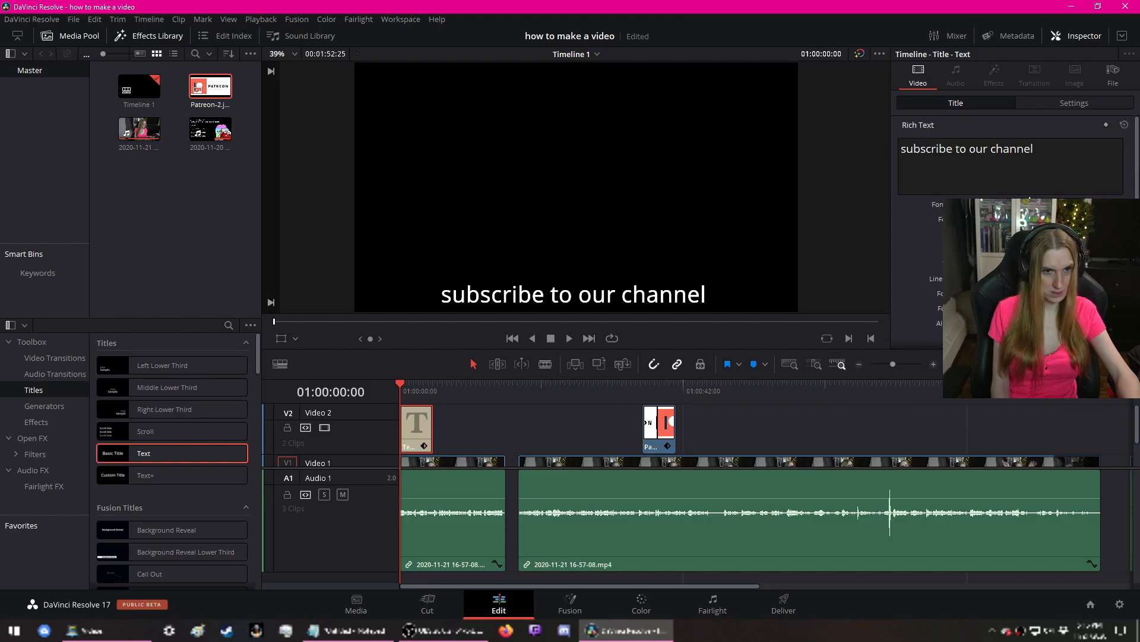
scroll("down", 3)
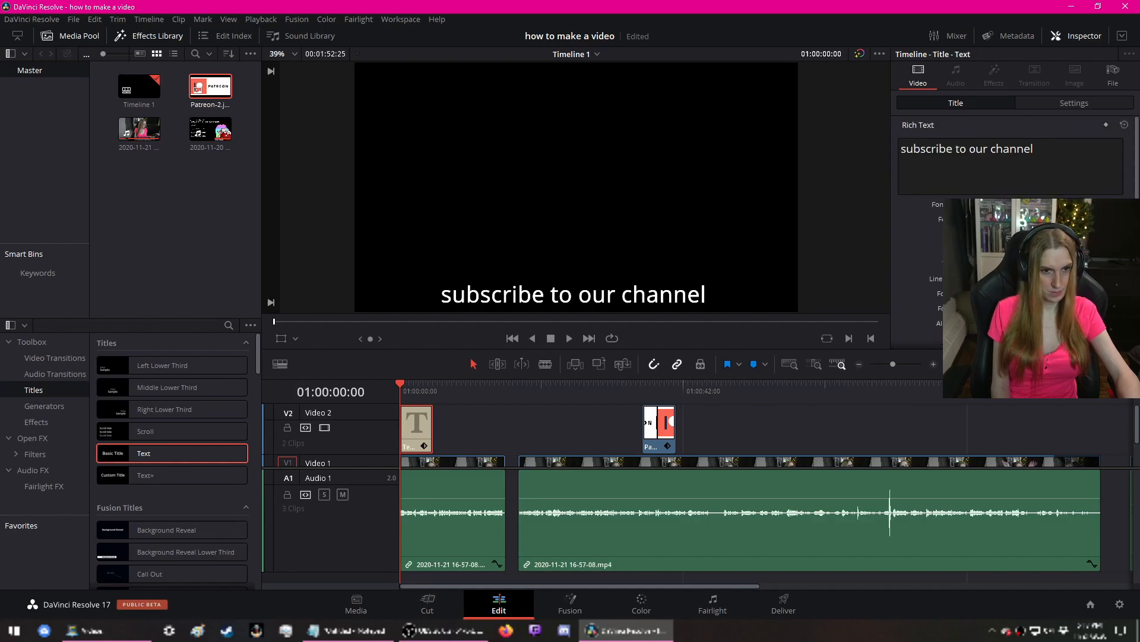
scroll("down", 3)
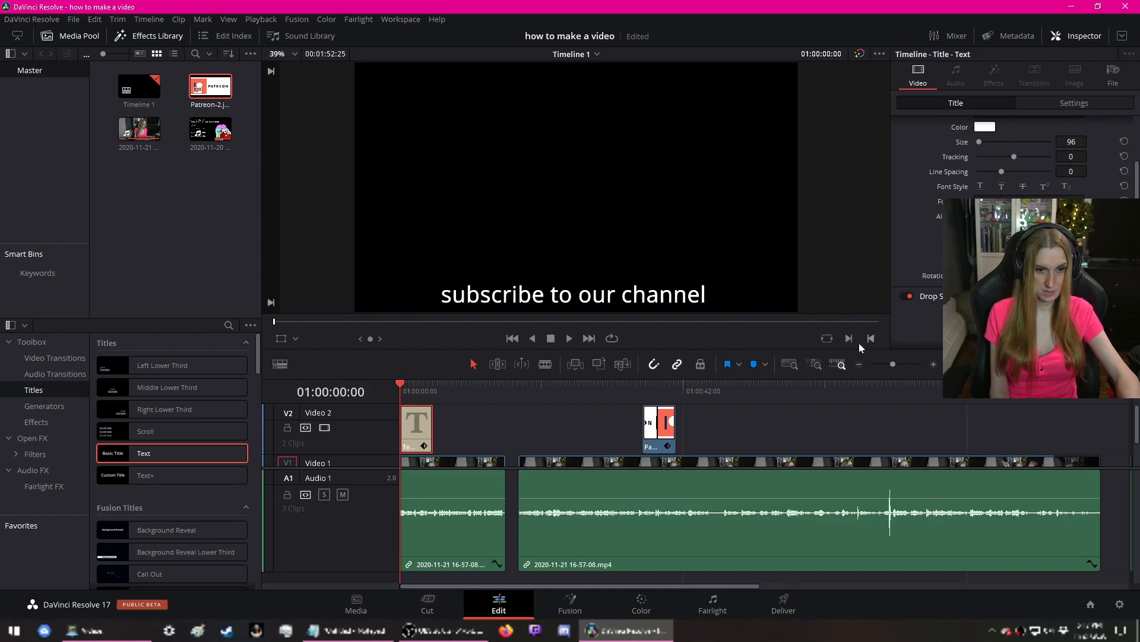
left_click(570, 337)
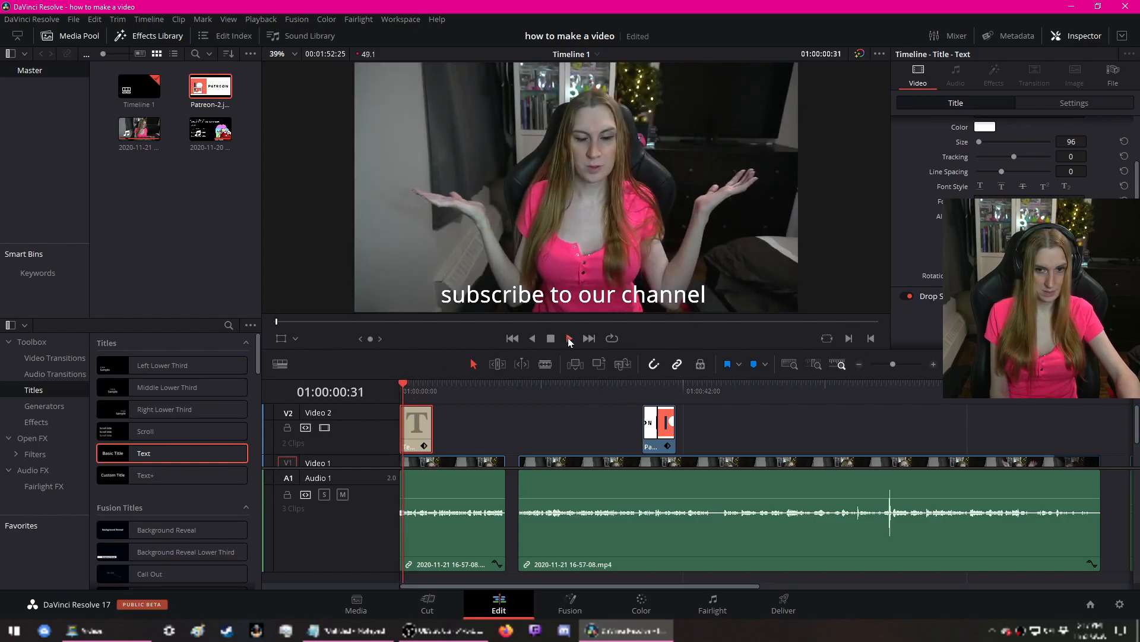
left_click(569, 337)
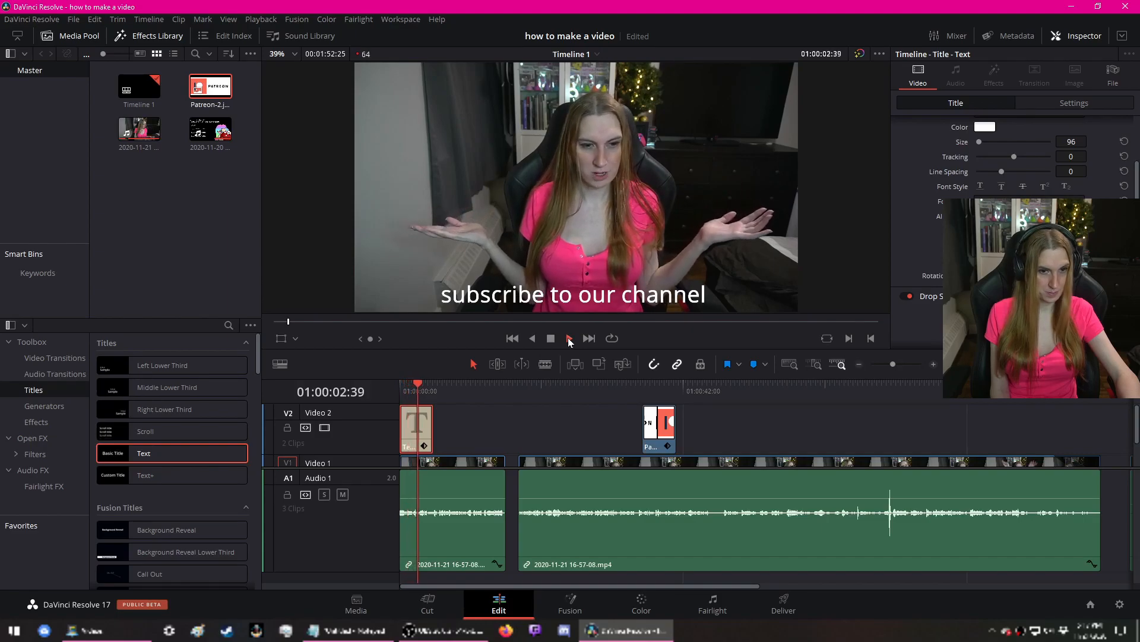
left_click(570, 338)
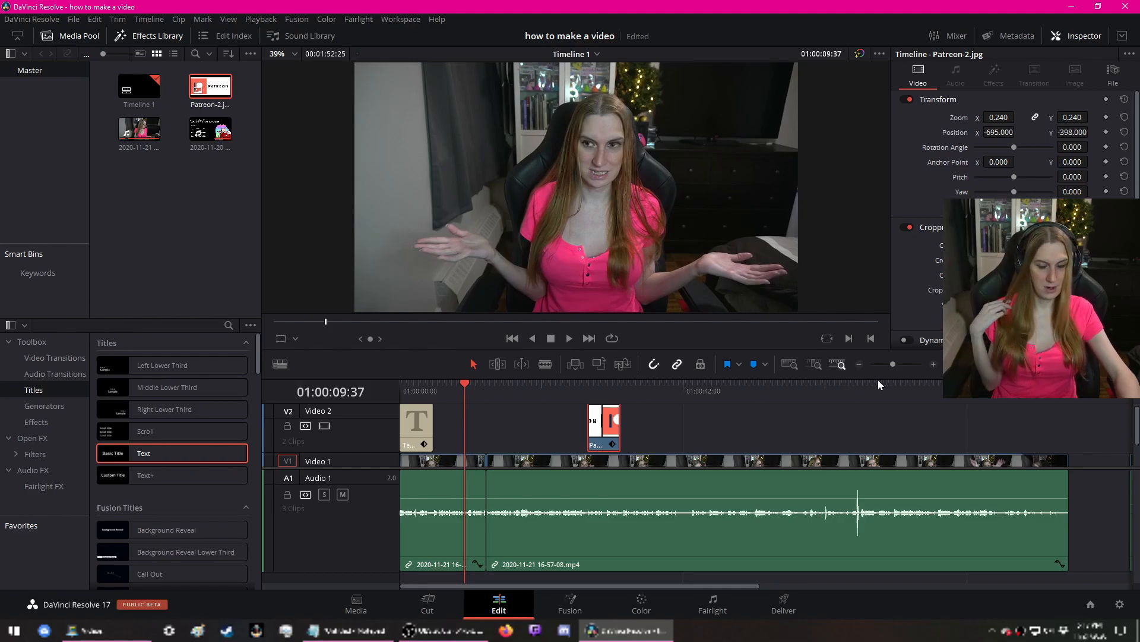
mouse_move(838, 356)
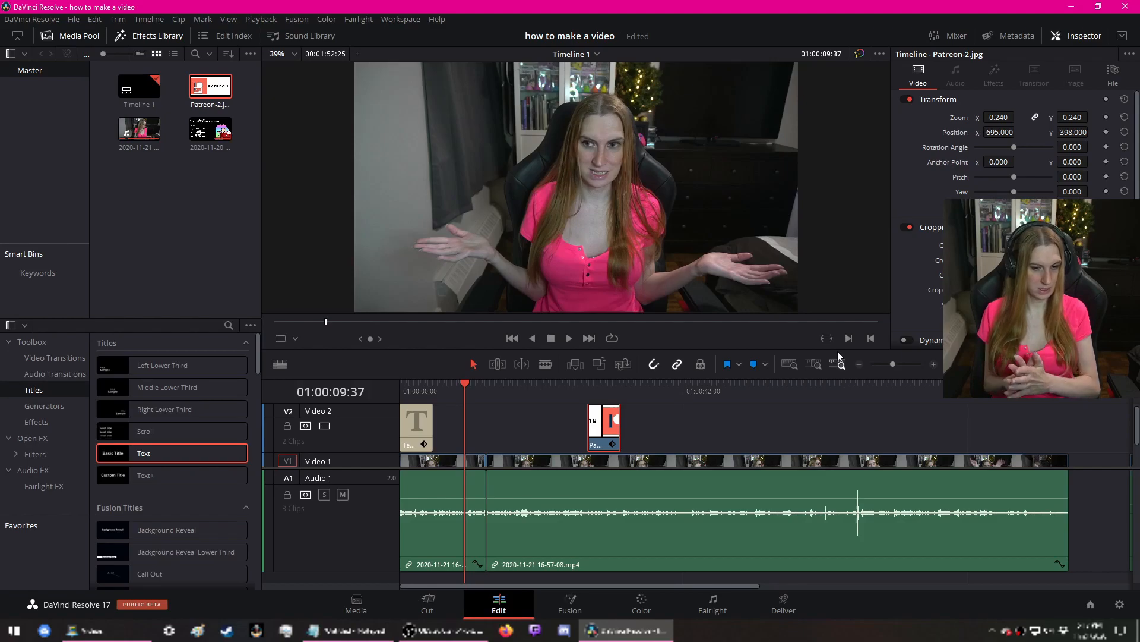
mouse_move(797, 615)
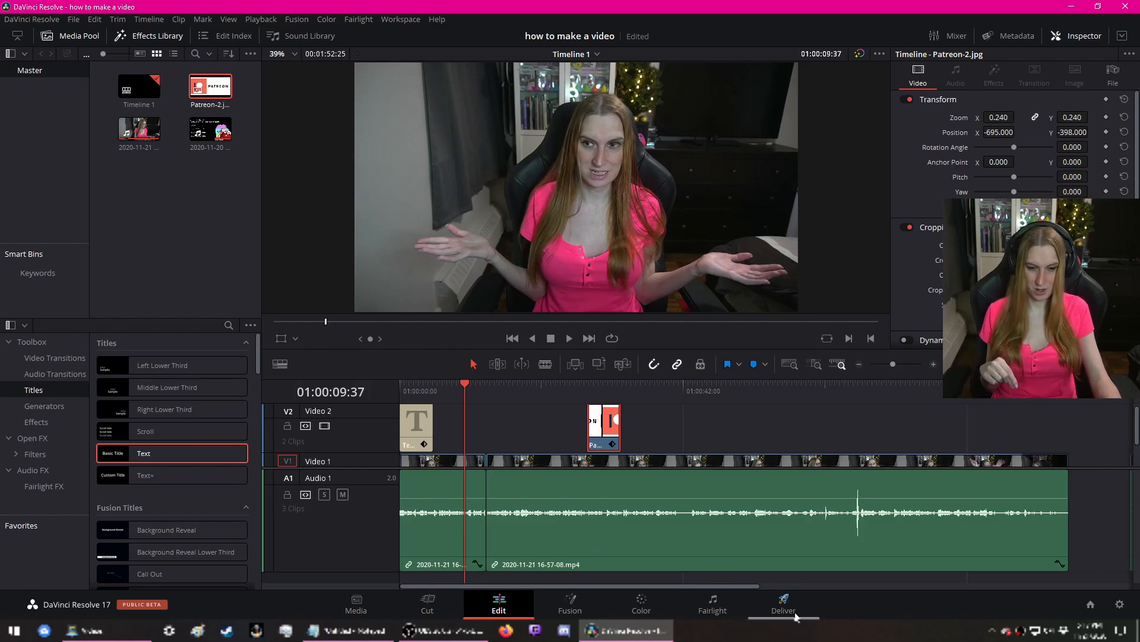
Step: Open the Deliver page, pass through the Cut and Edit pages, then return to Deliver
left_click(783, 603)
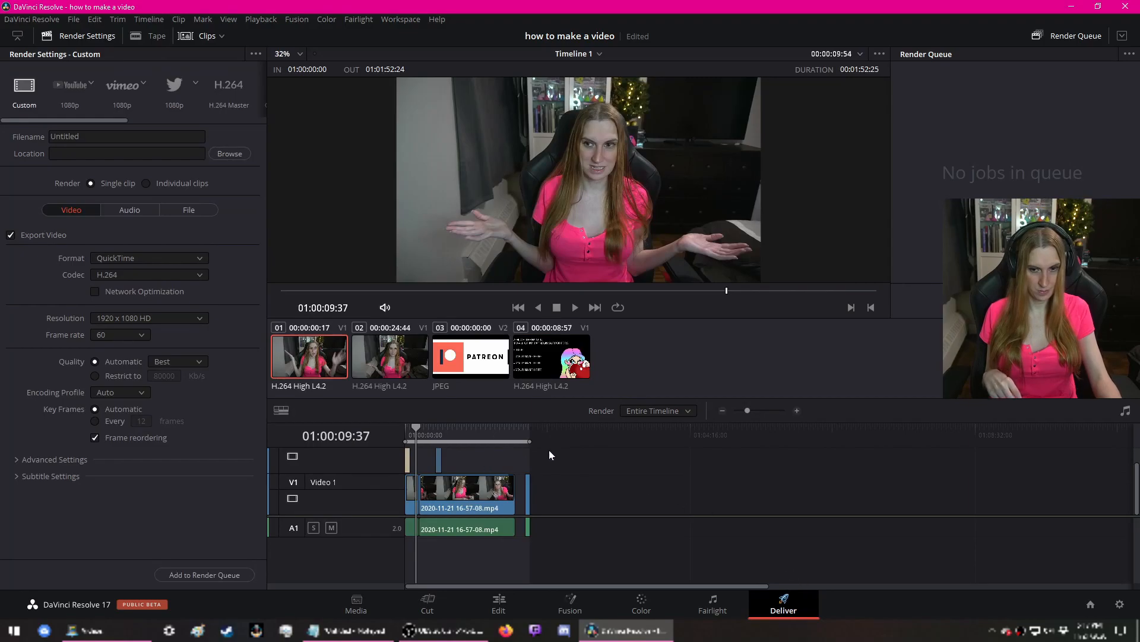
left_click(428, 602)
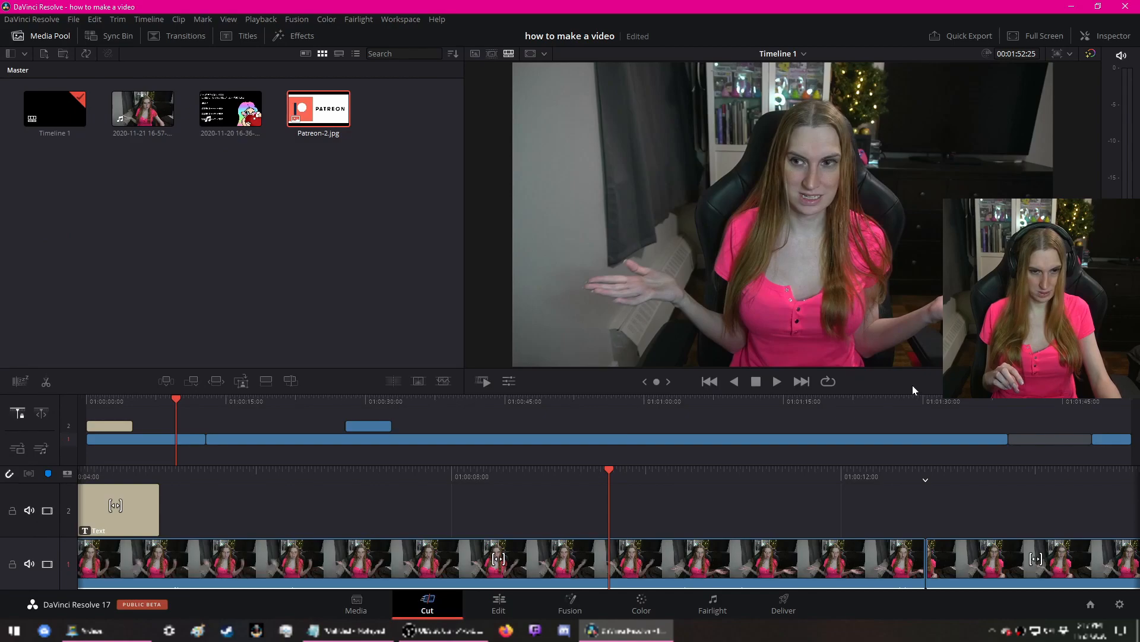
left_click(498, 604)
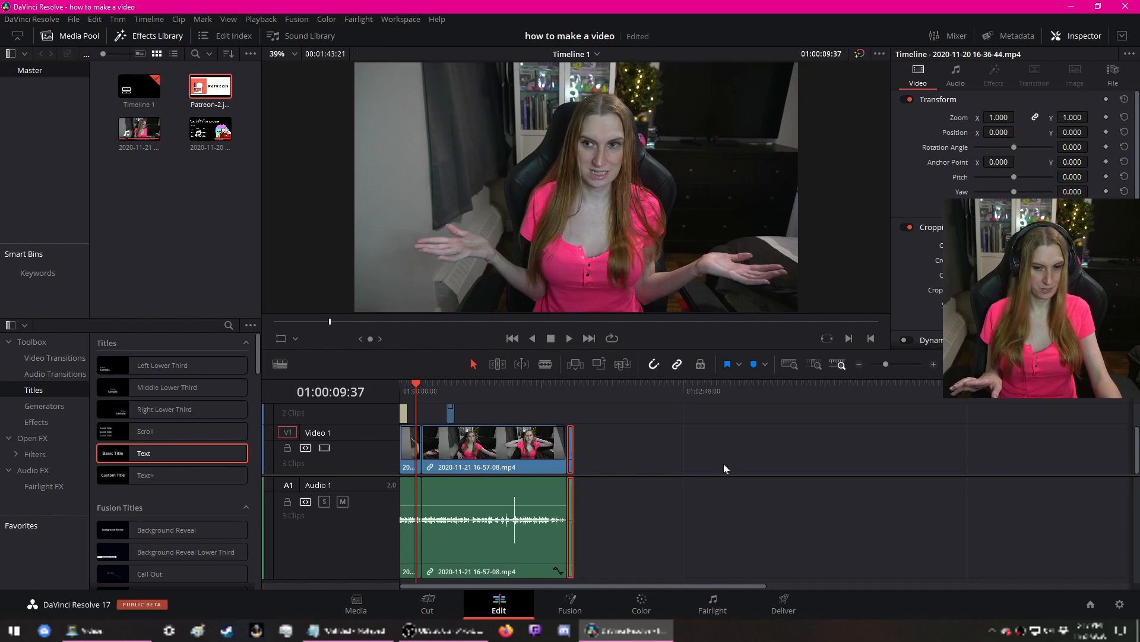
left_click(784, 602)
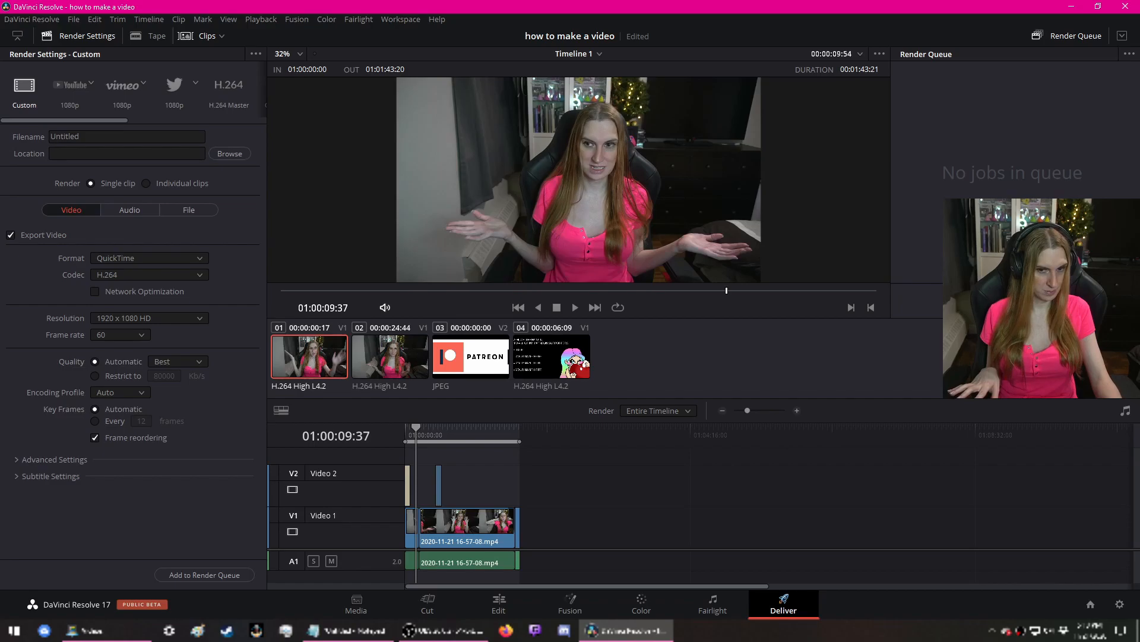
Step: Queue a YouTube 1080p render 'how to edit youtube video' to D:\Videos with uploading off
left_click(69, 88)
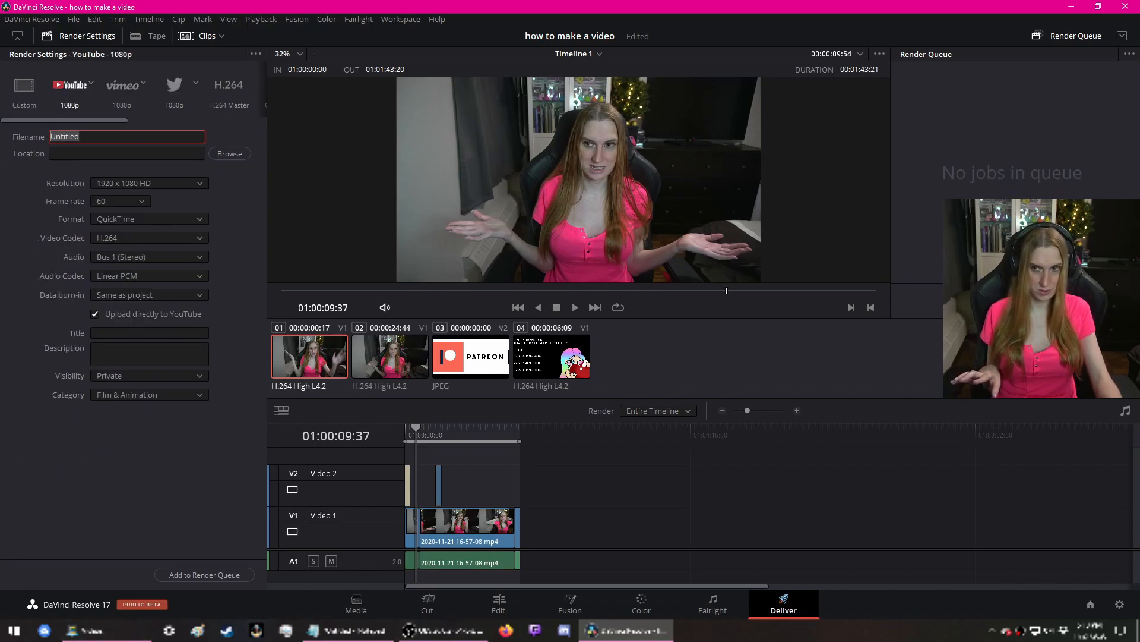
type("how to edit youtube video")
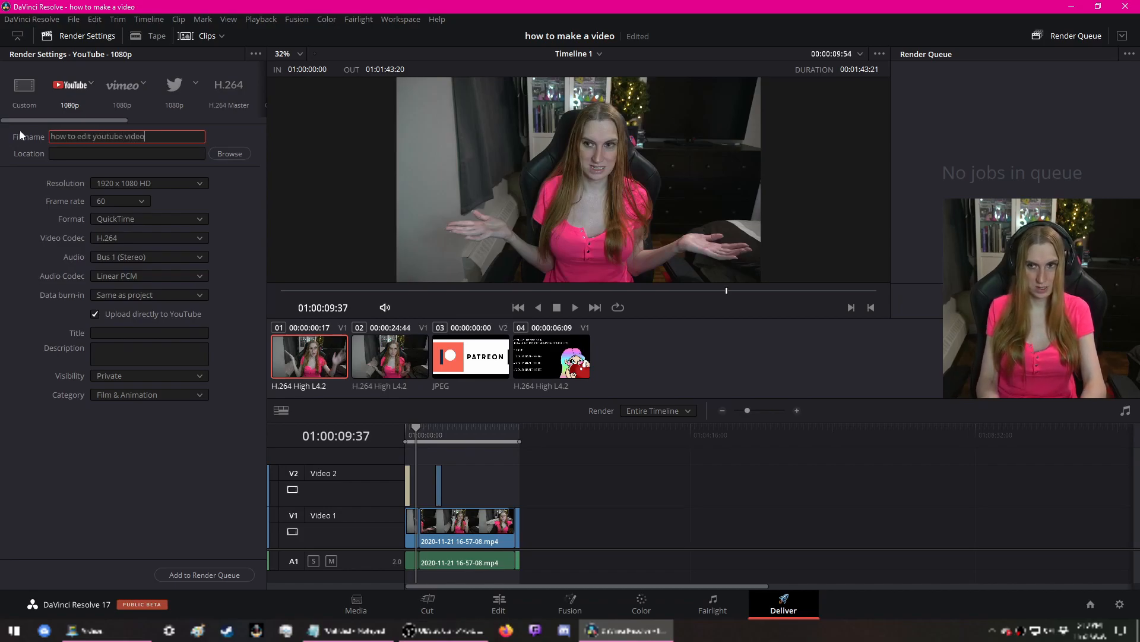
left_click(230, 153)
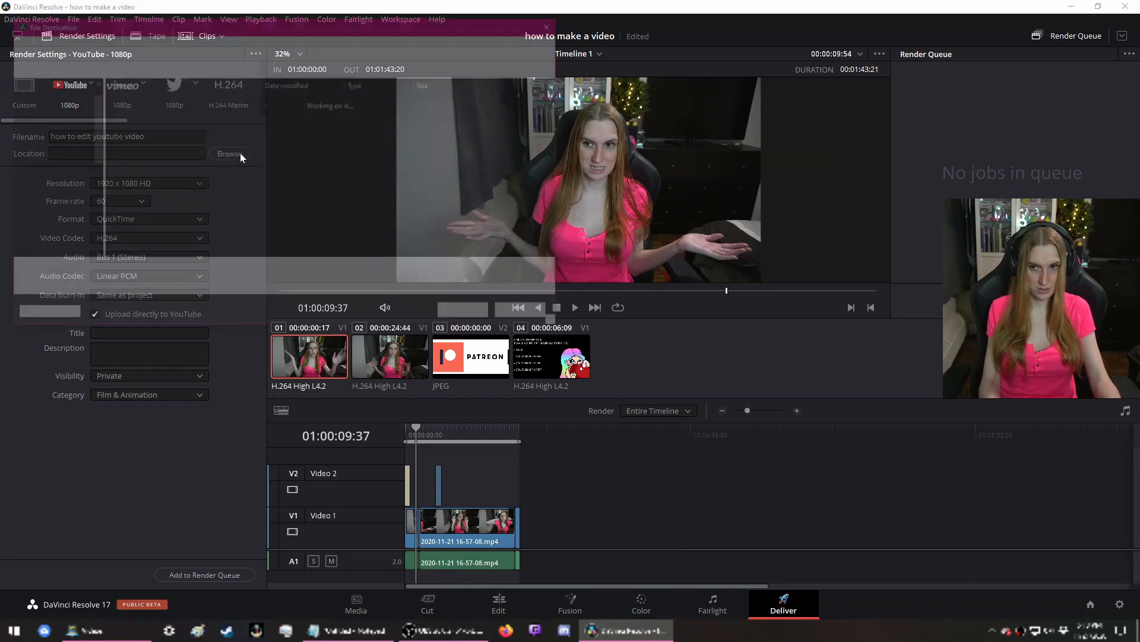
left_click(229, 154)
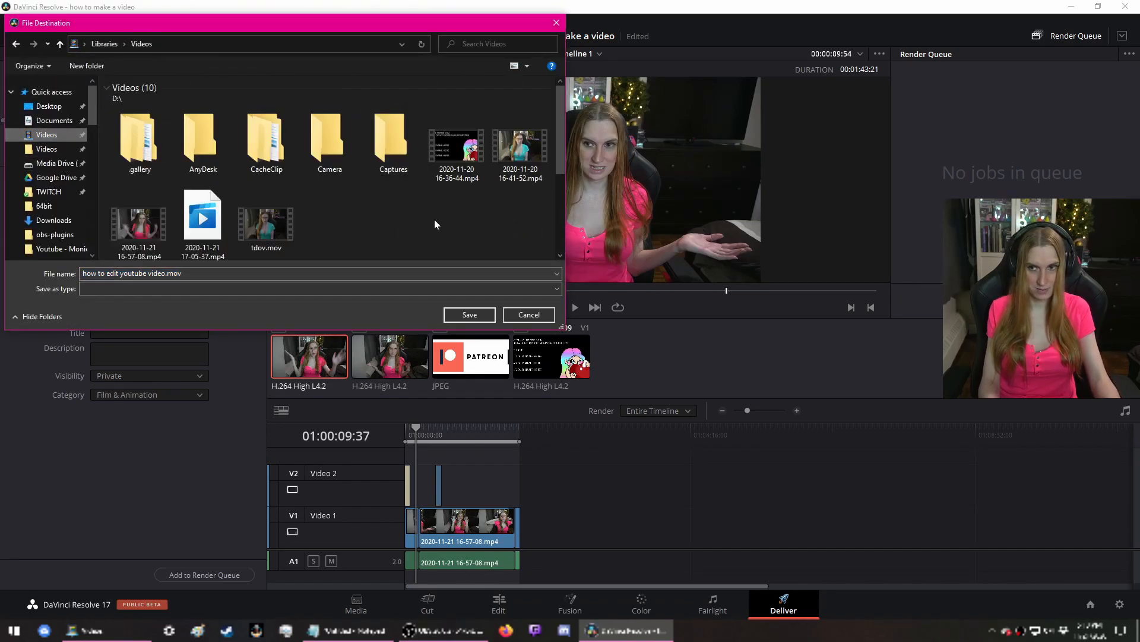
left_click(469, 314)
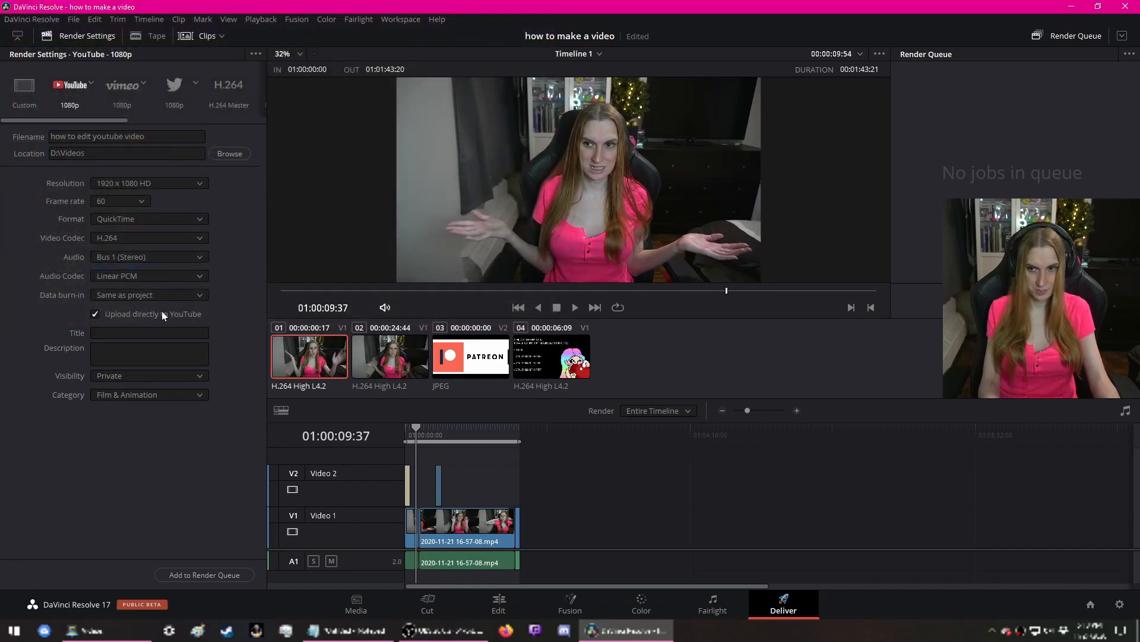
mouse_move(126, 209)
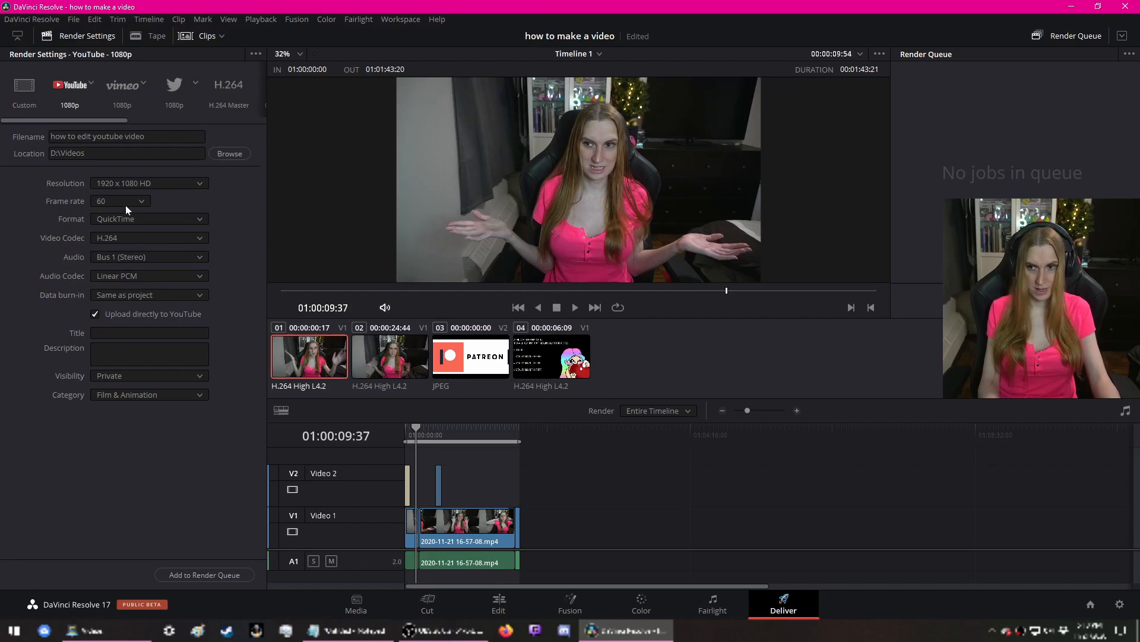
left_click(94, 314)
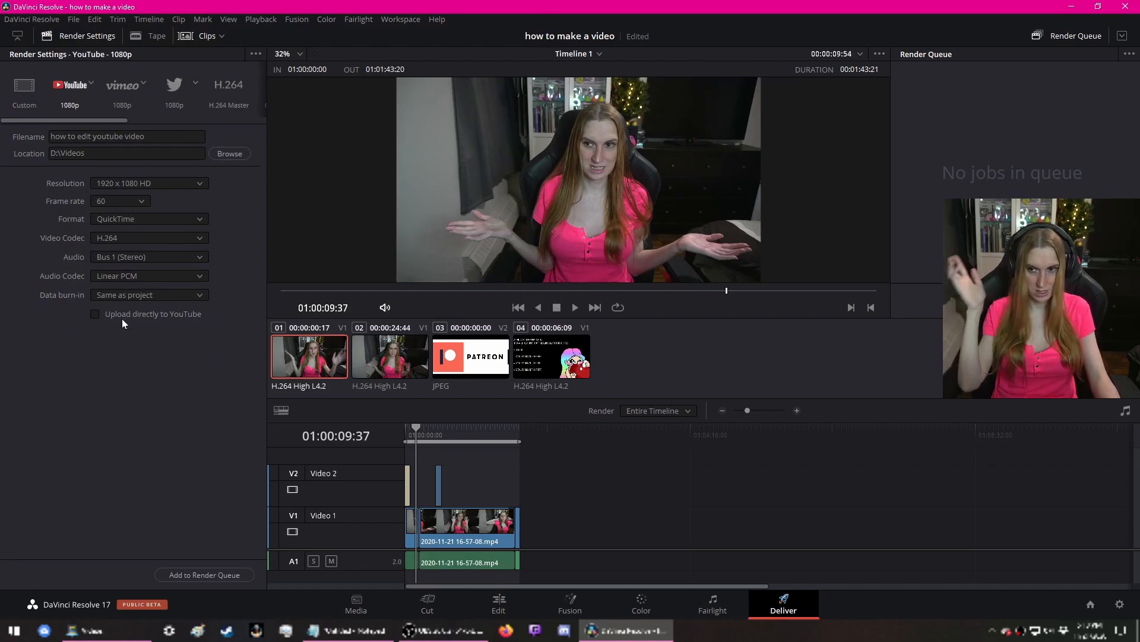
mouse_move(119, 323)
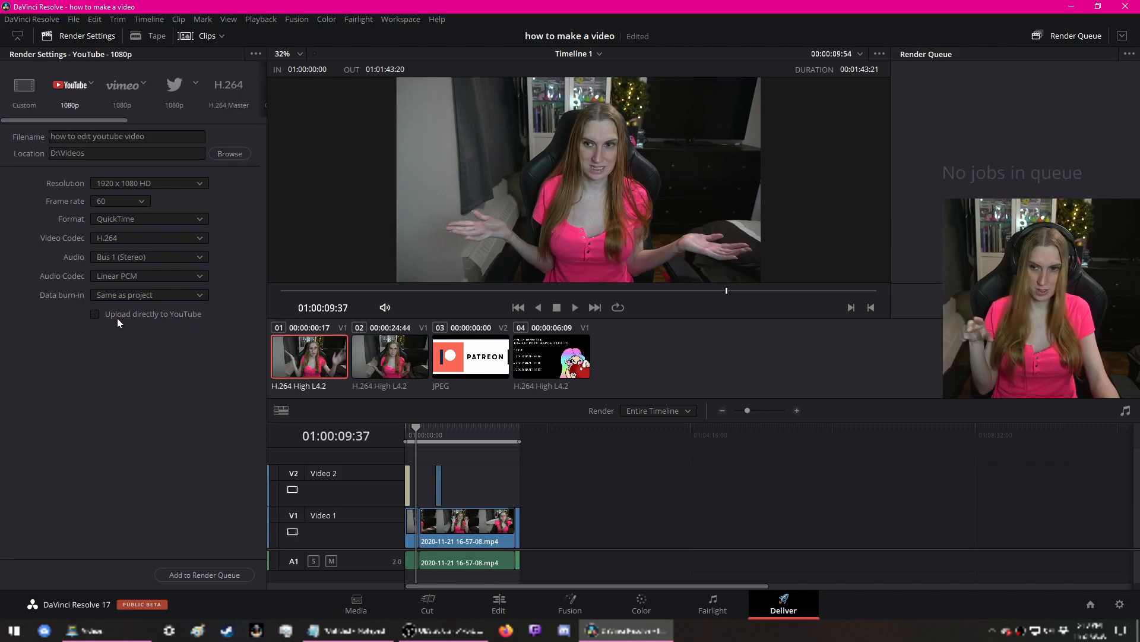
left_click(205, 575)
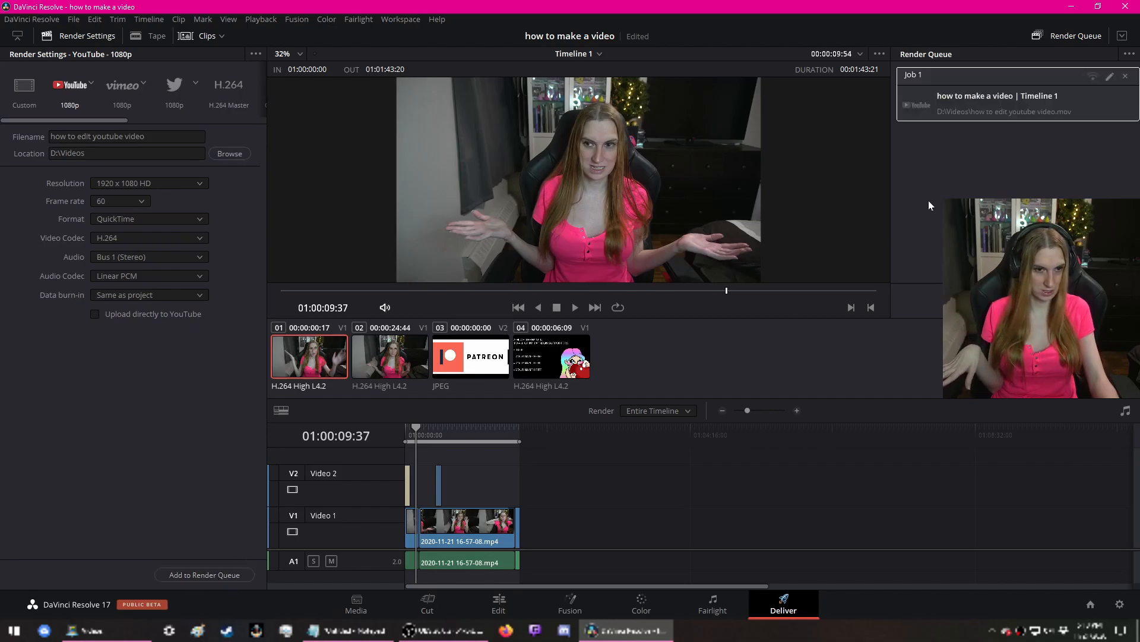